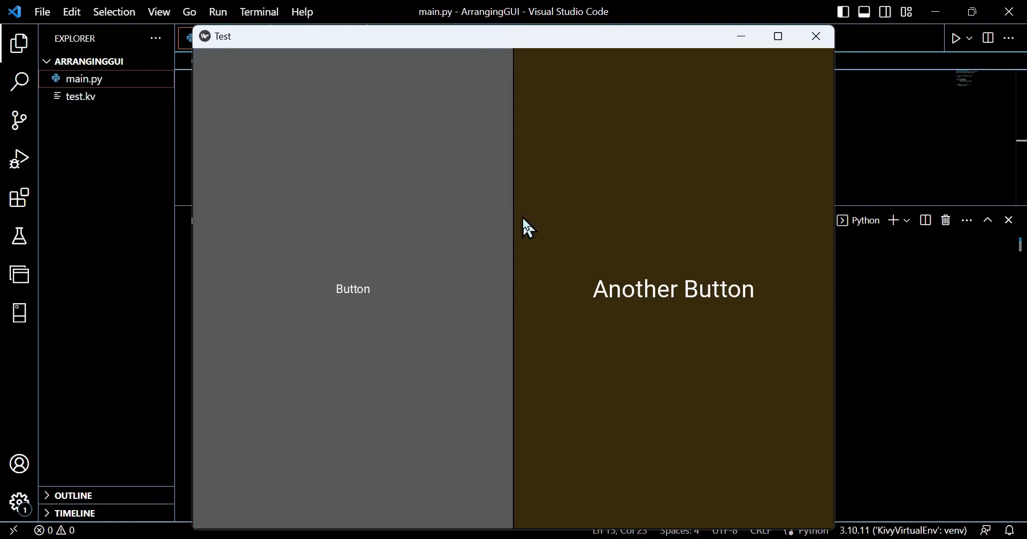
{"action": "mouse_move", "coordinate": [674, 264]}
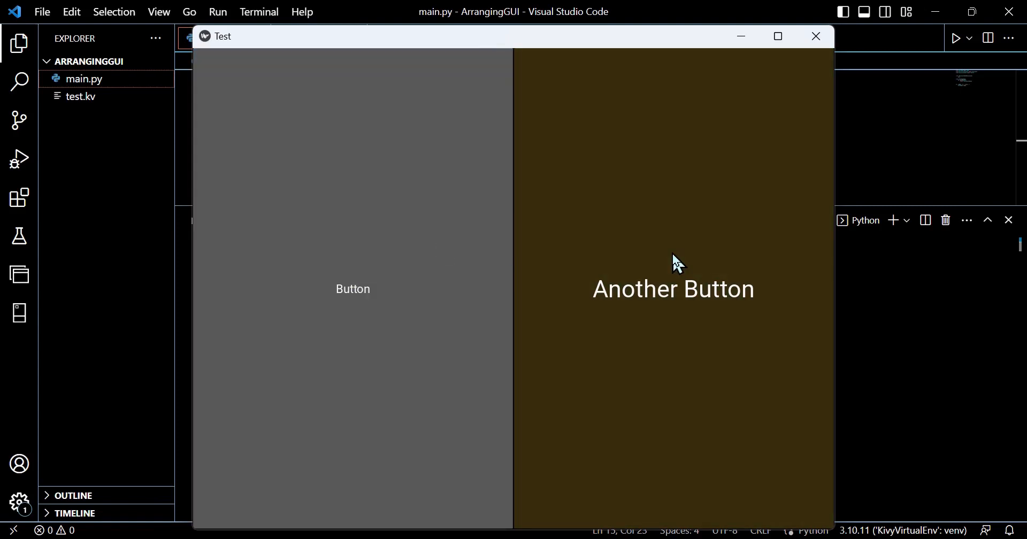
{"action": "mouse_move", "coordinate": [665, 294]}
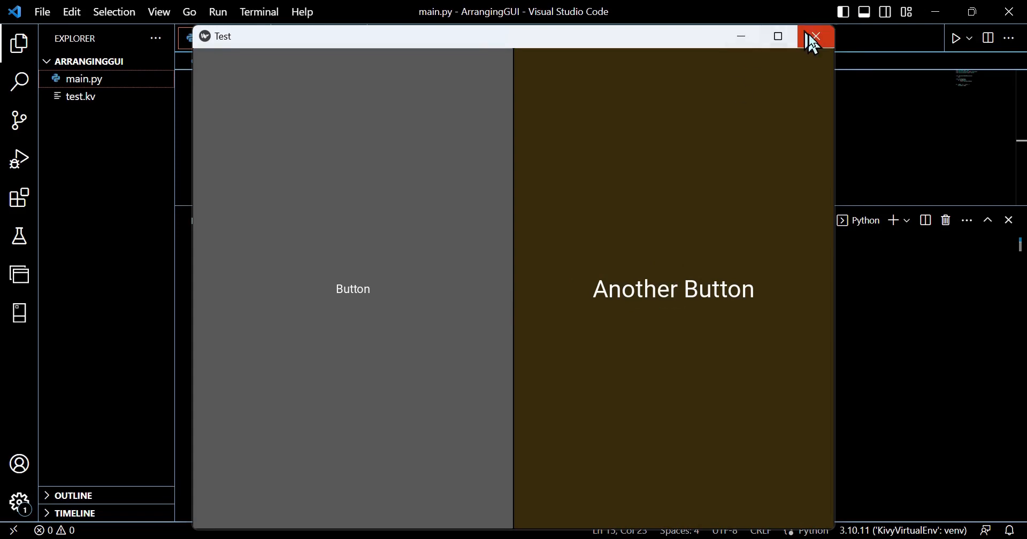
Close the running Test app window that shows two side-by-side buttons
{"action": "left_click", "coordinate": [816, 36]}
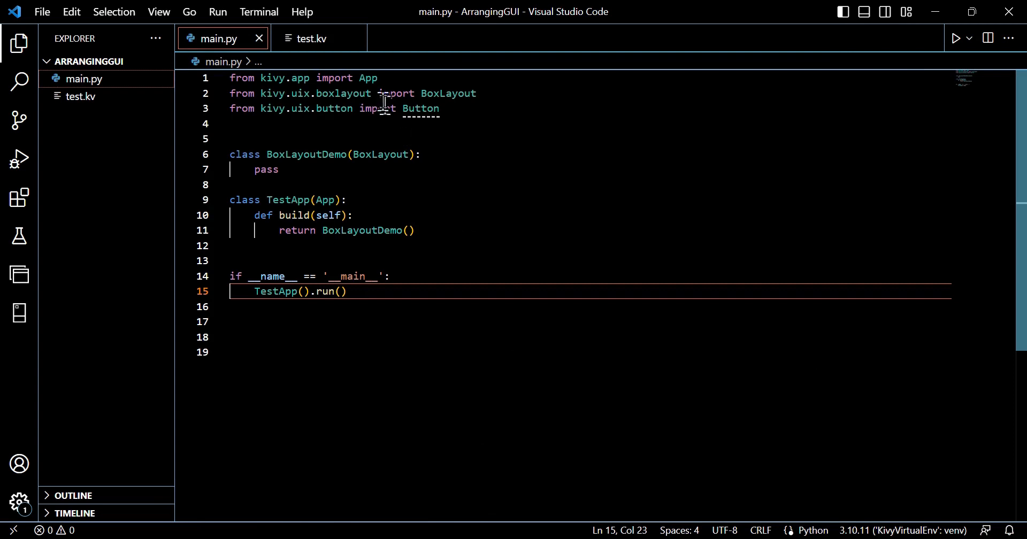
{"action": "mouse_move", "coordinate": [440, 155]}
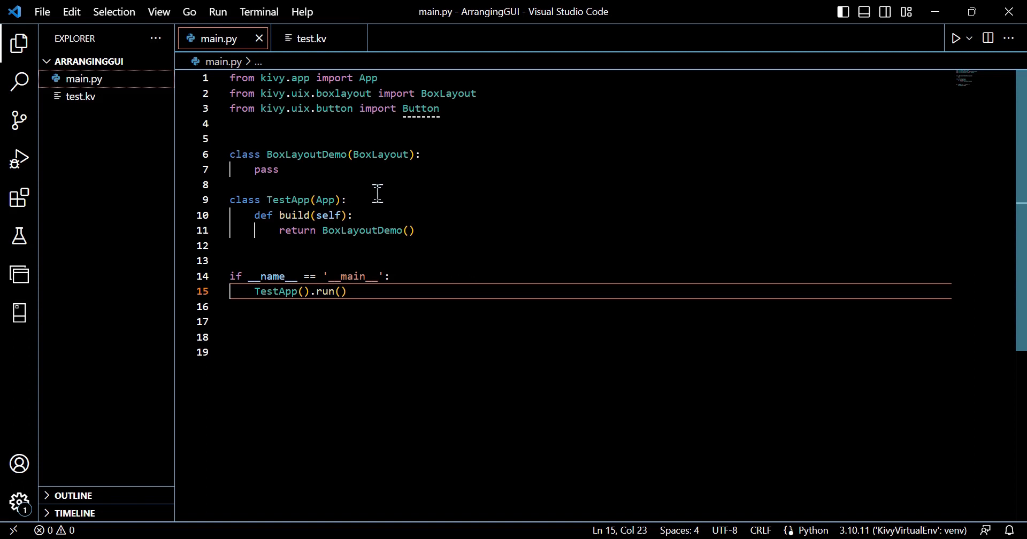
{"action": "mouse_move", "coordinate": [422, 231]}
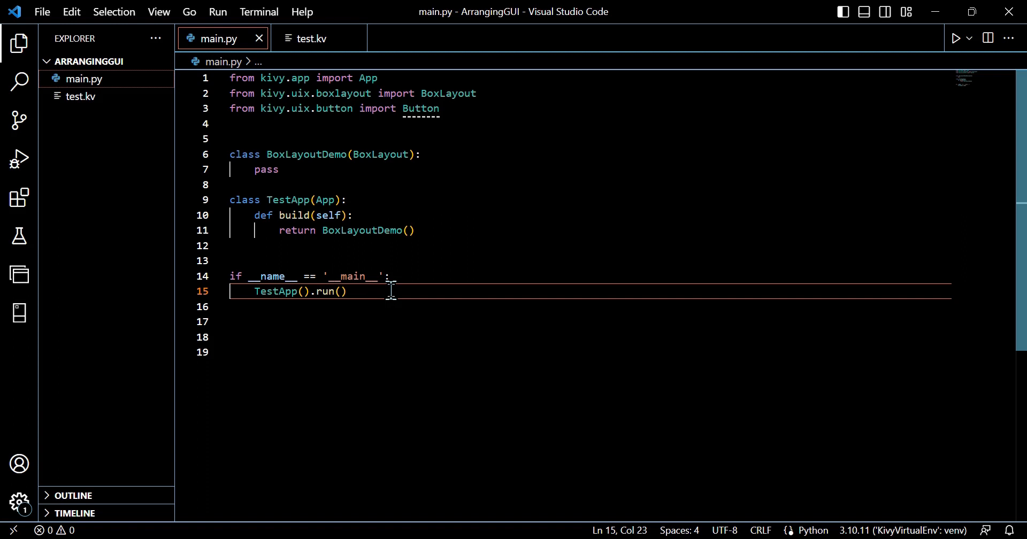
In test.kv, add size: '200dp', '100dp' with an '# x, y ordering' comment to the first Button
{"action": "left_click", "coordinate": [311, 39]}
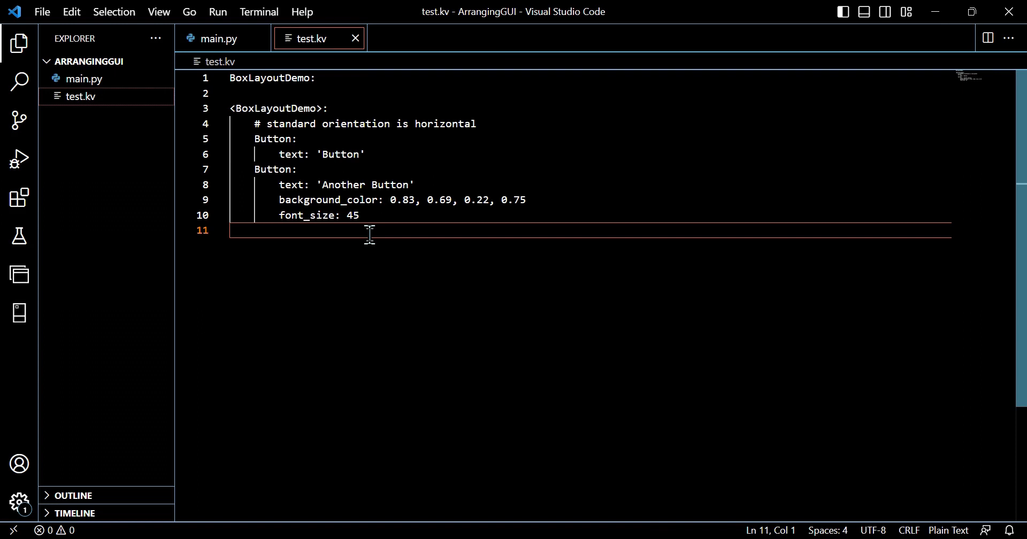
{"action": "mouse_move", "coordinate": [354, 143]}
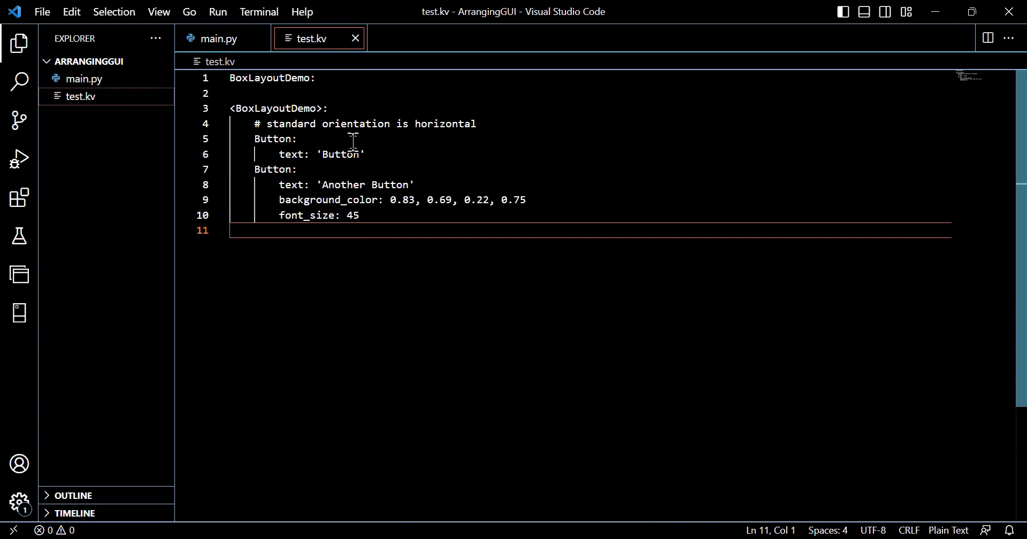
{"action": "mouse_move", "coordinate": [327, 128]}
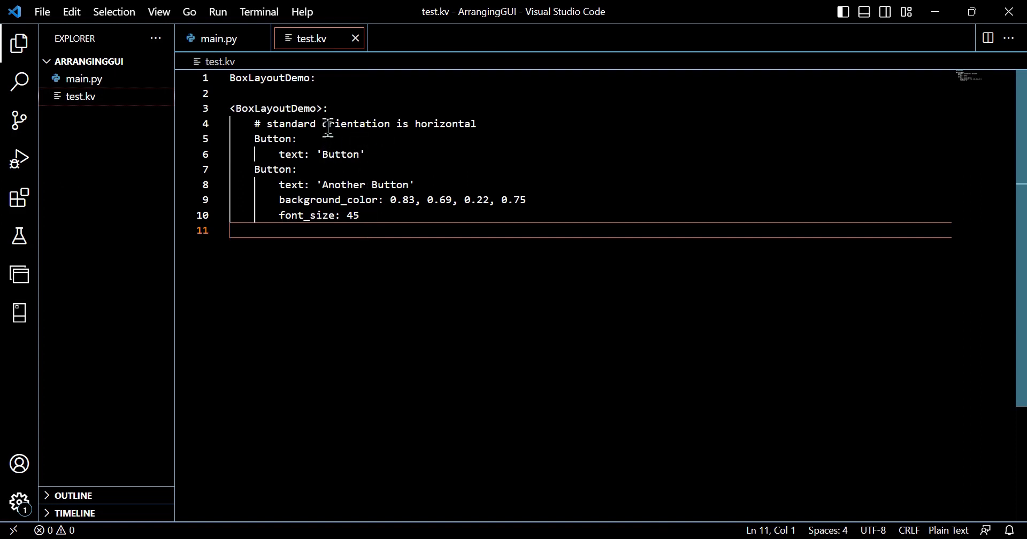
{"action": "mouse_move", "coordinate": [315, 199]}
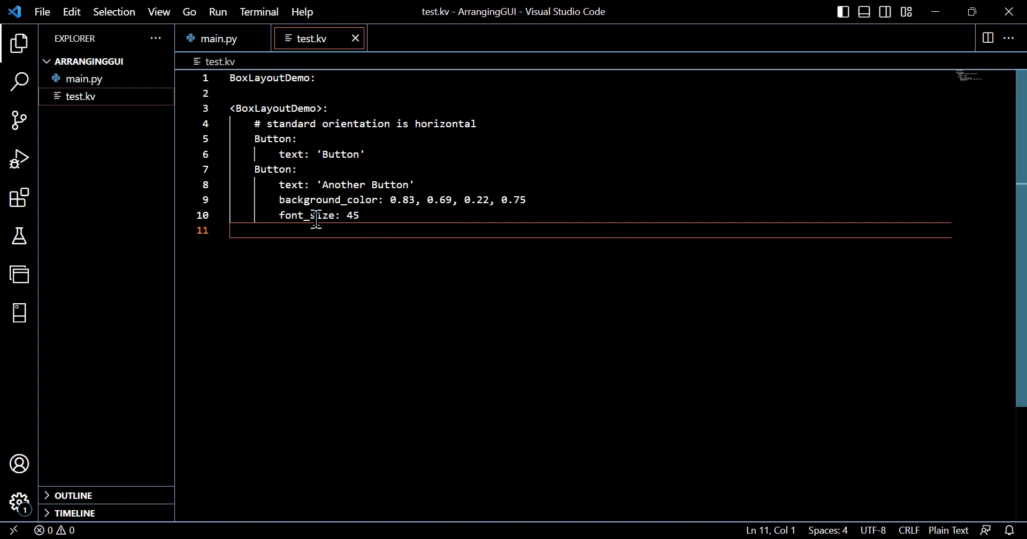
{"action": "key", "text": "Enter"}
{"action": "type", "text": "size:"}
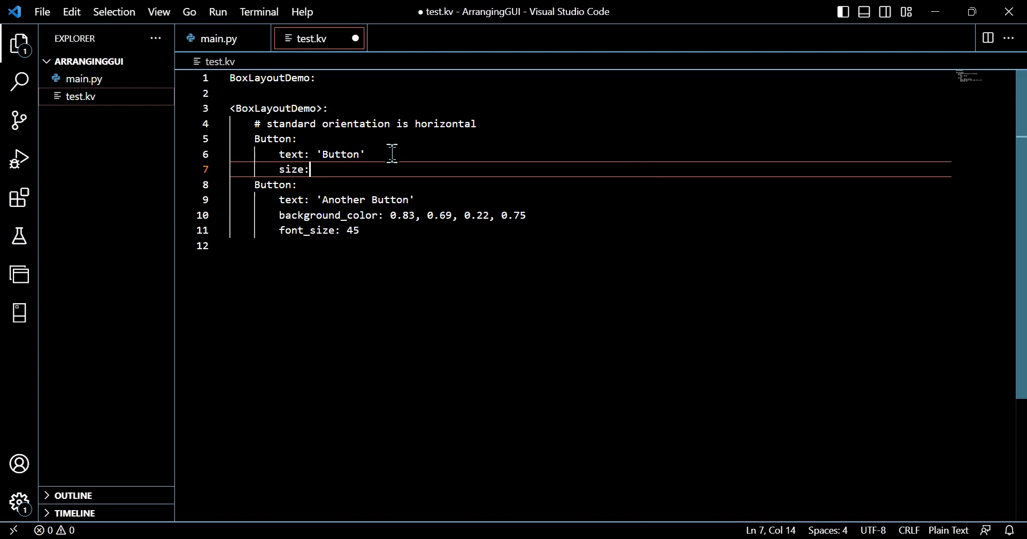
{"action": "type", "text": "'200"}
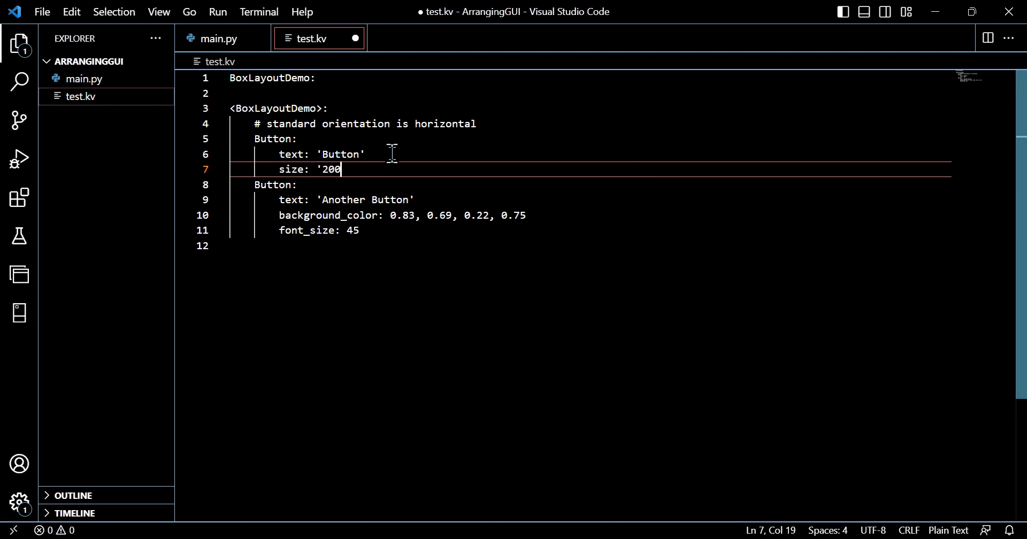
{"action": "type", "text": "dp',"}
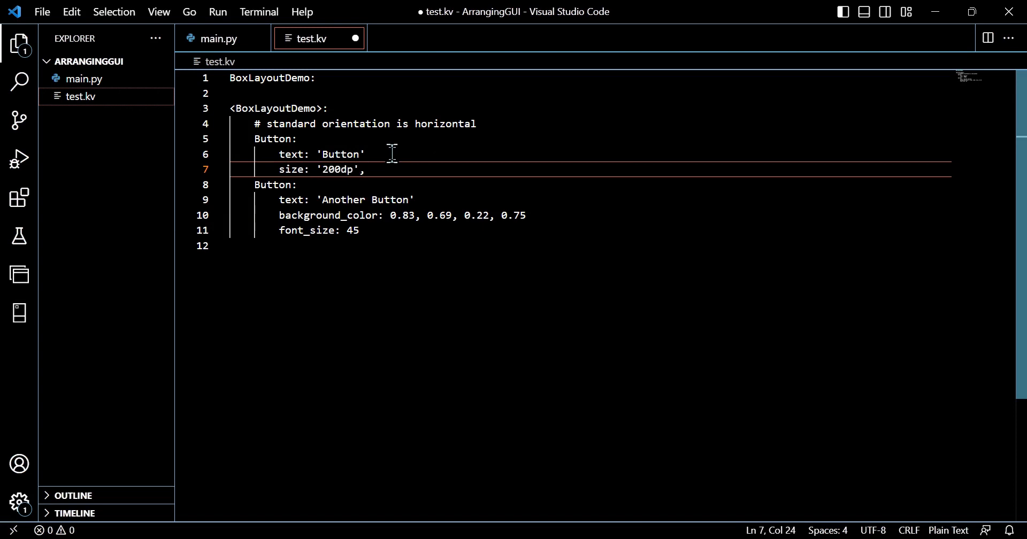
{"action": "type", "text": "'100d"}
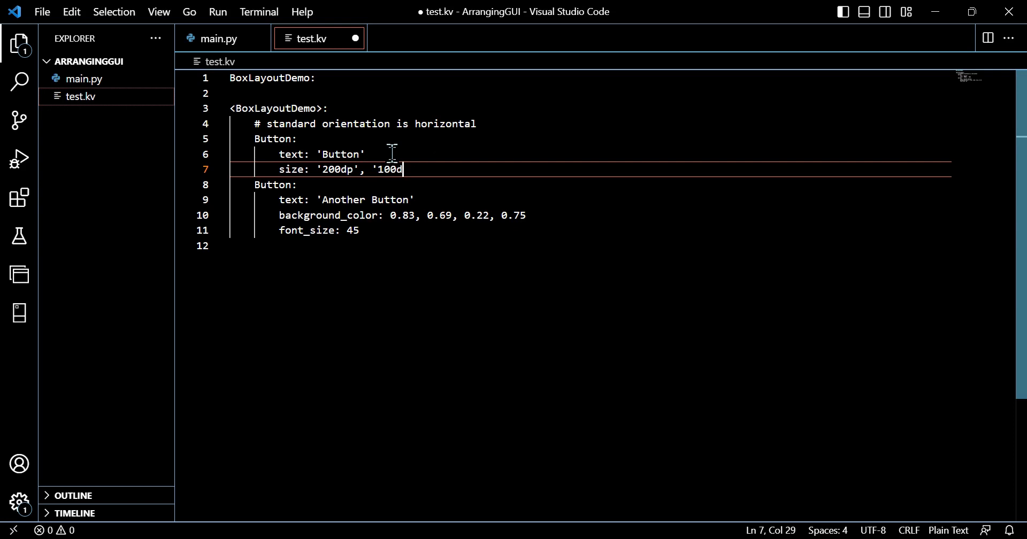
{"action": "type", "text": "p'"}
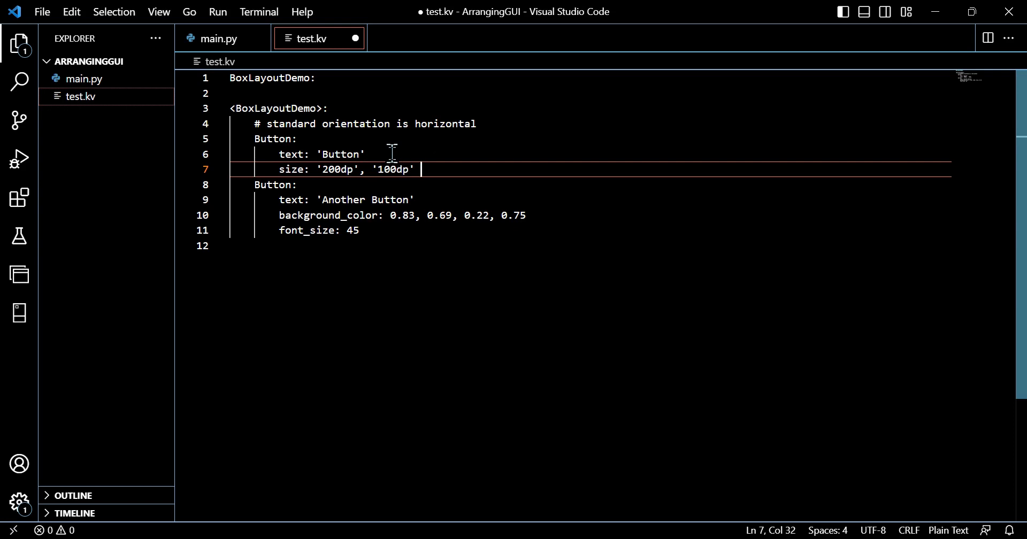
{"action": "type", "text": "# x, y"}
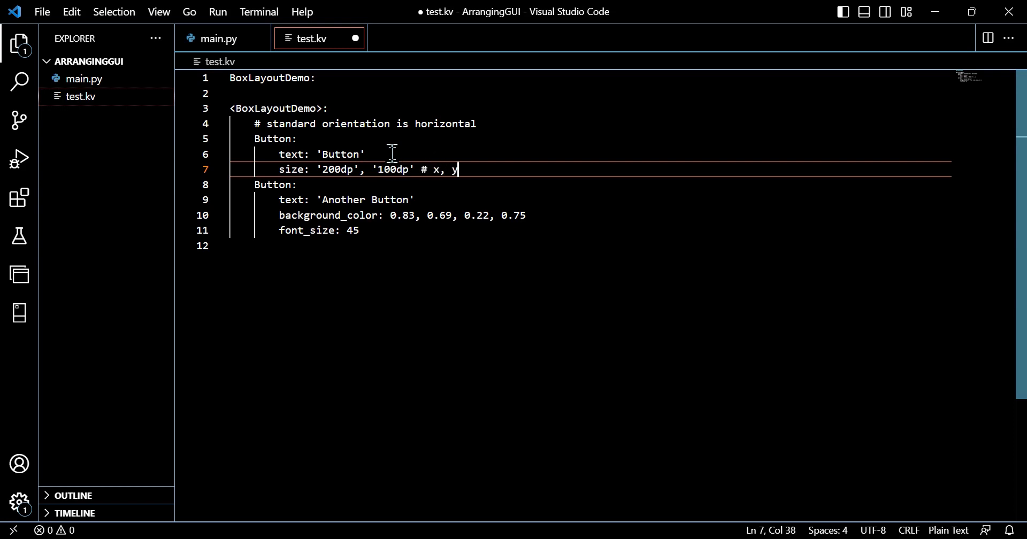
{"action": "type", "text": "ordering"}
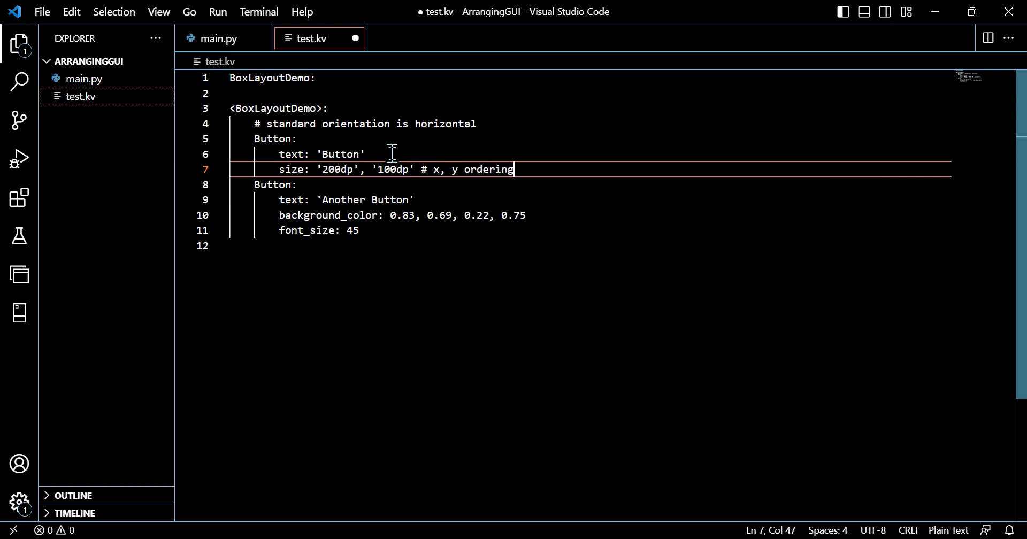
{"action": "mouse_move", "coordinate": [402, 236]}
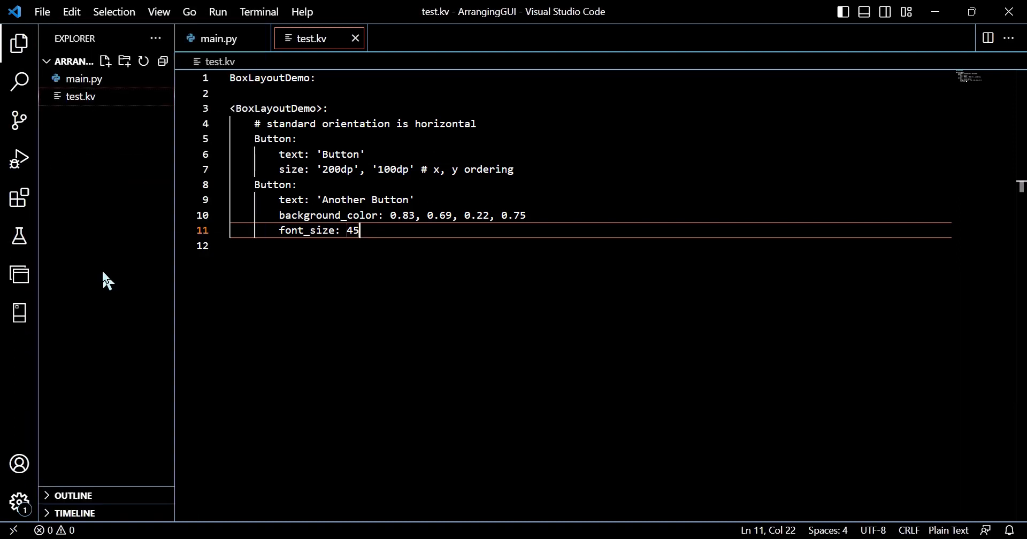
Run main.py, see the buttons still split equally, and close the Test window
{"action": "left_click", "coordinate": [216, 38]}
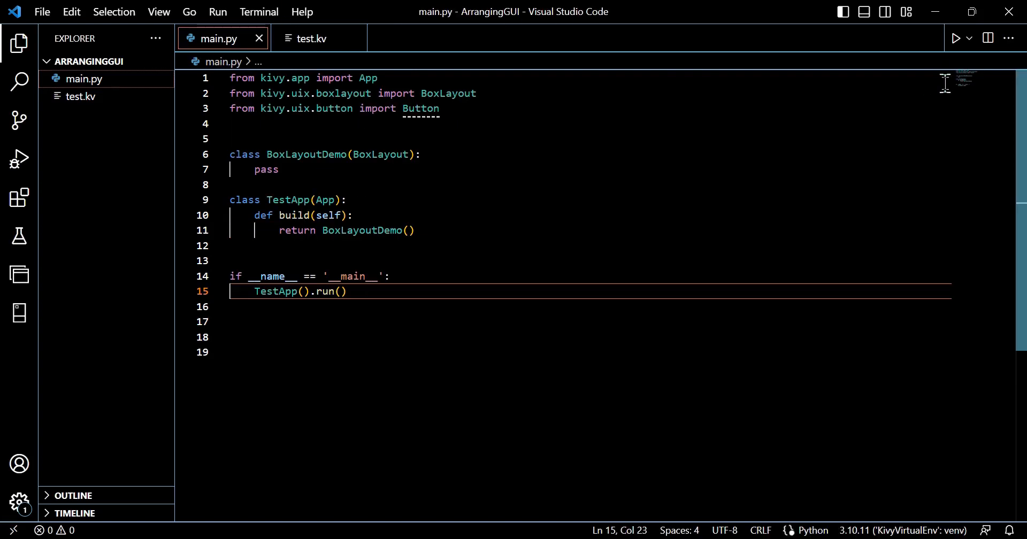
{"action": "left_click", "coordinate": [956, 38]}
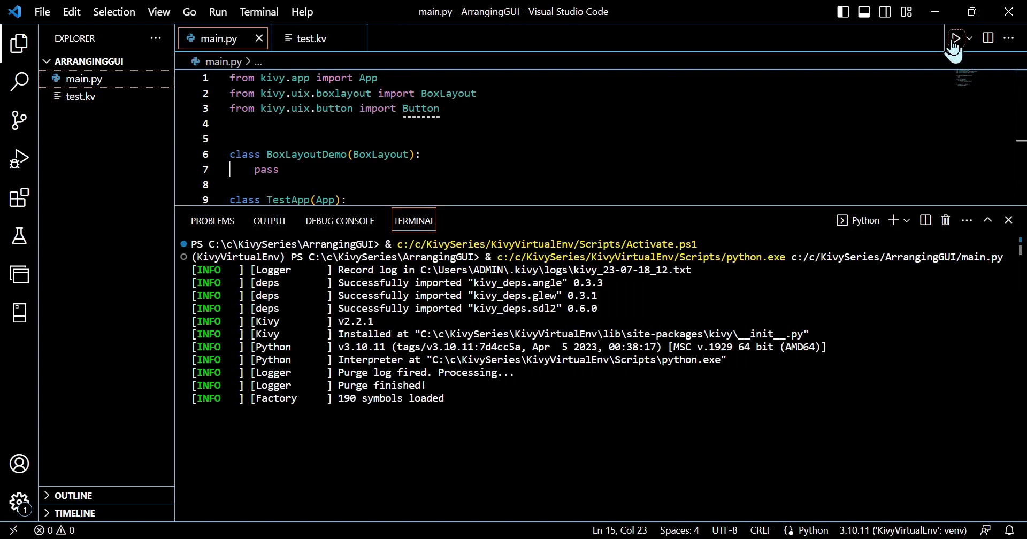
{"action": "left_click", "coordinate": [955, 38]}
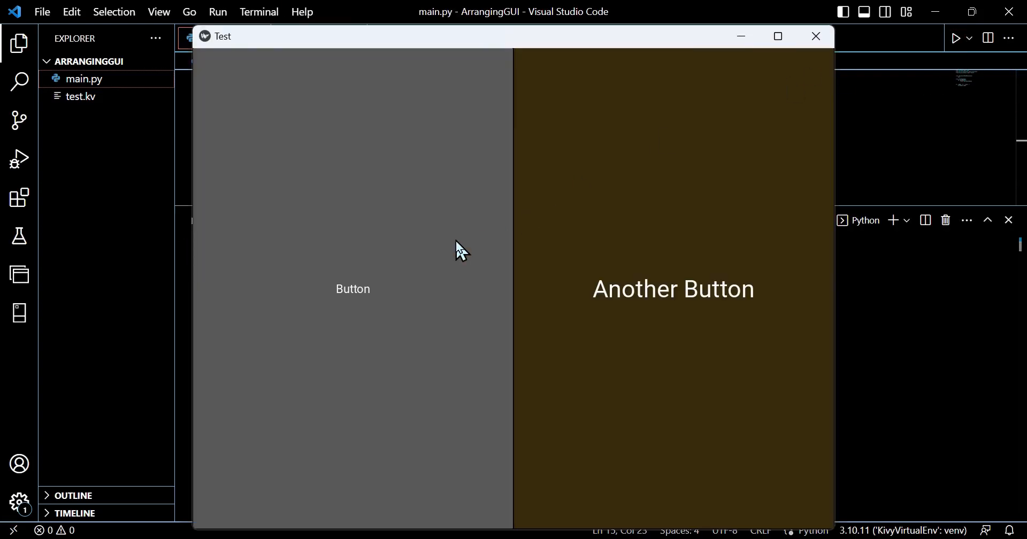
{"action": "mouse_move", "coordinate": [424, 254]}
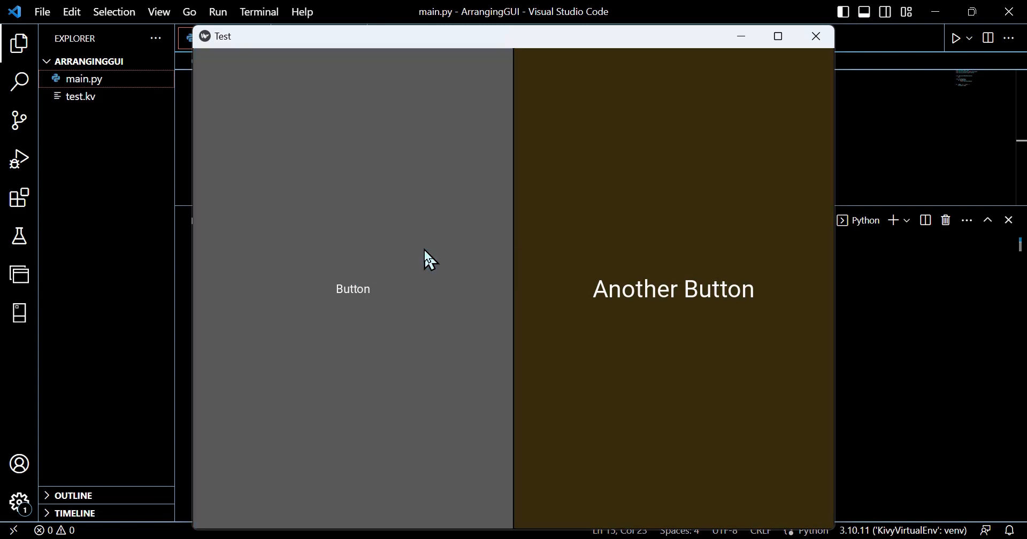
{"action": "mouse_move", "coordinate": [816, 35]}
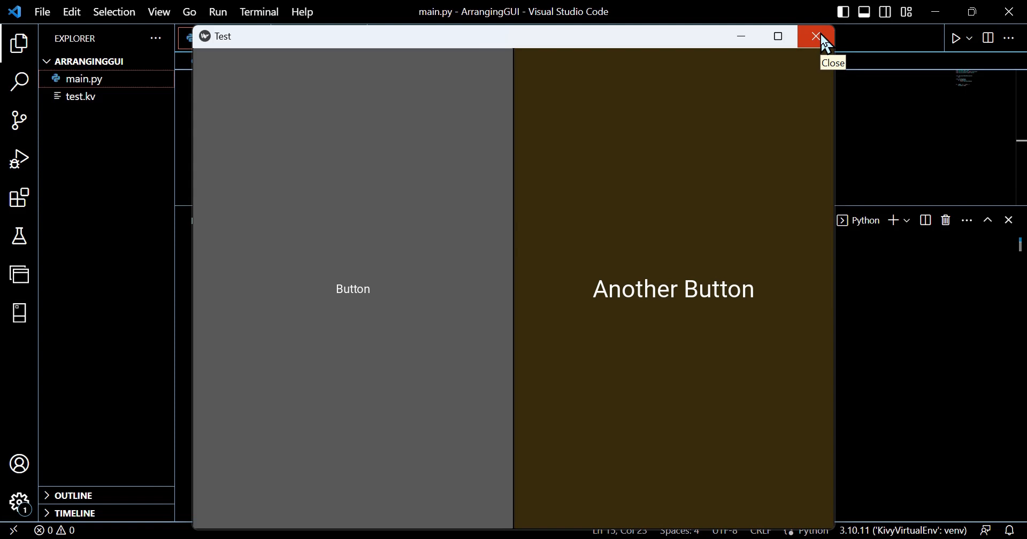
{"action": "left_click", "coordinate": [815, 36]}
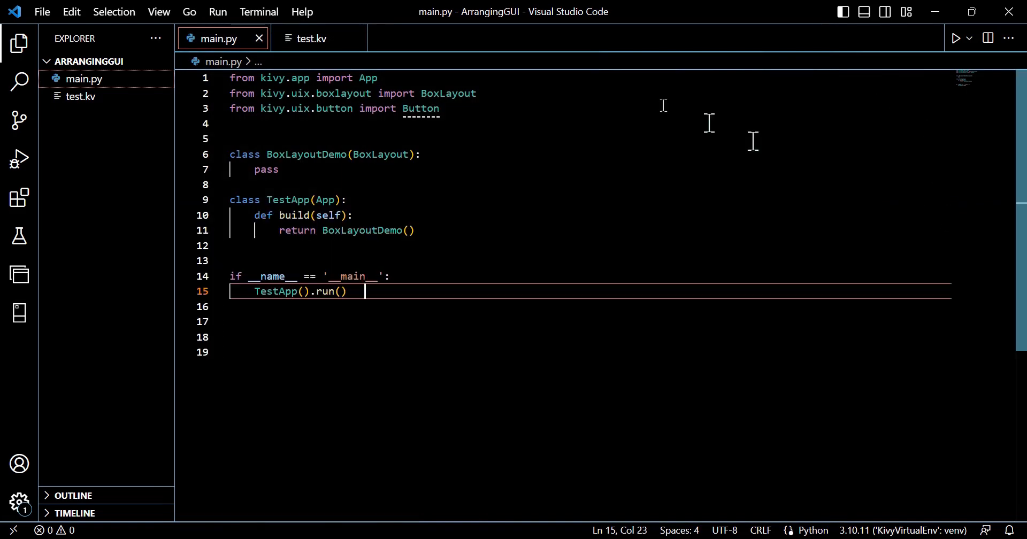
Set size_hint: 0.7, 1 on Another Button in test.kv
{"action": "left_click", "coordinate": [313, 38]}
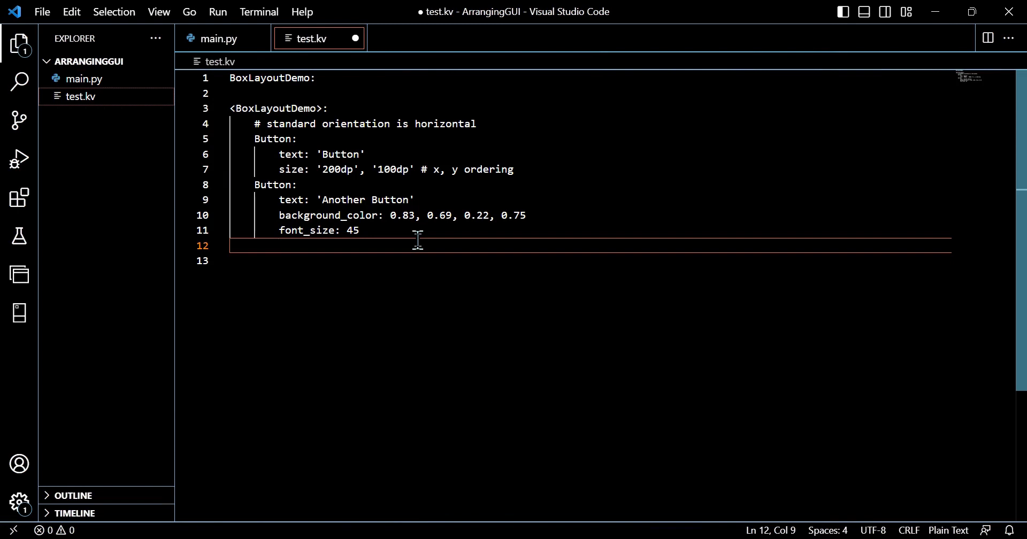
{"action": "type", "text": "size"}
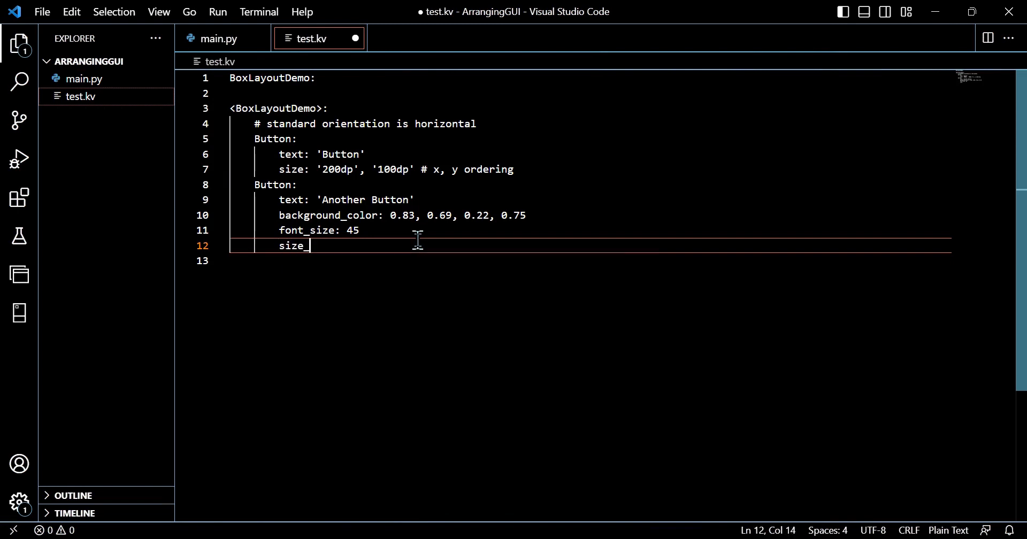
{"action": "type", "text": "_hint:"}
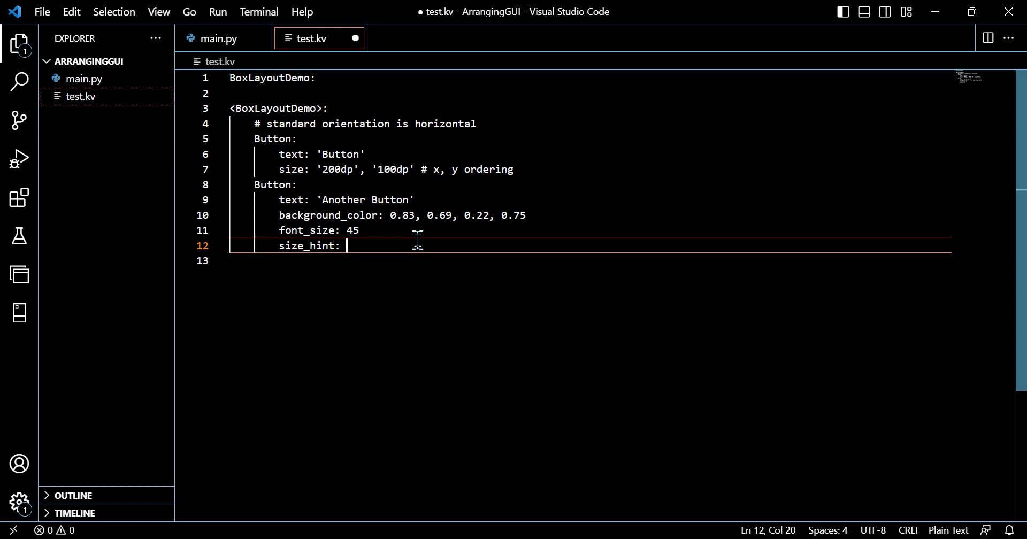
{"action": "type", "text": "0.7,"}
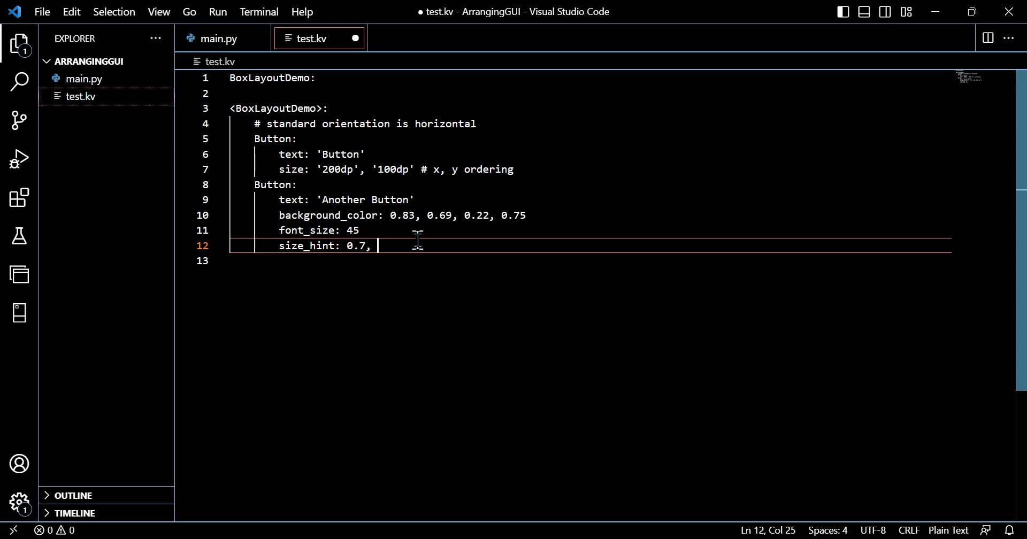
{"action": "type", "text": "1"}
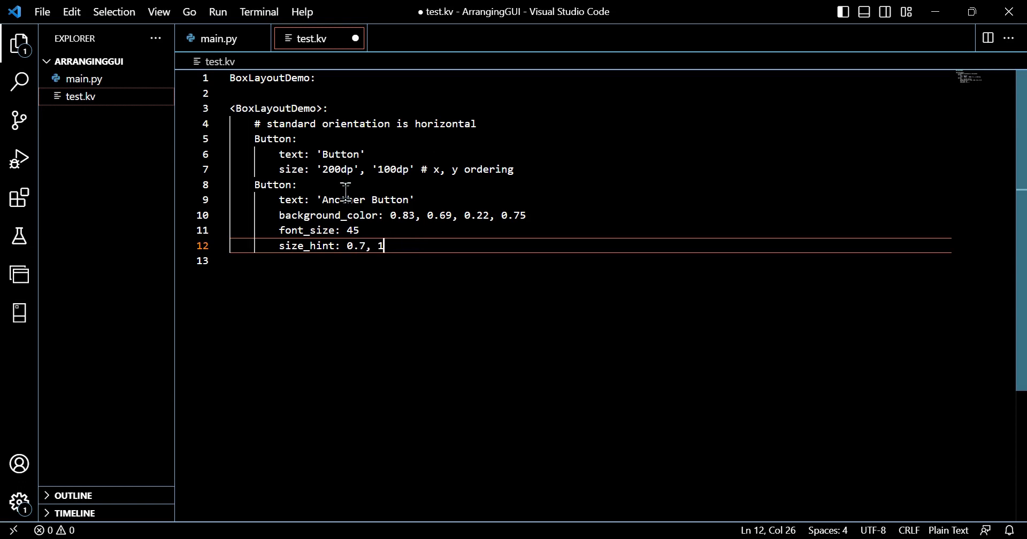
{"action": "left_click", "coordinate": [42, 11]}
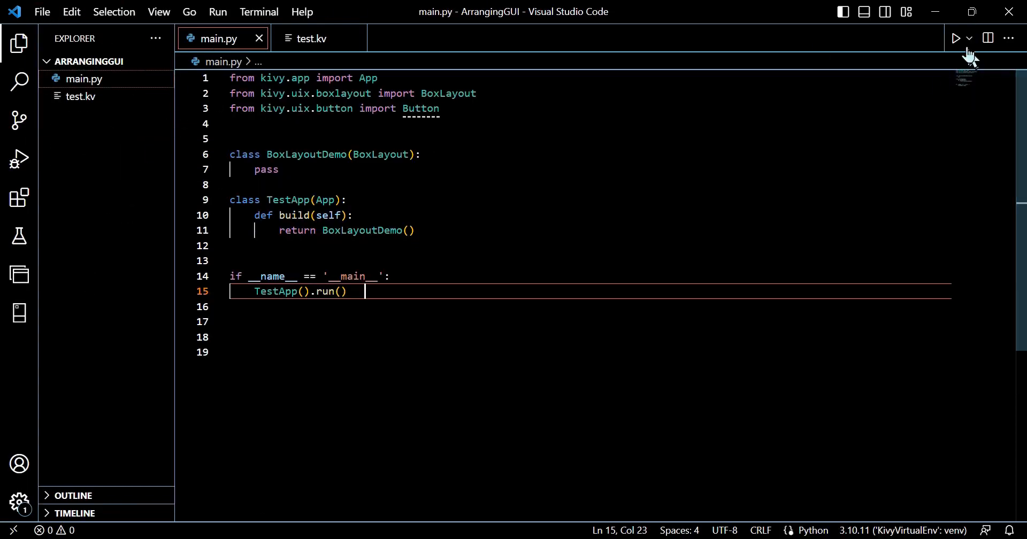
Run the app to see Another Button narrower than Button, then close it and return to test.kv
{"action": "left_click", "coordinate": [956, 38]}
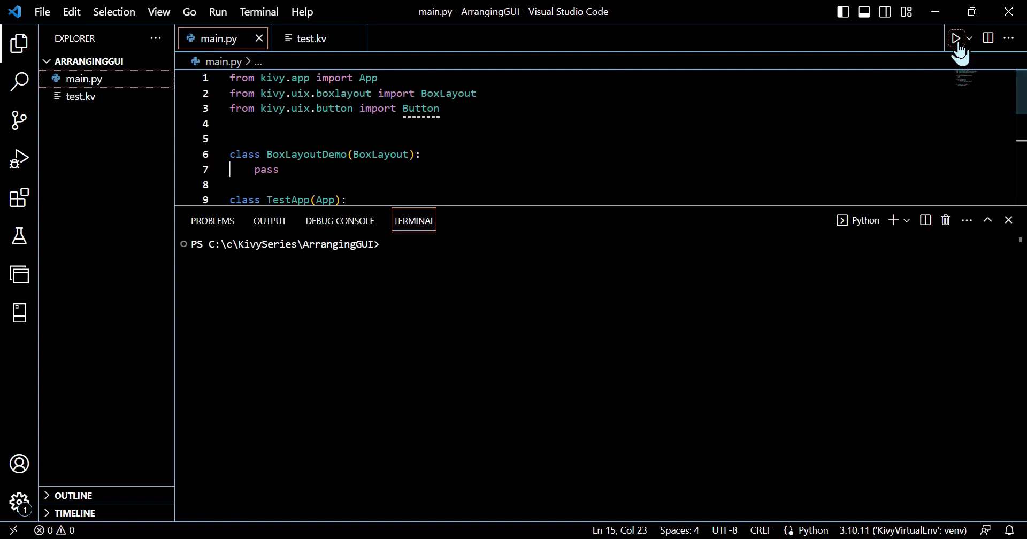
{"action": "left_click", "coordinate": [957, 38]}
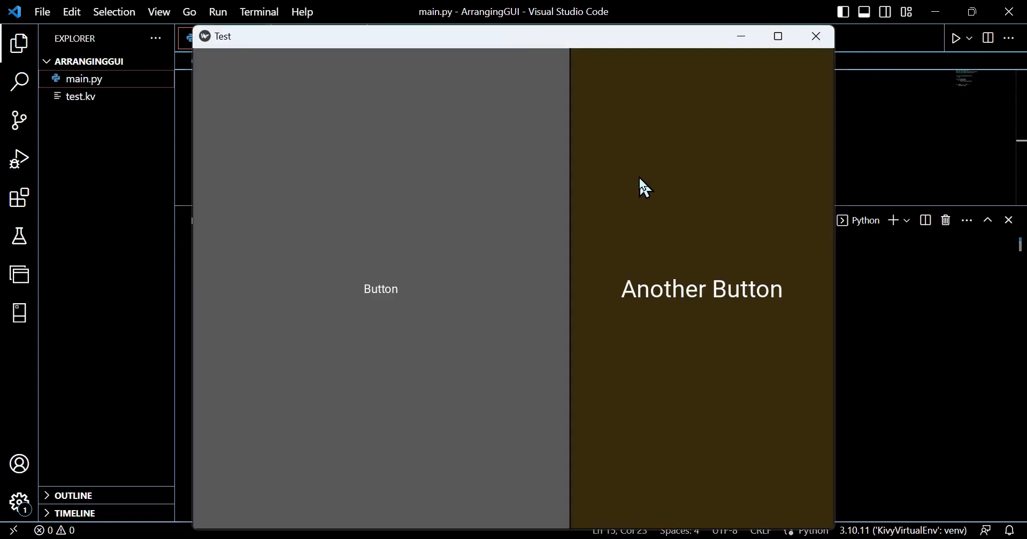
{"action": "mouse_move", "coordinate": [448, 225]}
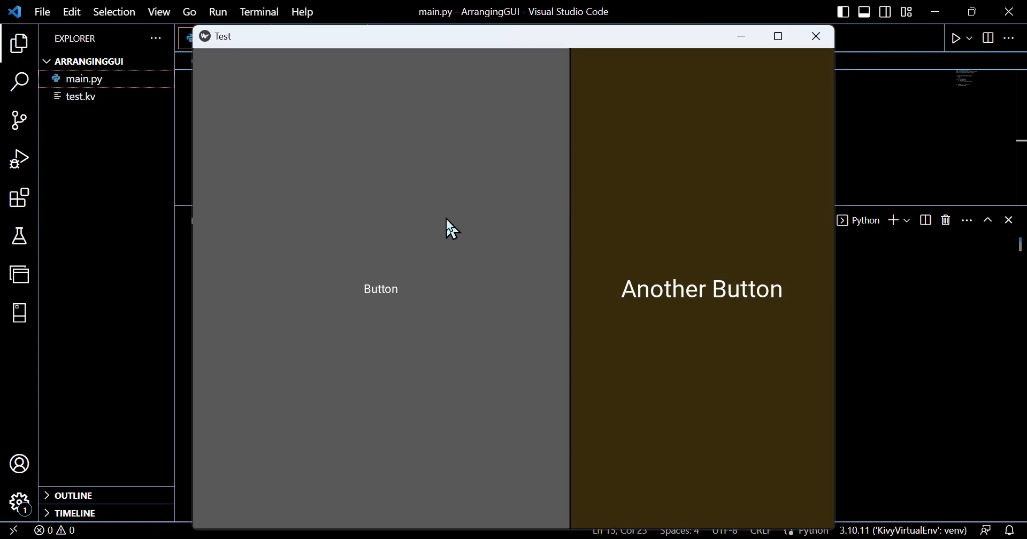
{"action": "mouse_move", "coordinate": [569, 217]}
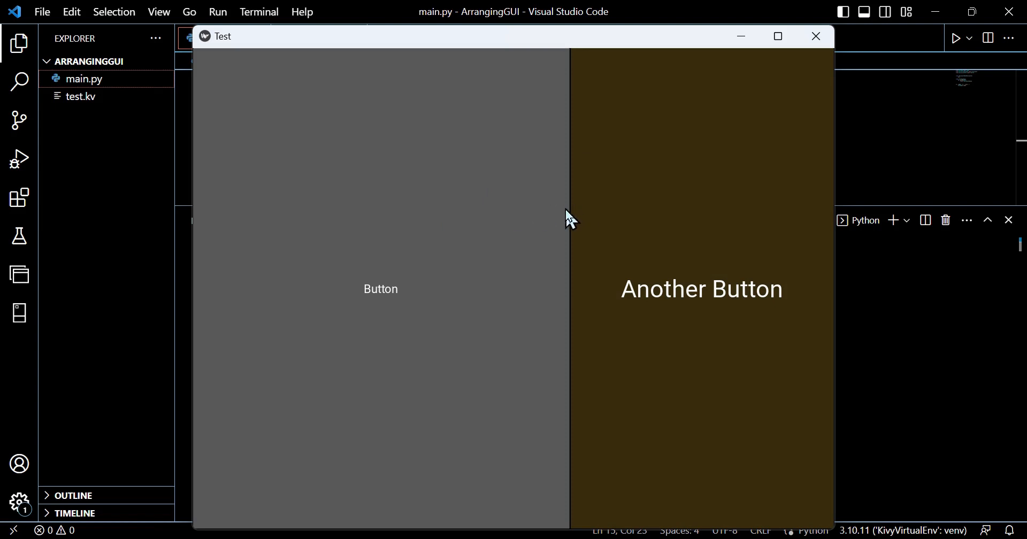
{"action": "mouse_move", "coordinate": [554, 212]}
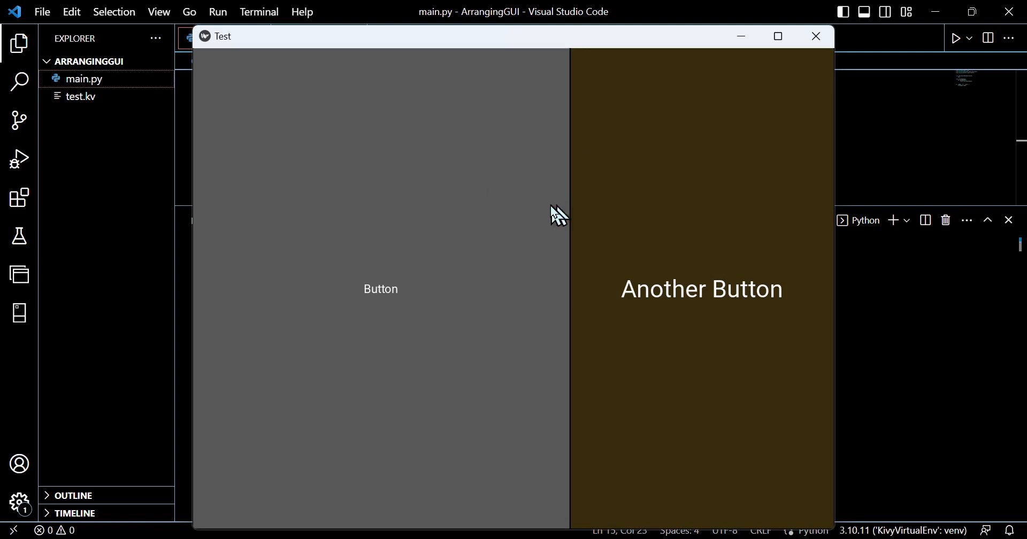
{"action": "mouse_move", "coordinate": [610, 200]}
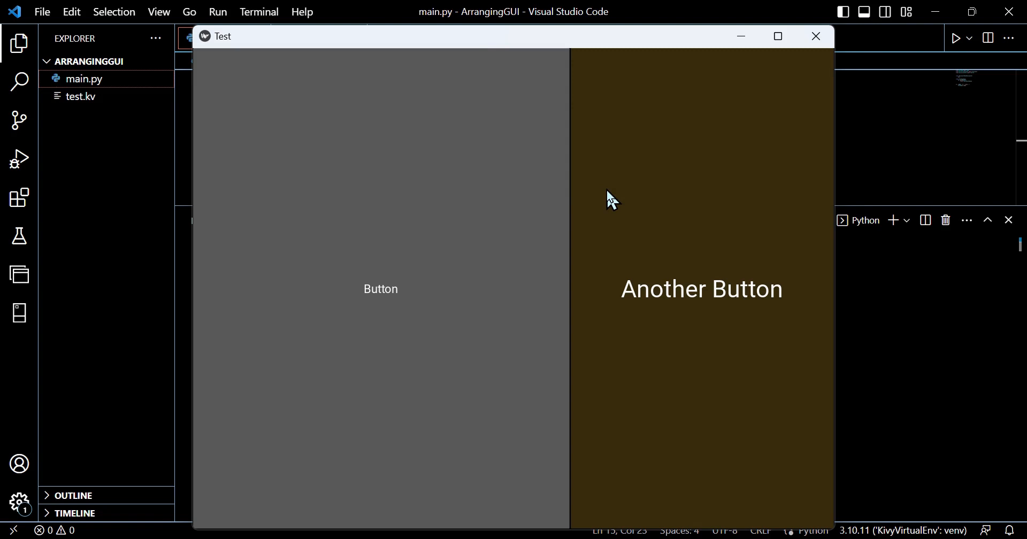
{"action": "mouse_move", "coordinate": [816, 36]}
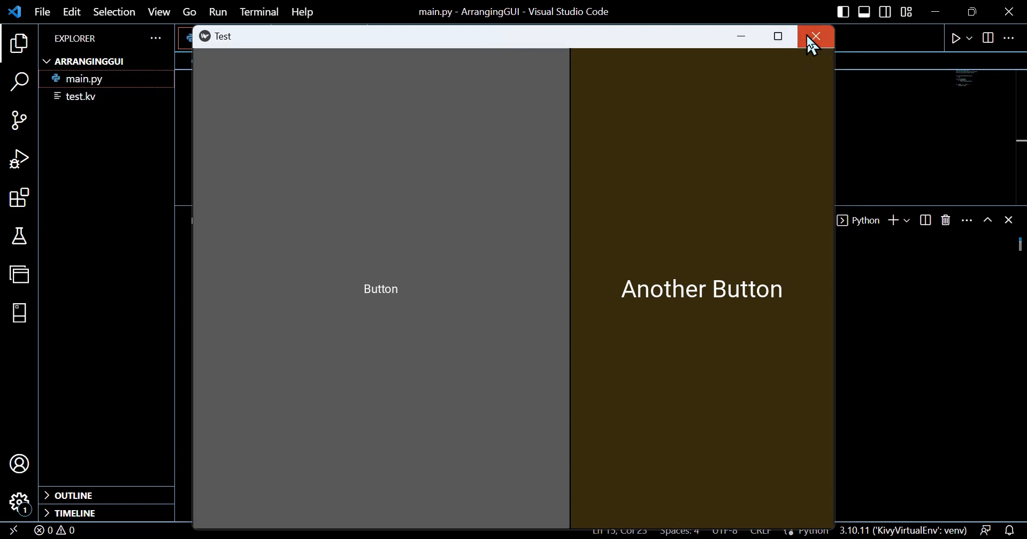
{"action": "left_click", "coordinate": [816, 36]}
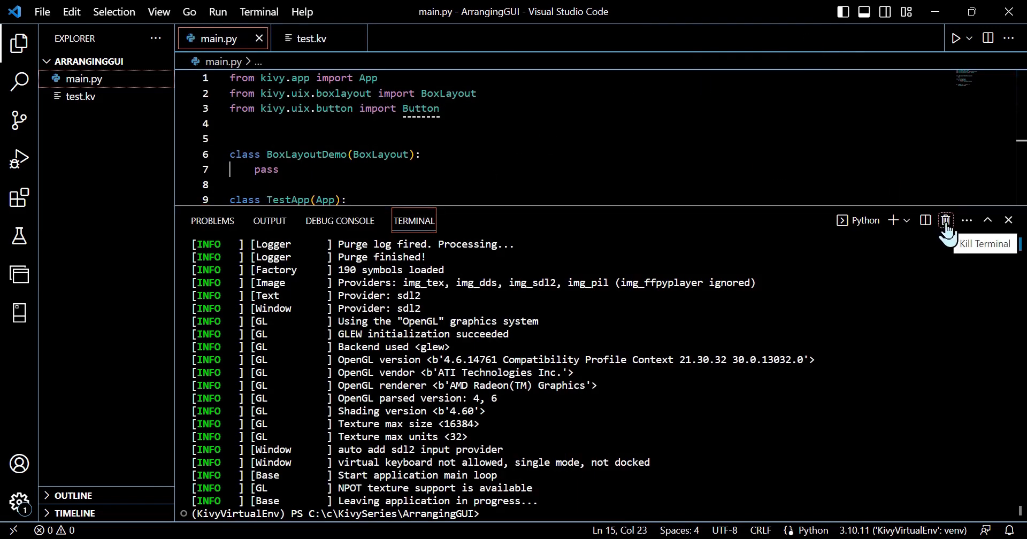
{"action": "left_click", "coordinate": [312, 38]}
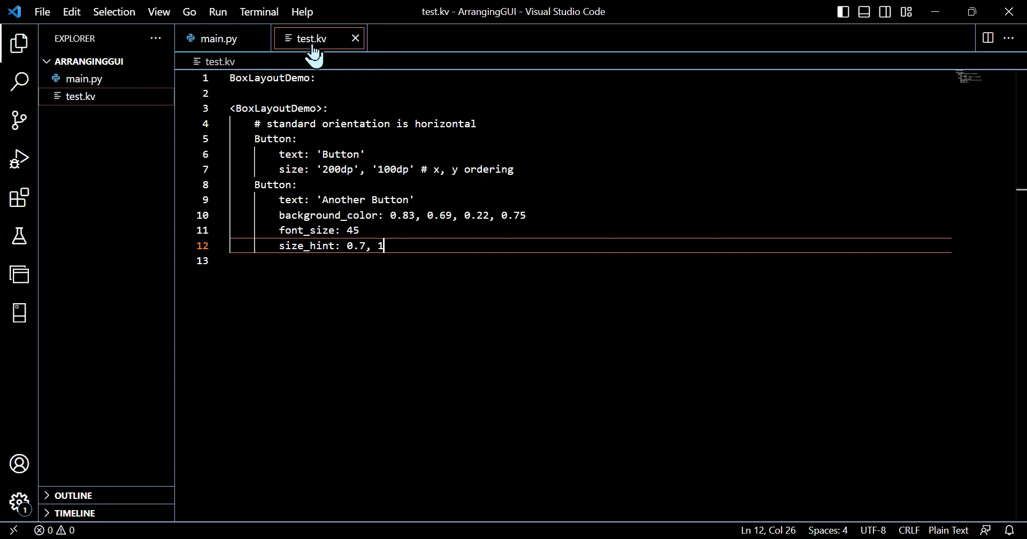
Change Another Button's size_hint to 0.7, 0.5 and rerun to see it at half height
{"action": "type", "text": "0."}
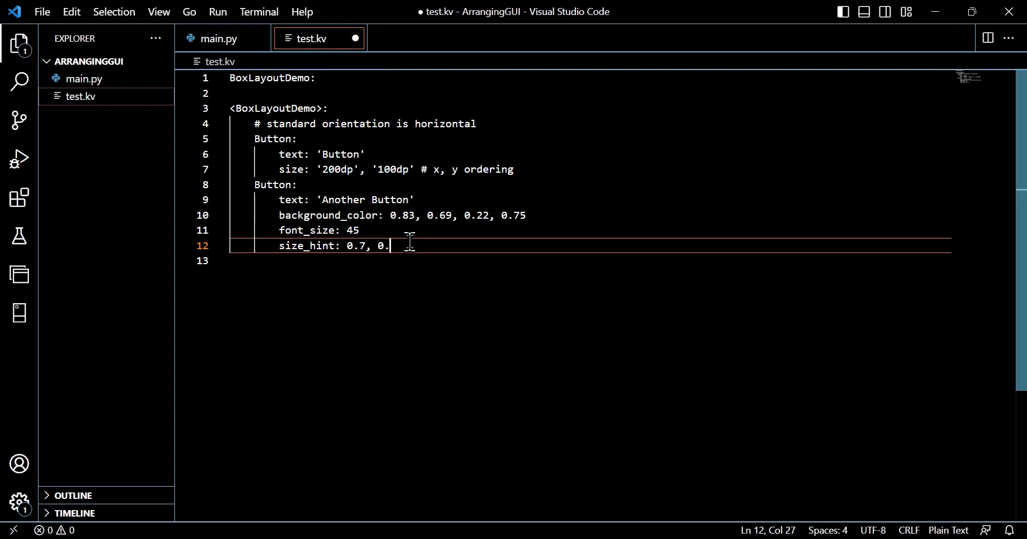
{"action": "type", "text": "5"}
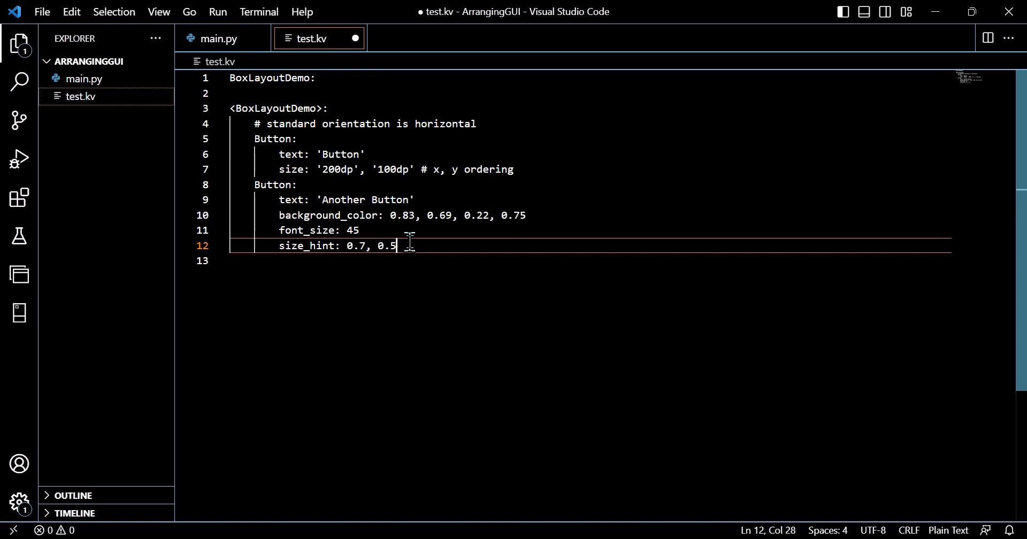
{"action": "left_click", "coordinate": [43, 11]}
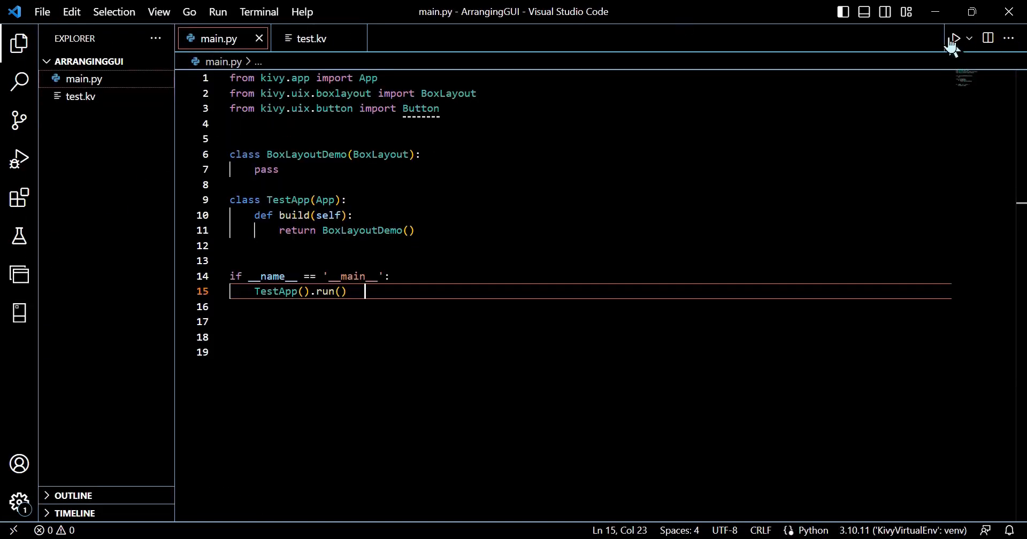
{"action": "left_click", "coordinate": [956, 38]}
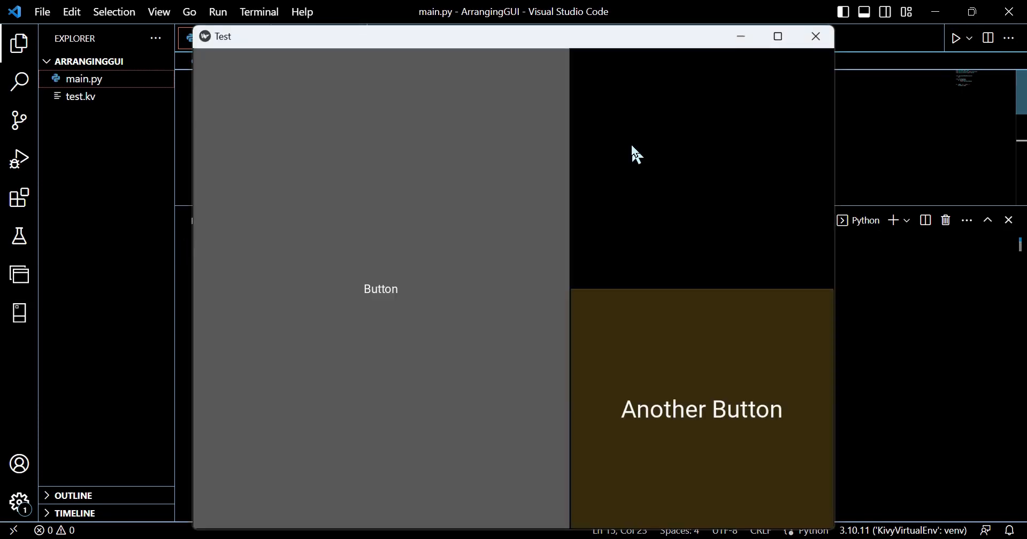
{"action": "mouse_move", "coordinate": [530, 307]}
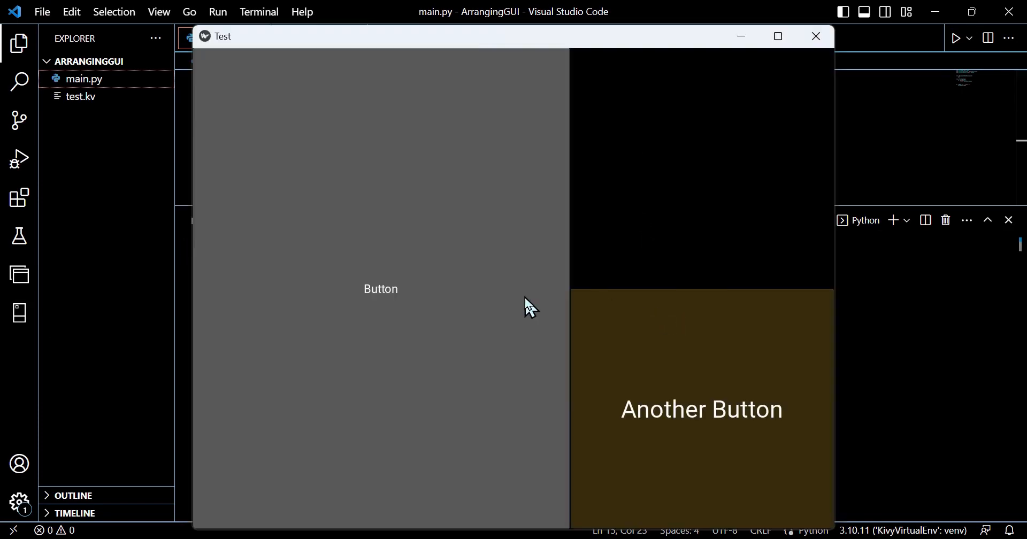
{"action": "mouse_move", "coordinate": [506, 300]}
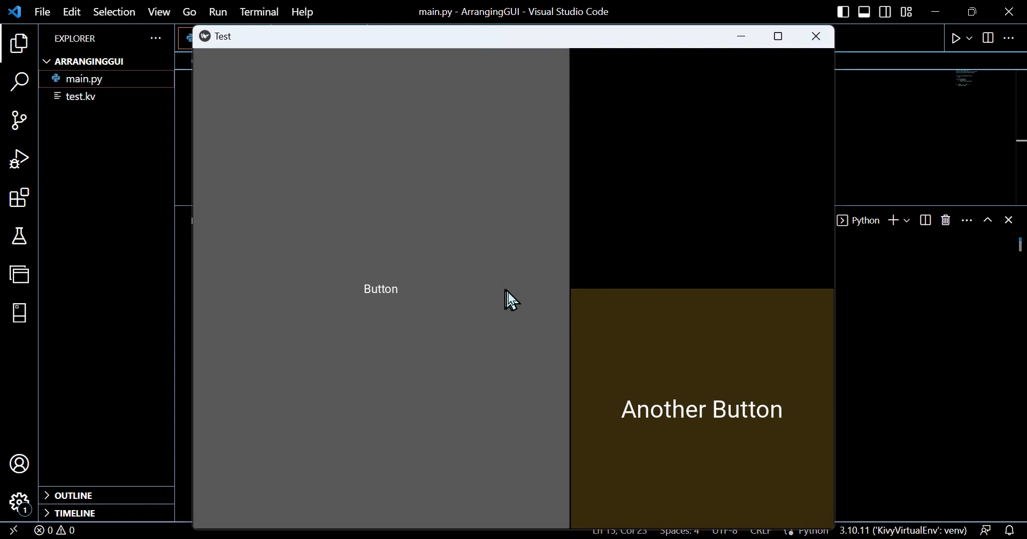
{"action": "mouse_move", "coordinate": [625, 297]}
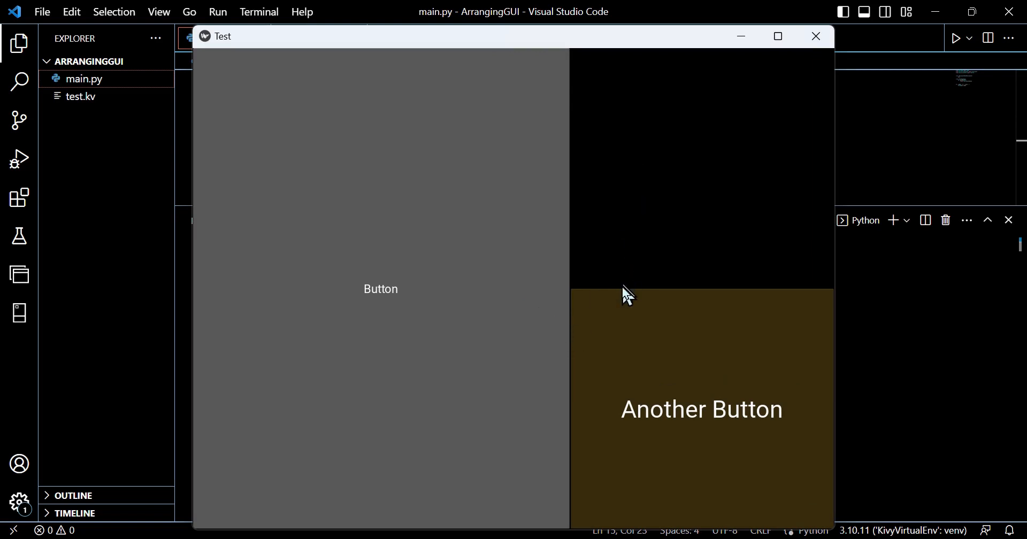
{"action": "mouse_move", "coordinate": [796, 395]}
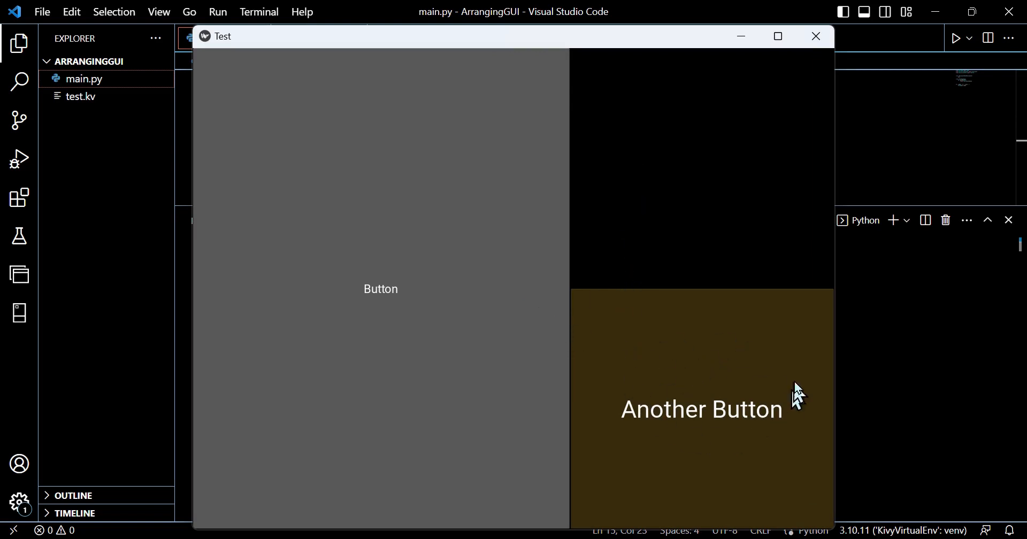
{"action": "left_click", "coordinate": [816, 35]}
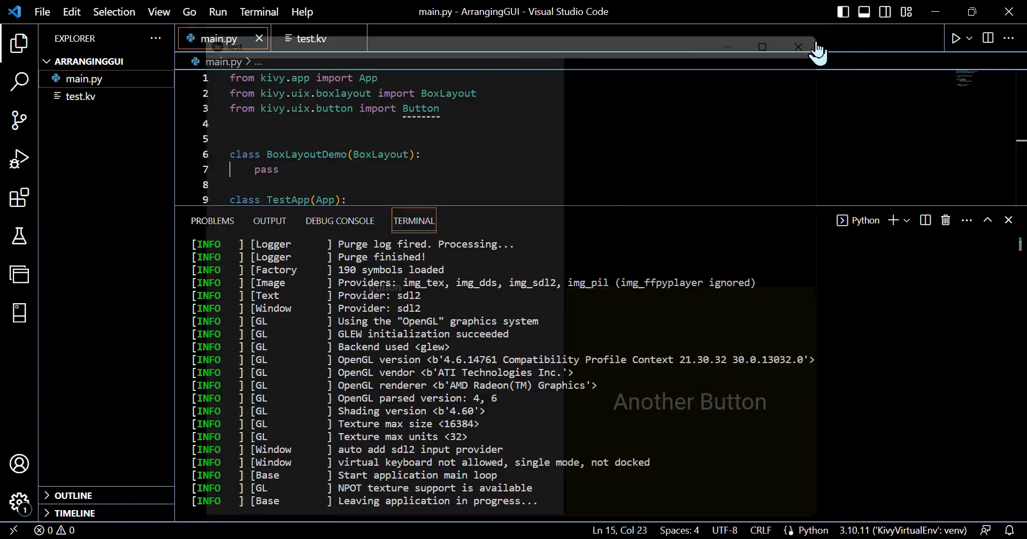
Add size_hint: None, None to the first Button and size_hint: 1, 1 to Another Button
{"action": "left_click", "coordinate": [312, 38]}
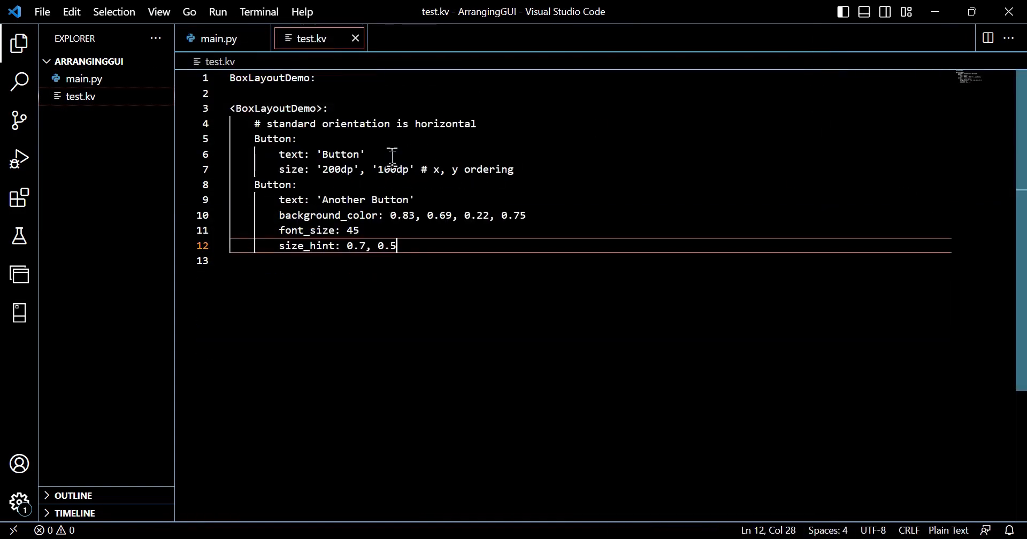
{"action": "key", "text": "Enter"}
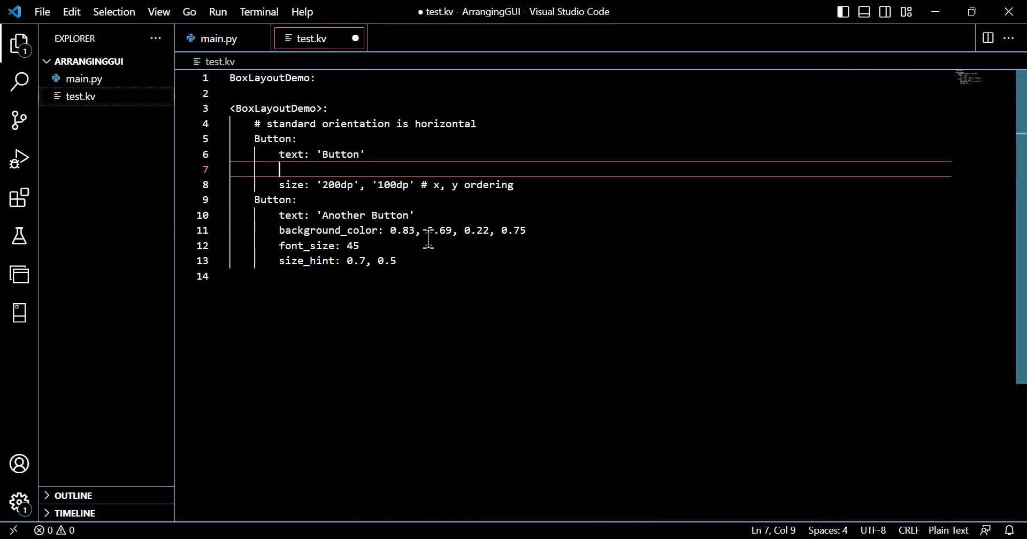
{"action": "type", "text": "size_hint:"}
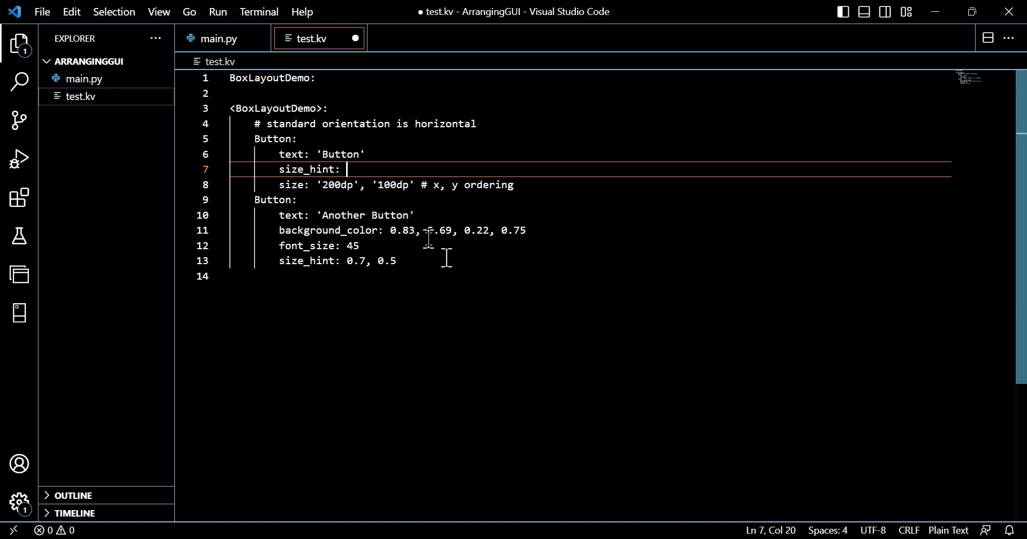
{"action": "type", "text": "None"}
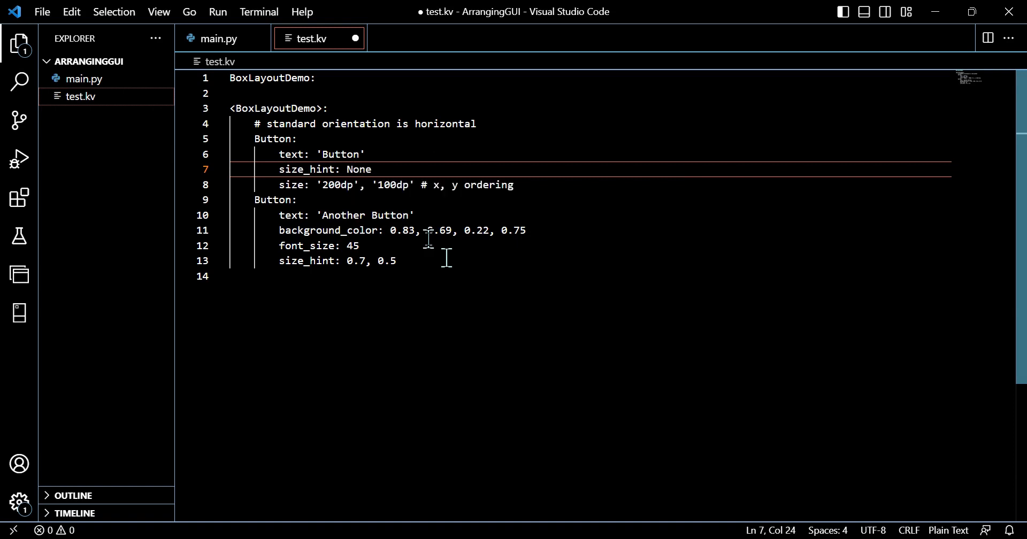
{"action": "type", "text": ", None"}
{"action": "left_click", "coordinate": [591, 261]}
{"action": "type", "text": "1"}
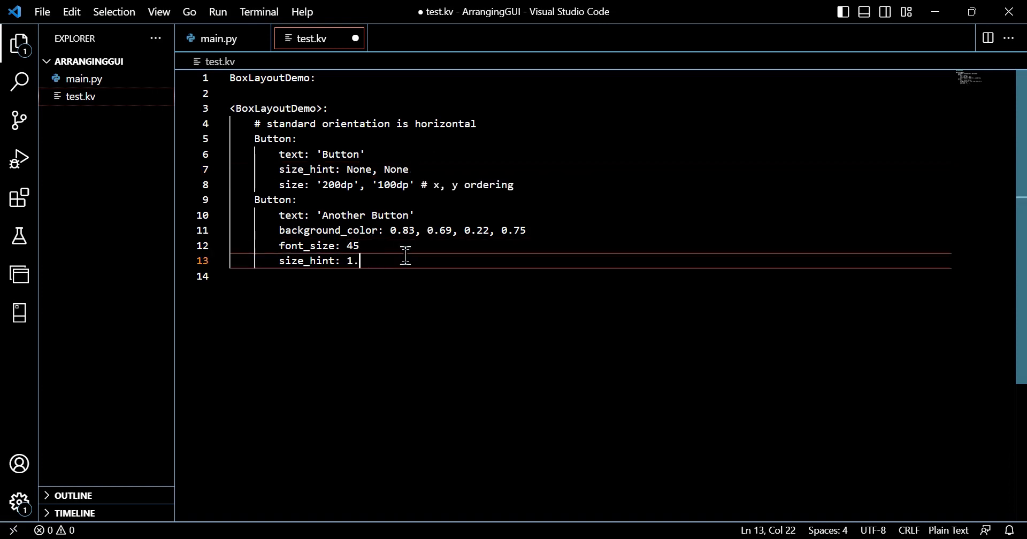
{"action": "type", "text": "0, 1.0"}
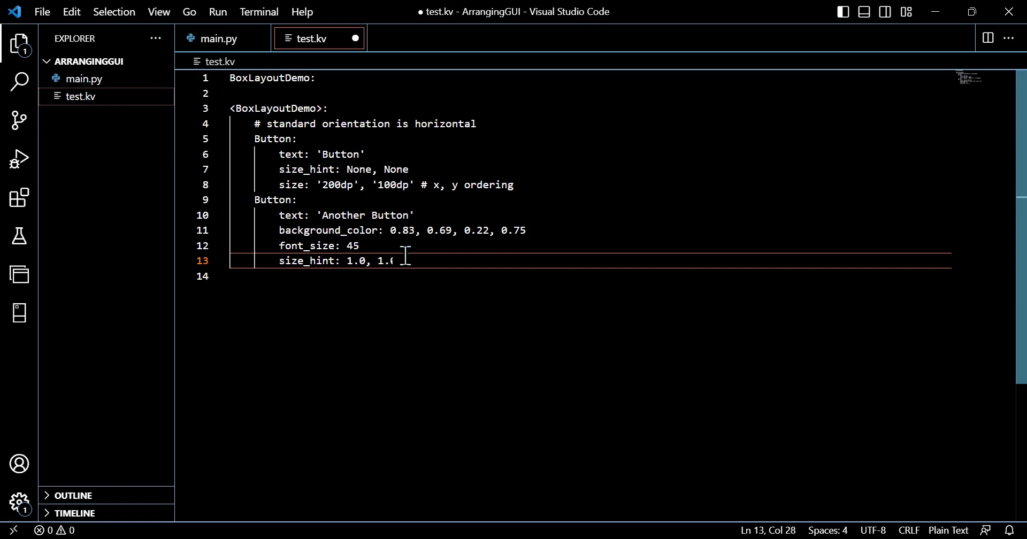
{"action": "key", "text": "Backspace"}
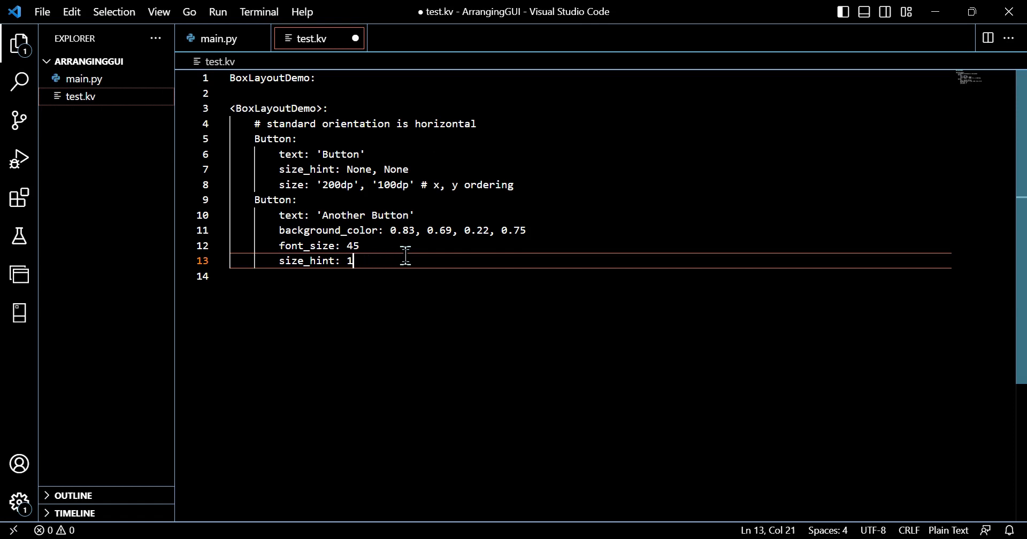
{"action": "type", "text": ", 1"}
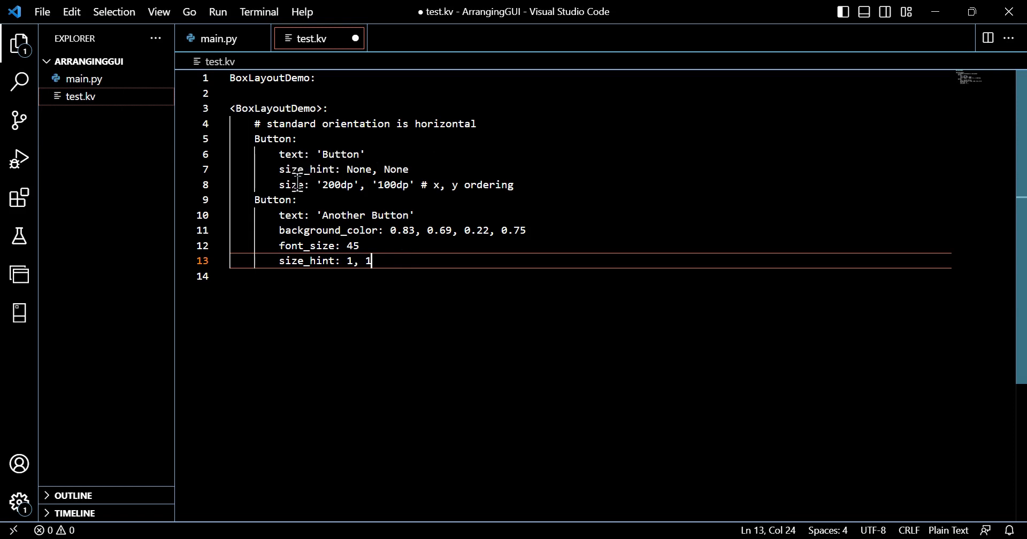
{"action": "mouse_move", "coordinate": [378, 261]}
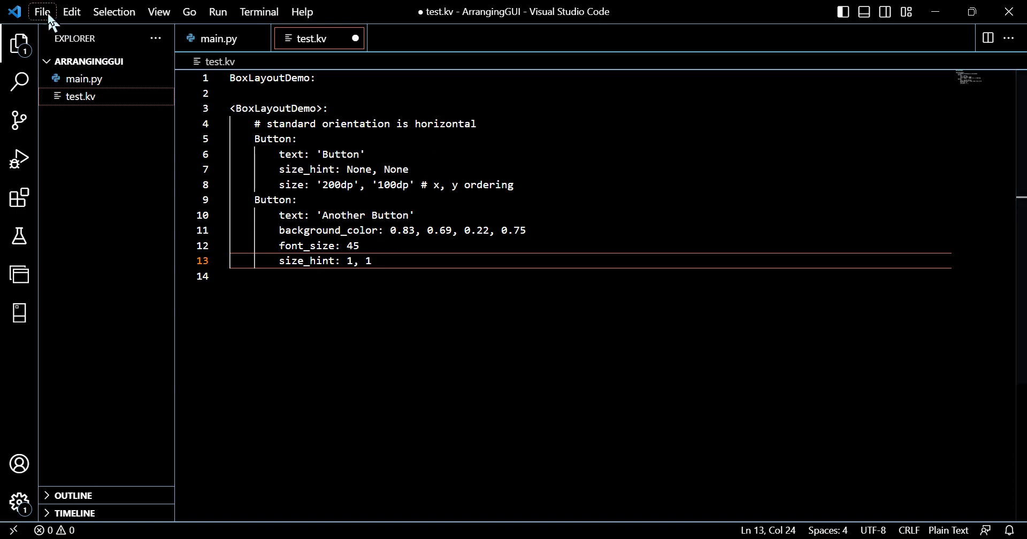
Save test.kv and preview the small fixed Button beside the stretched Another Button
{"action": "left_click", "coordinate": [216, 38]}
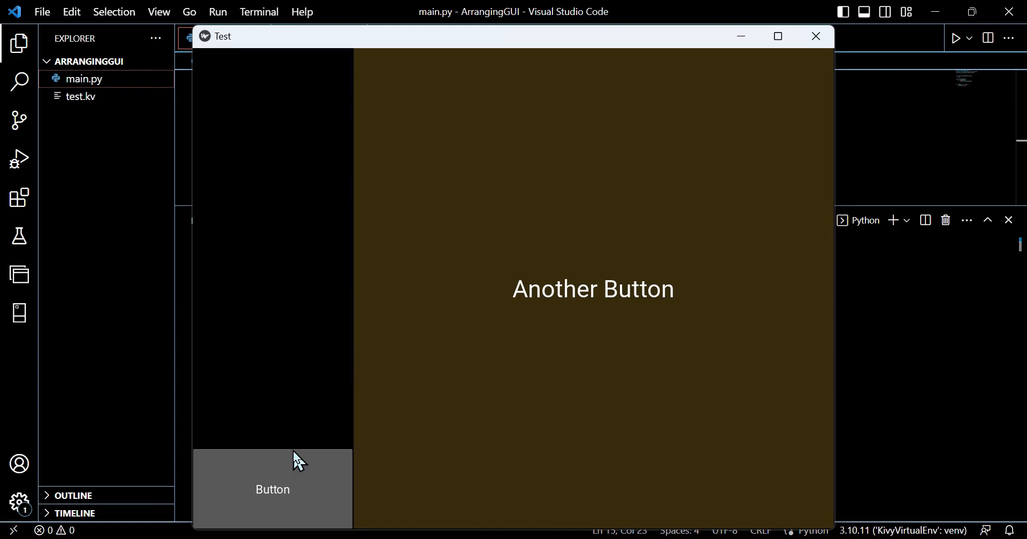
{"action": "mouse_move", "coordinate": [305, 484]}
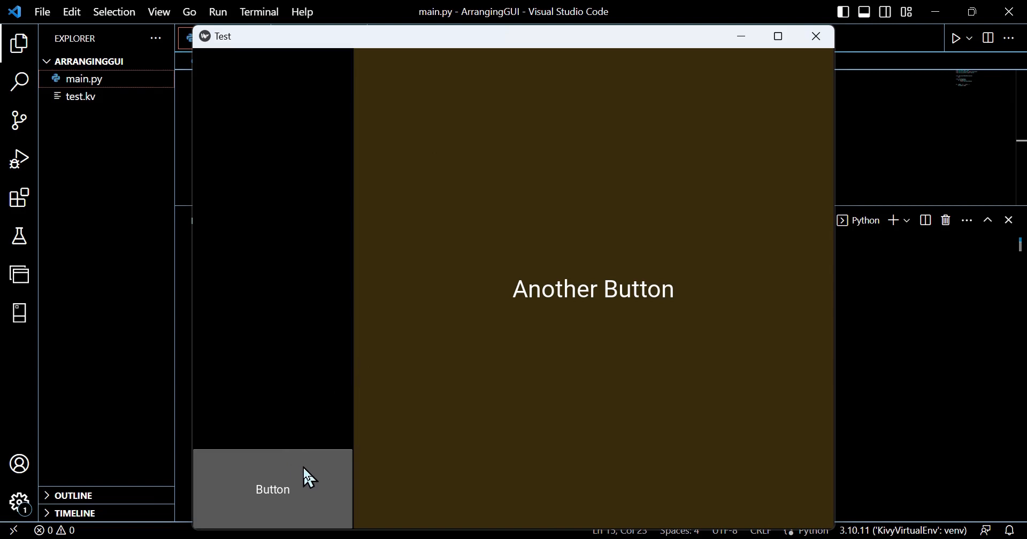
{"action": "mouse_move", "coordinate": [316, 484]}
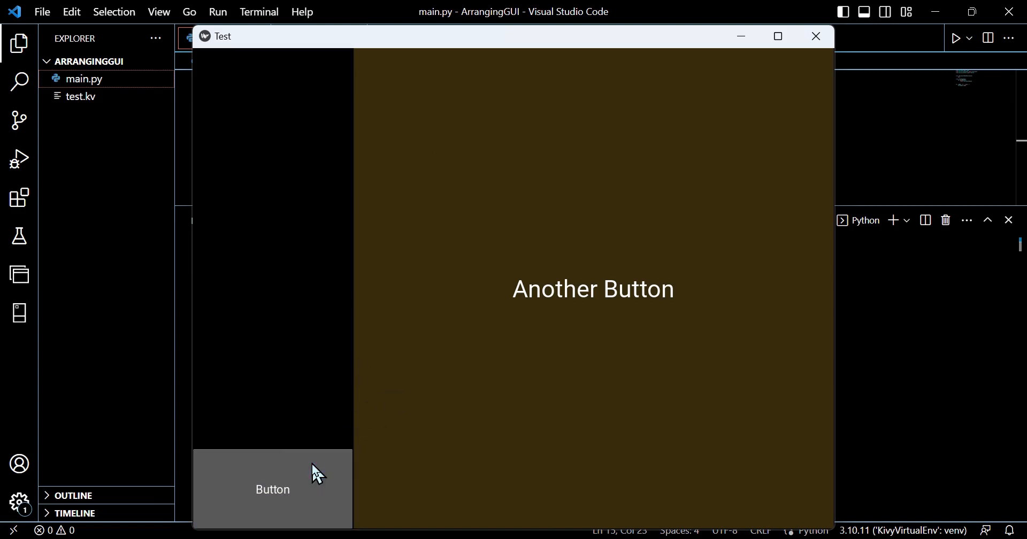
{"action": "mouse_move", "coordinate": [790, 64]}
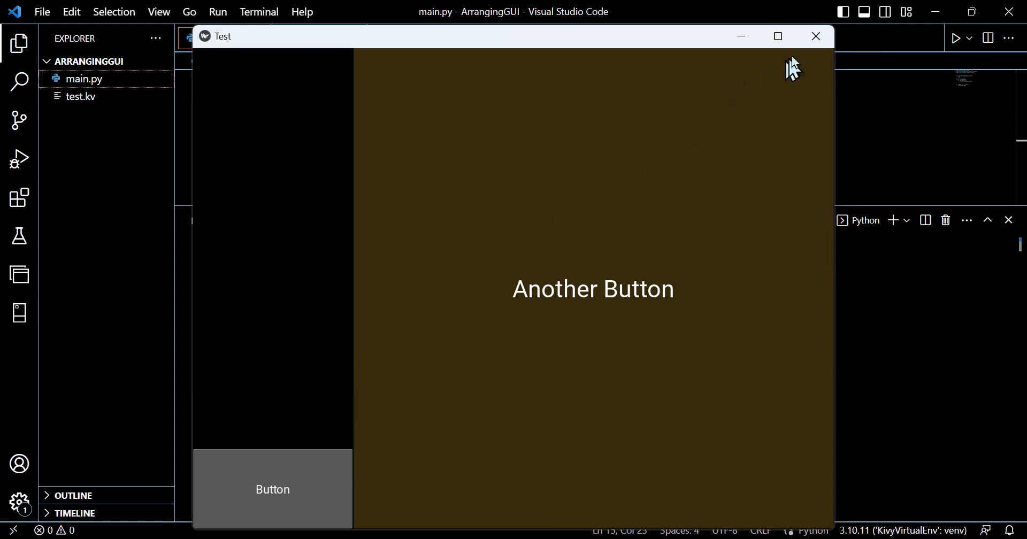
{"action": "left_click", "coordinate": [816, 36]}
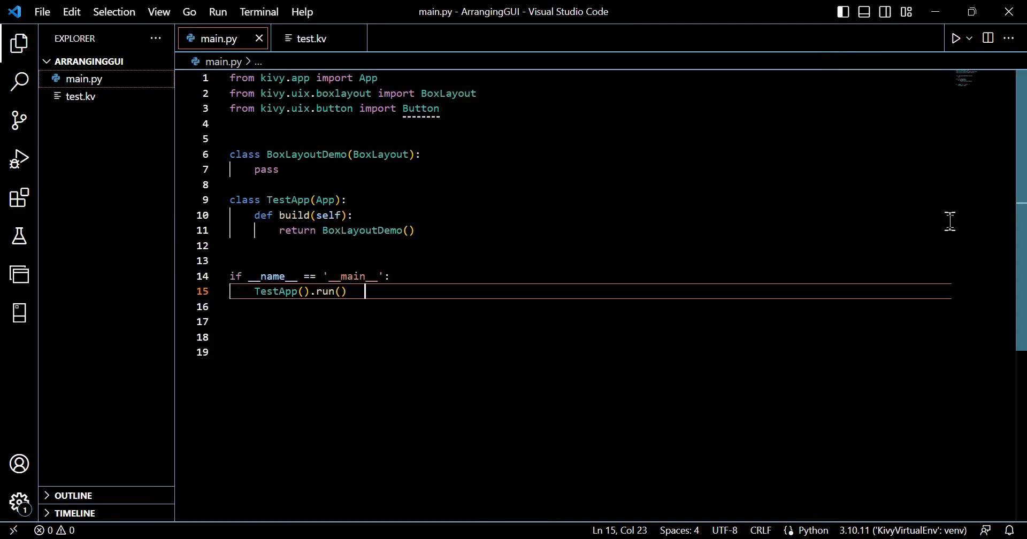
{"action": "left_click", "coordinate": [311, 38]}
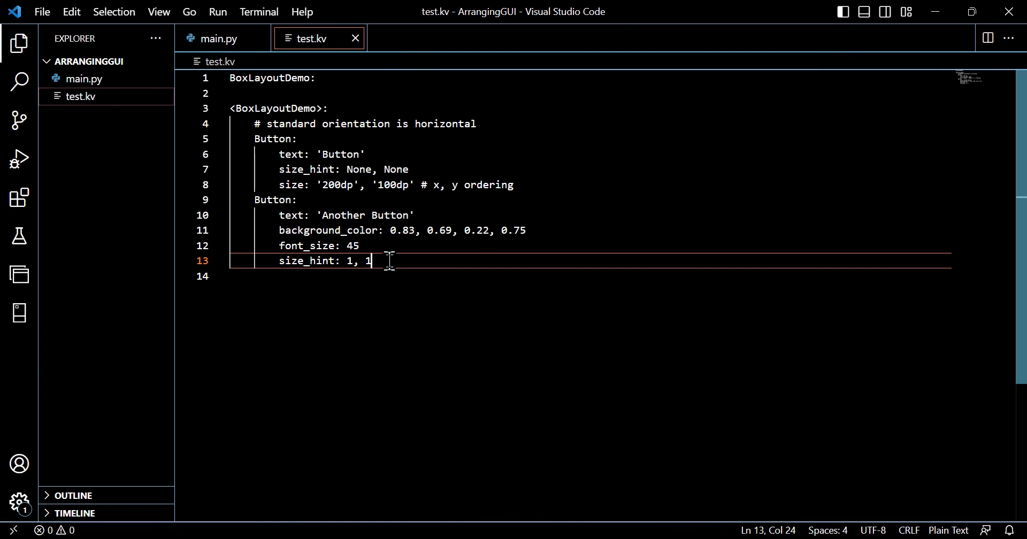
Set orientation: 'vertical' in test.kv and run the app to see the stacked buttons
{"action": "type", "text": "orientation:"}
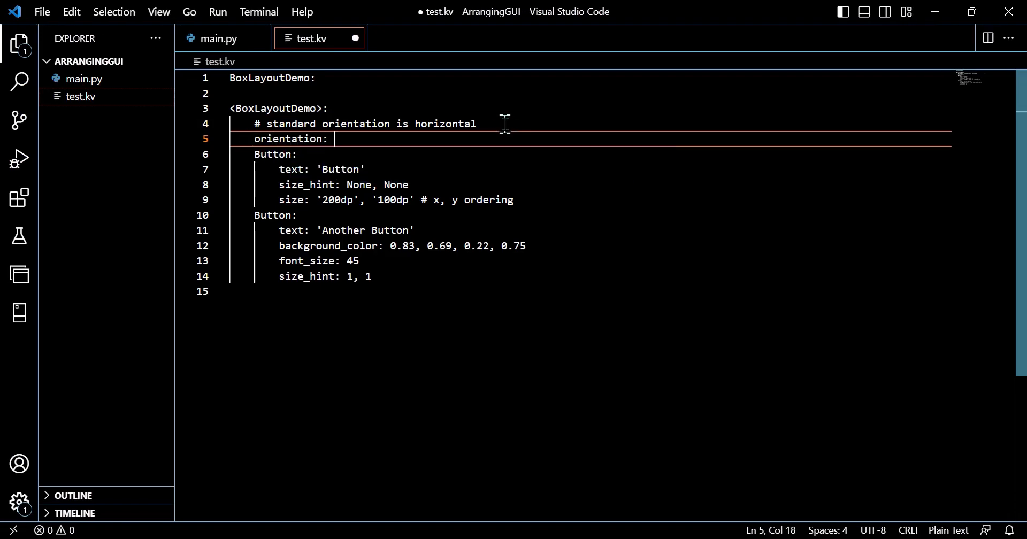
{"action": "type", "text": "'ve"}
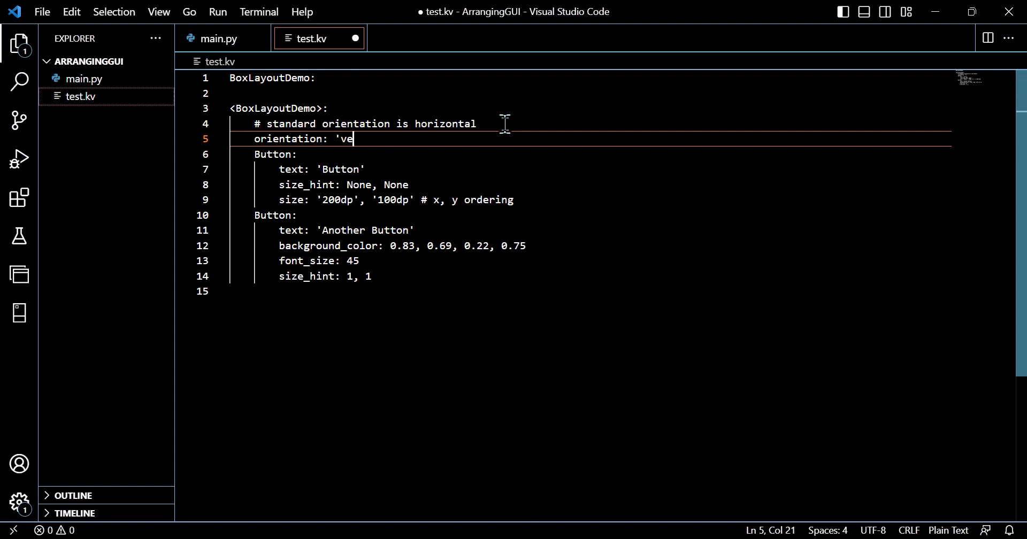
{"action": "type", "text": "rtical'"}
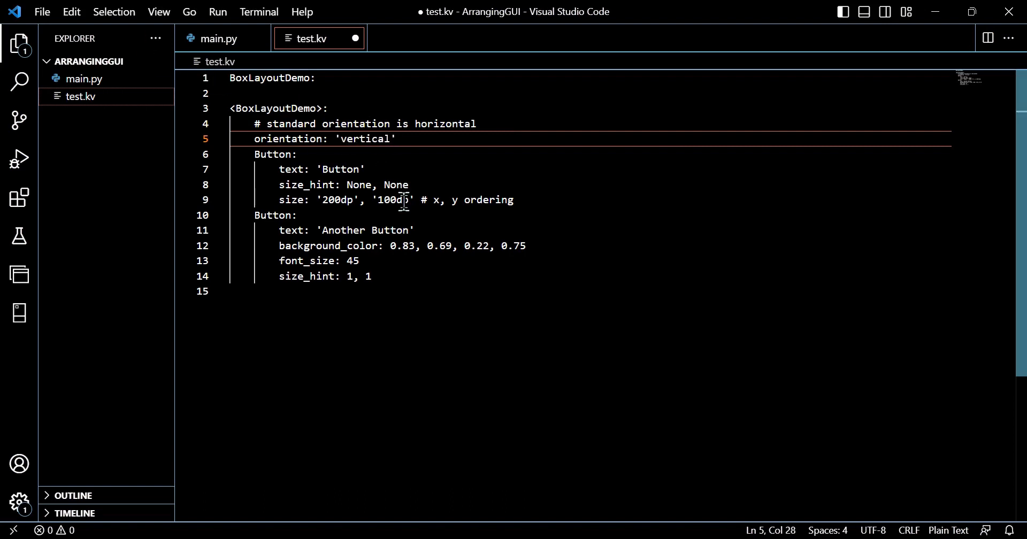
{"action": "left_click", "coordinate": [215, 39]}
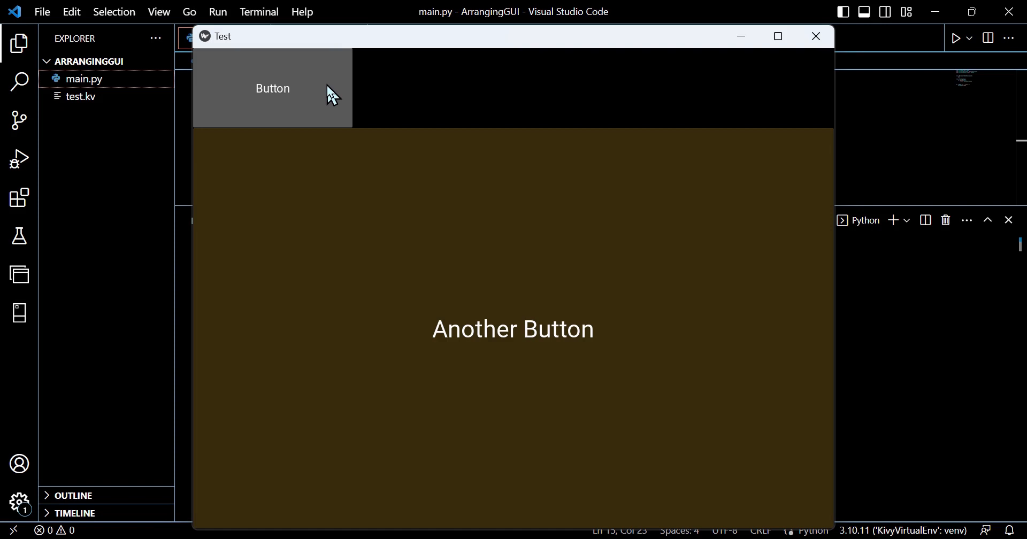
{"action": "mouse_move", "coordinate": [473, 298]}
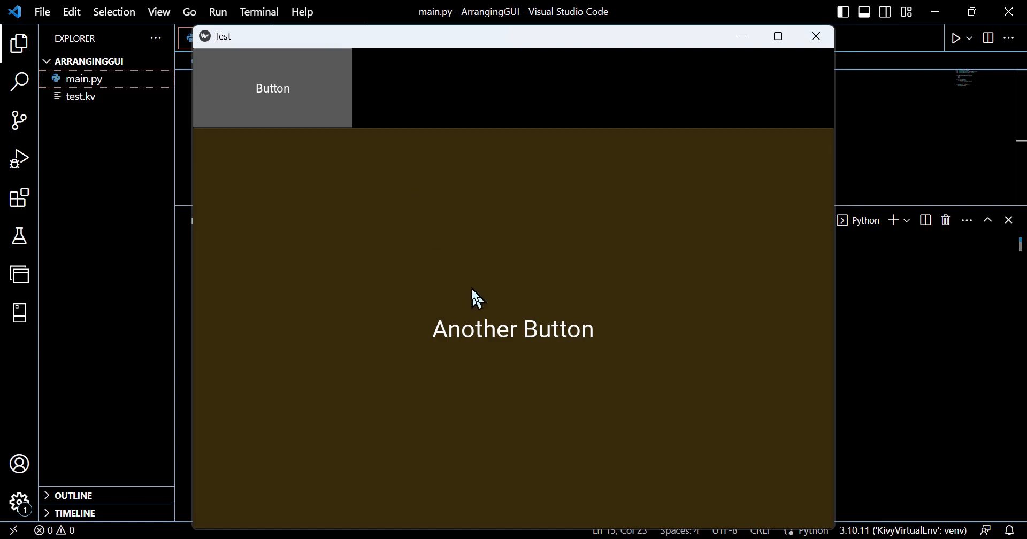
{"action": "mouse_move", "coordinate": [286, 99]}
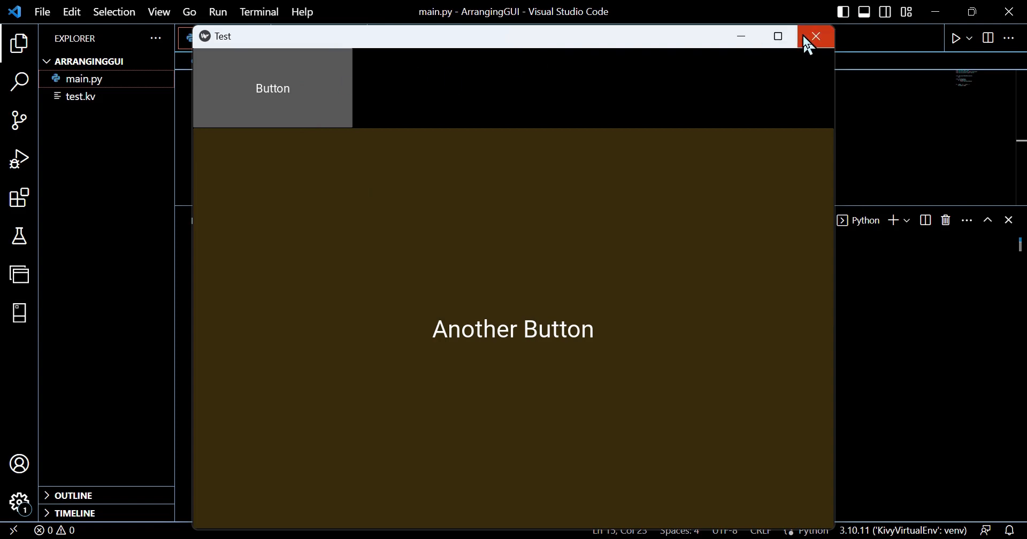
{"action": "left_click", "coordinate": [815, 36]}
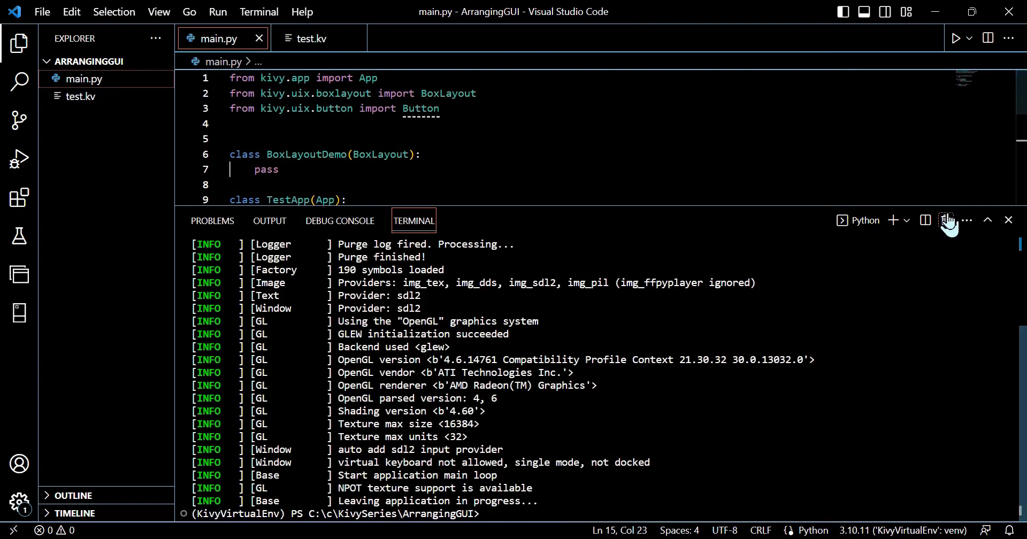
Add pos_hint: {'x': 0.25} under the top Button's size in test.kv
{"action": "left_click", "coordinate": [312, 38]}
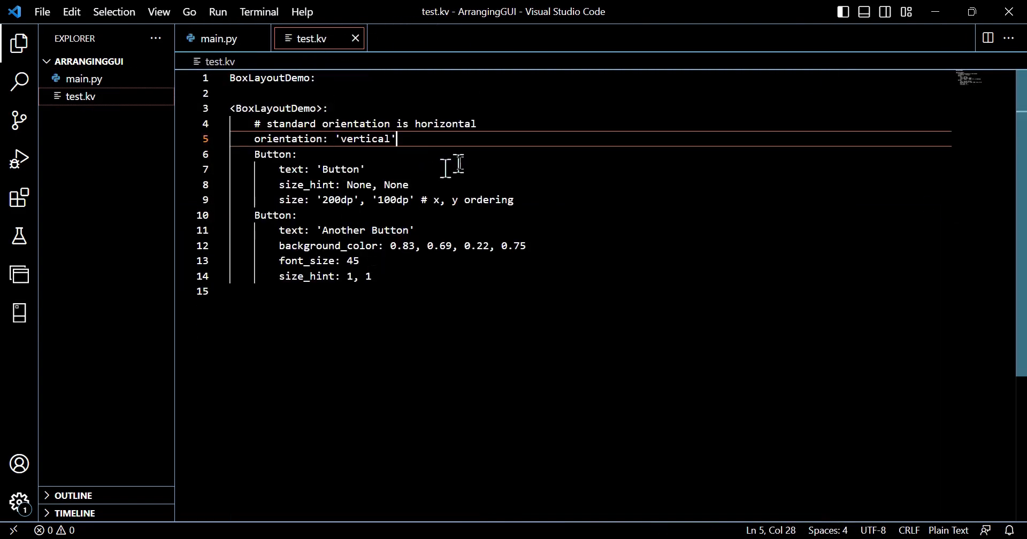
{"action": "key", "text": "Enter"}
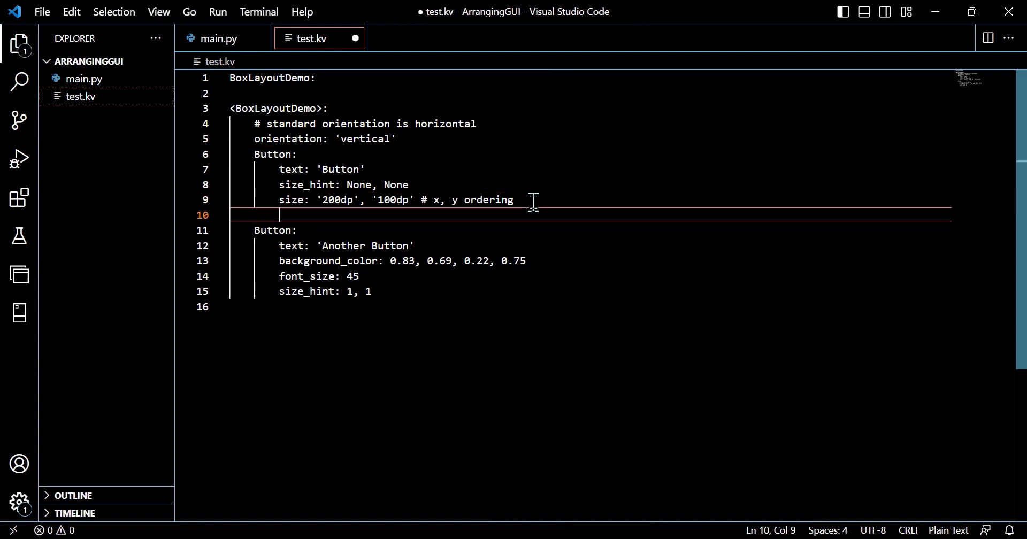
{"action": "type", "text": "pos"}
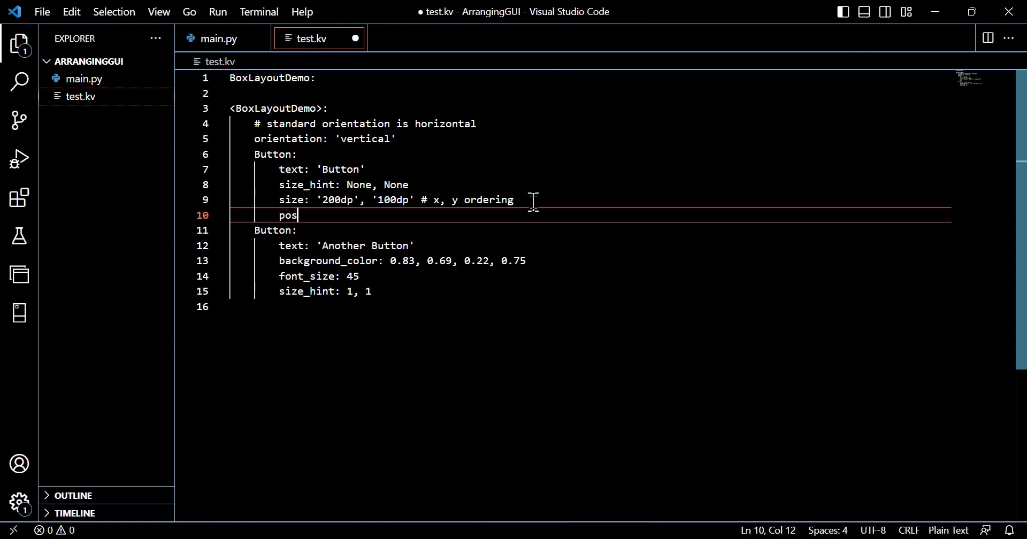
{"action": "type", "text": "_hint:"}
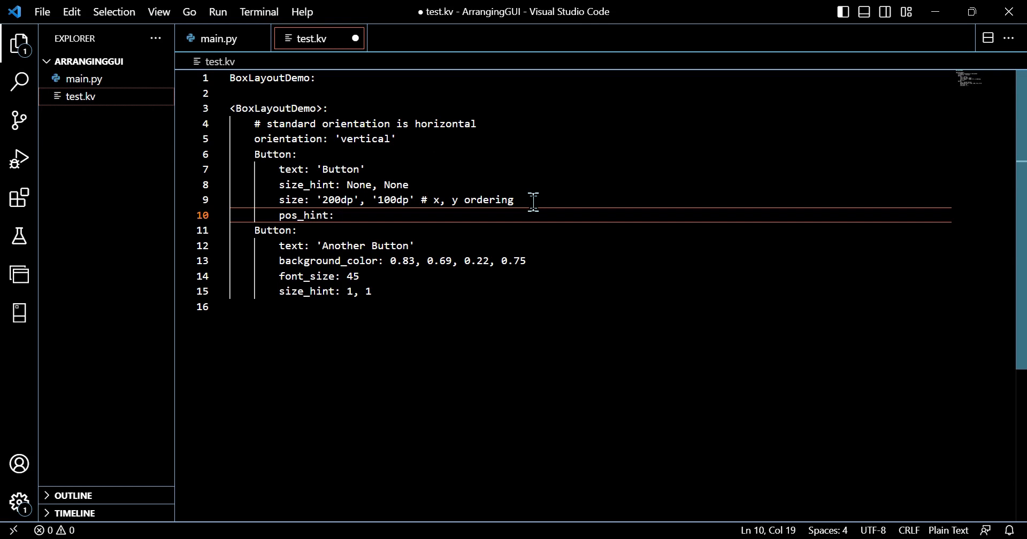
{"action": "type", "text": "{'"}
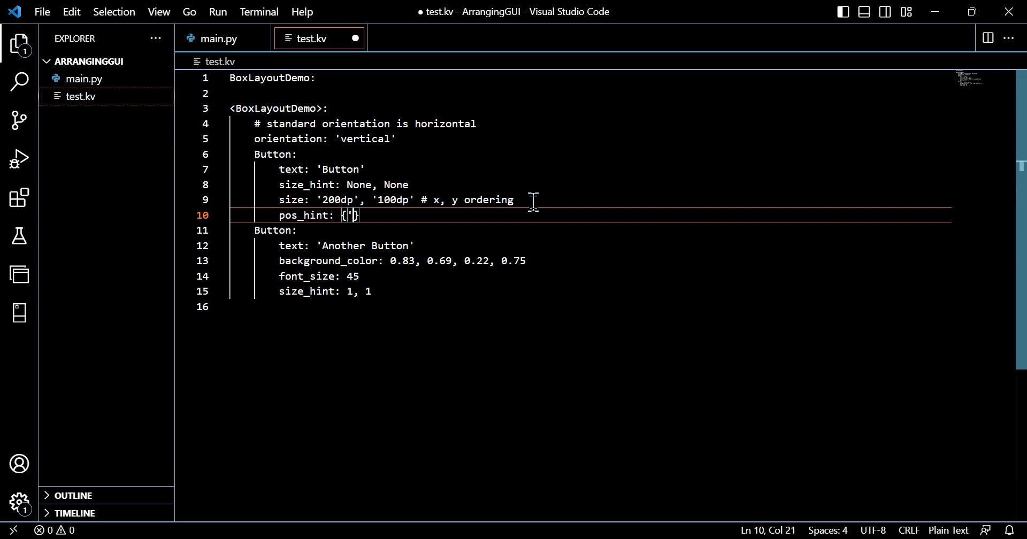
{"action": "type", "text": "x':"}
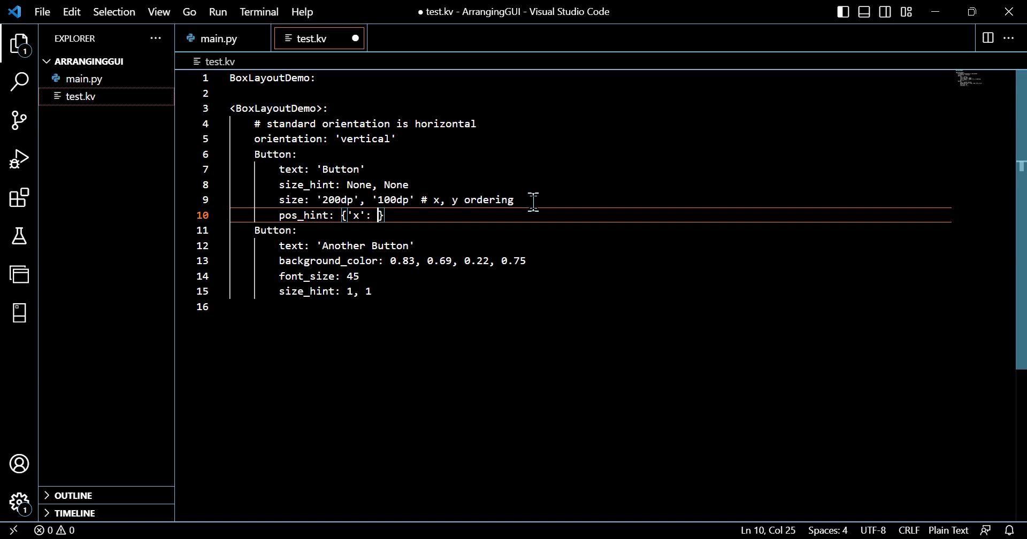
{"action": "type", "text": "0.25"}
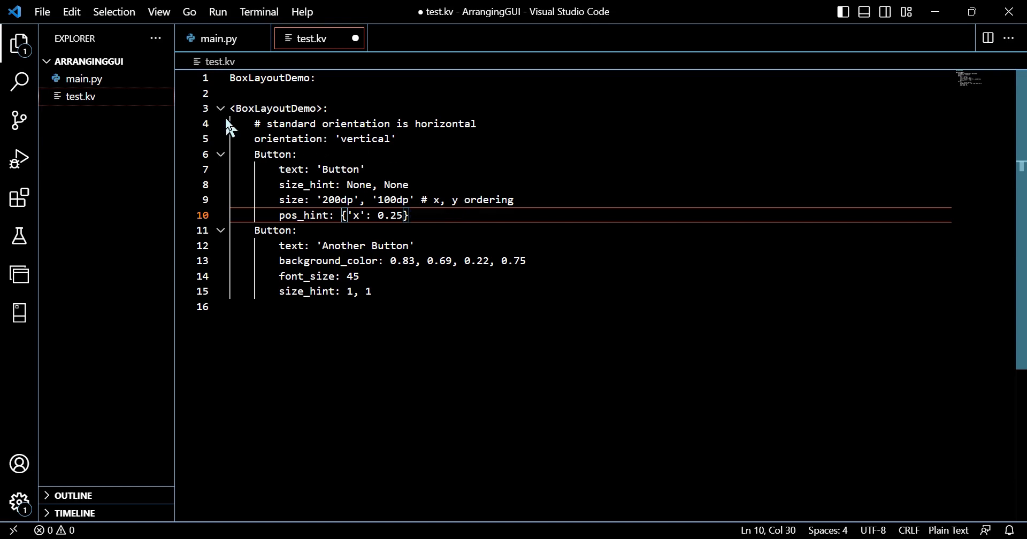
Run main.py to preview the Button shifted a quarter across, then close the window
{"action": "left_click", "coordinate": [217, 12]}
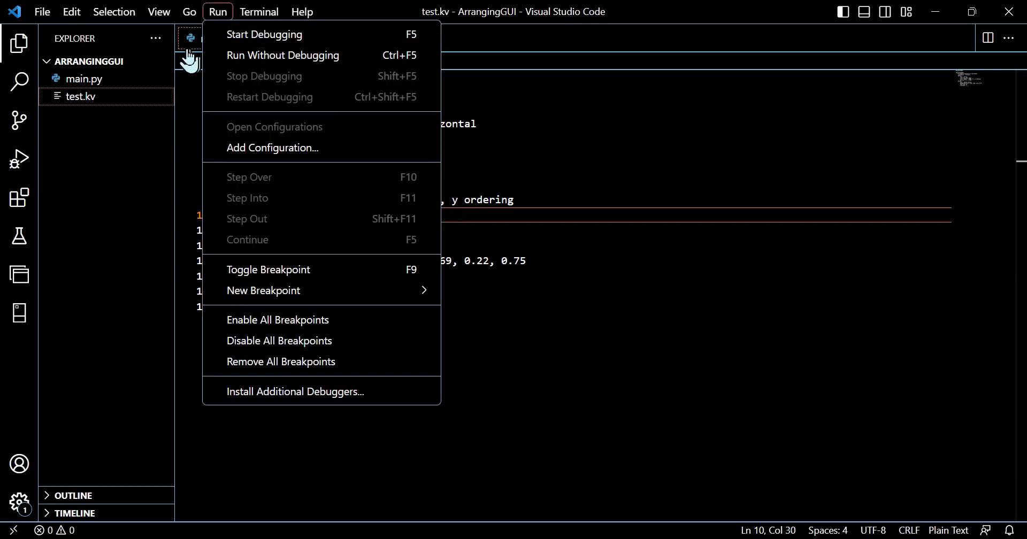
{"action": "left_click", "coordinate": [83, 79]}
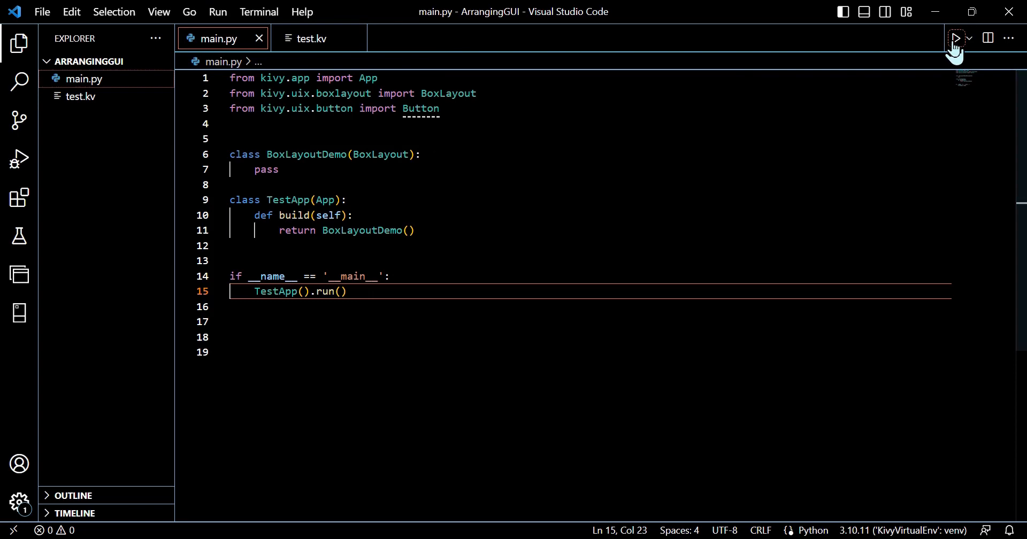
{"action": "left_click", "coordinate": [957, 38]}
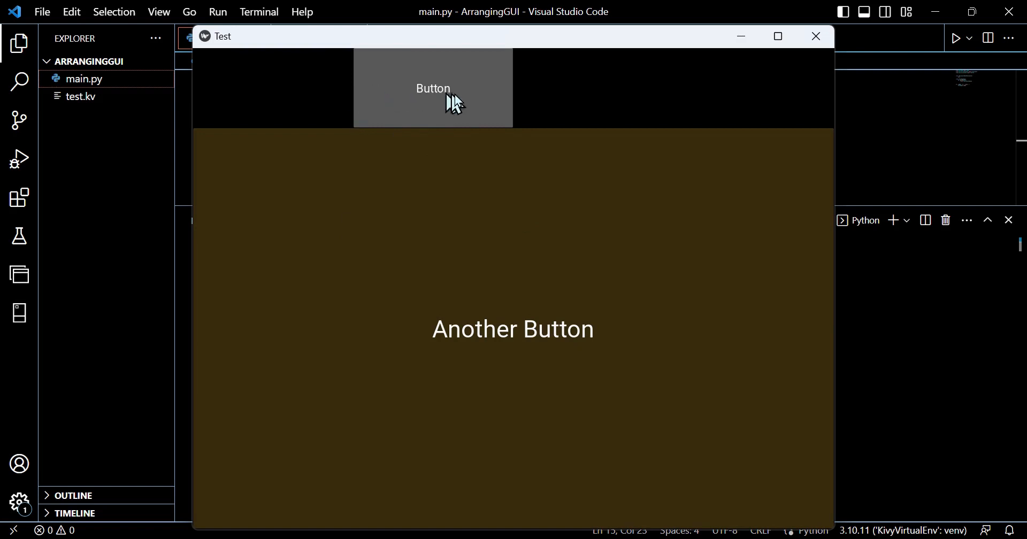
{"action": "mouse_move", "coordinate": [483, 103]}
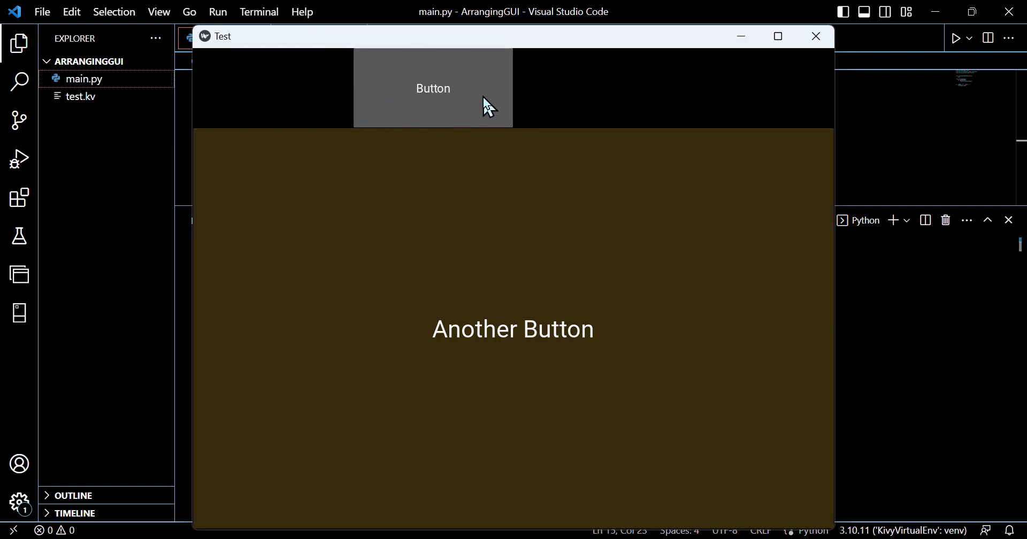
{"action": "mouse_move", "coordinate": [458, 104]}
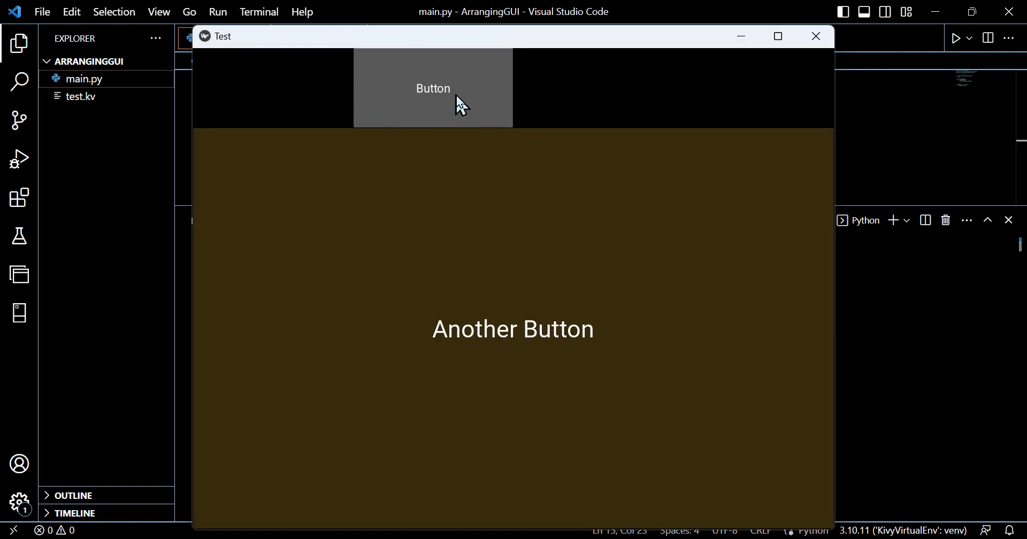
{"action": "left_click", "coordinate": [816, 36]}
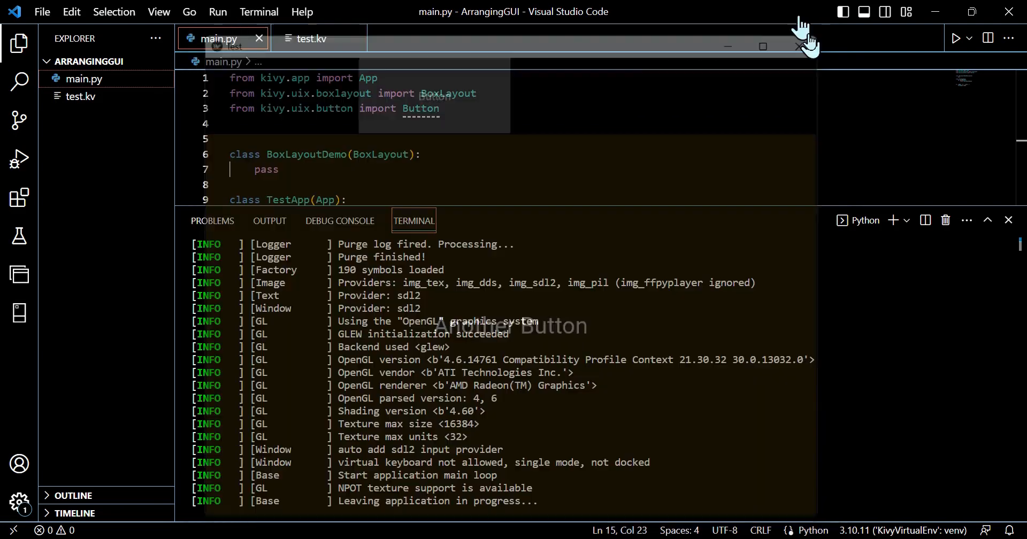
Set the top Button's pos_hint to {'right': 0.25} in test.kv and run main.py
{"action": "left_click", "coordinate": [311, 39]}
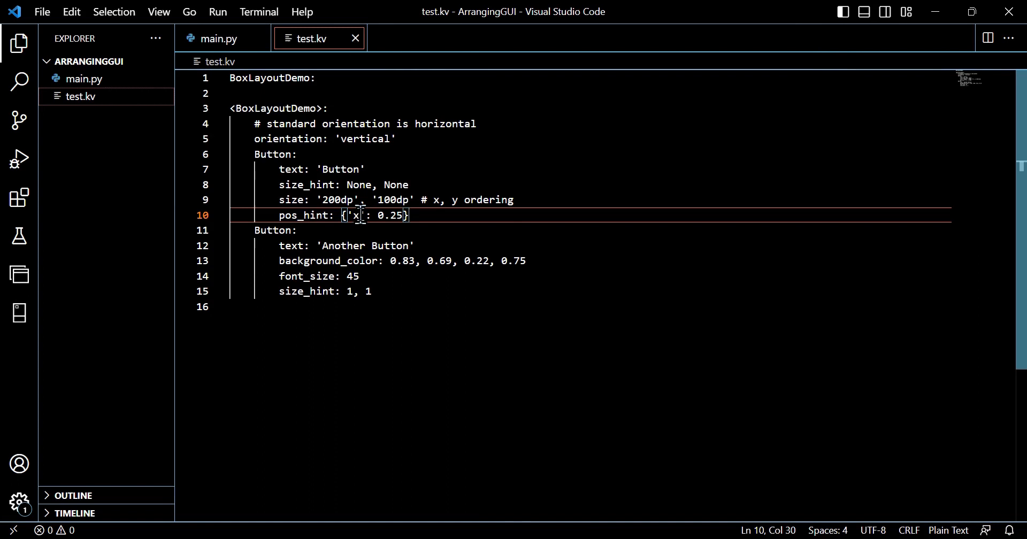
{"action": "type", "text": "right"}
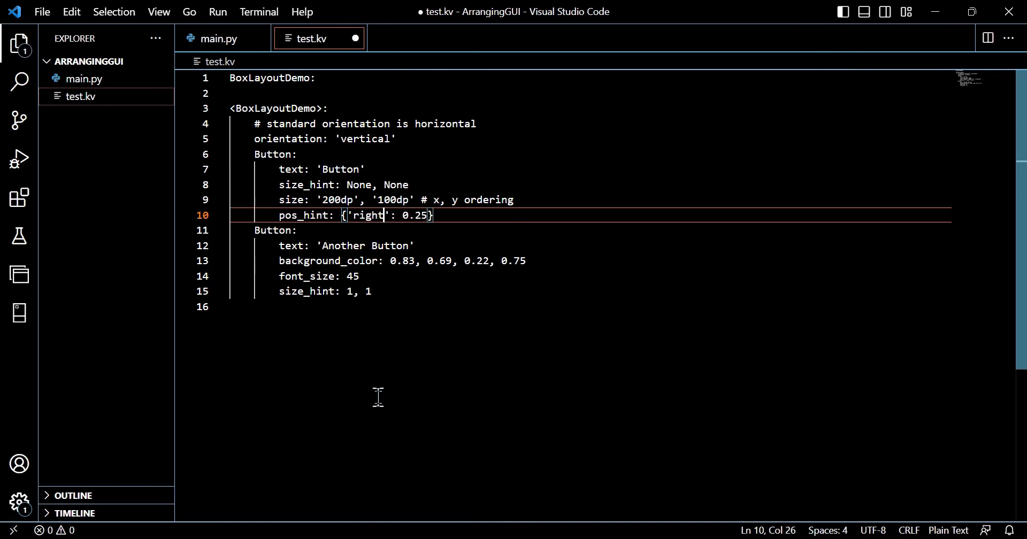
{"action": "left_click", "coordinate": [437, 216]}
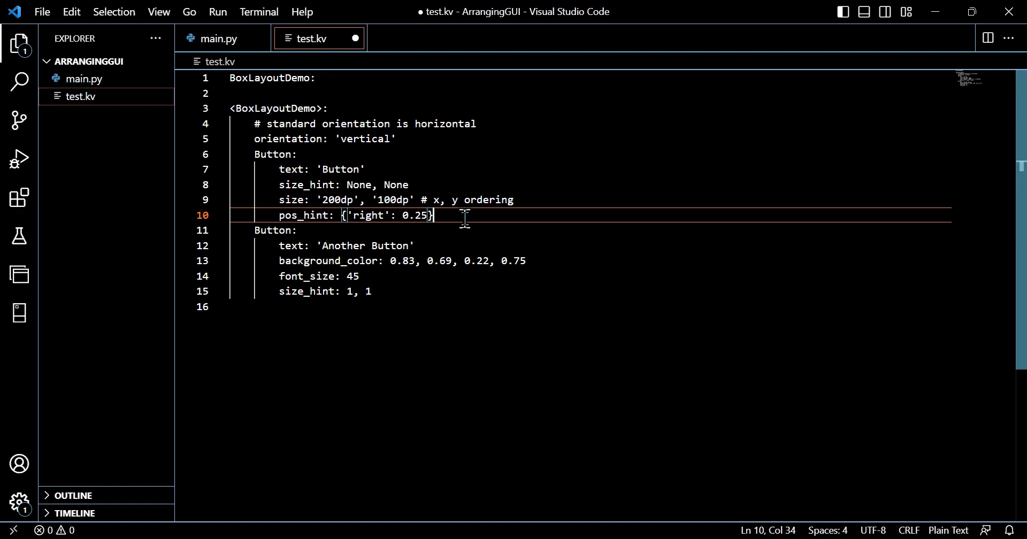
{"action": "mouse_move", "coordinate": [142, 61]}
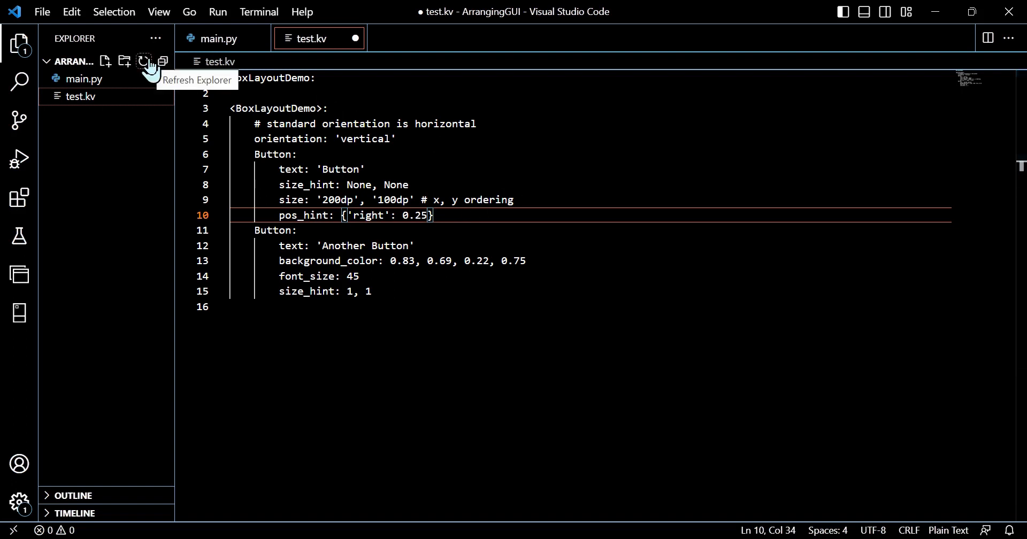
{"action": "left_click", "coordinate": [218, 38]}
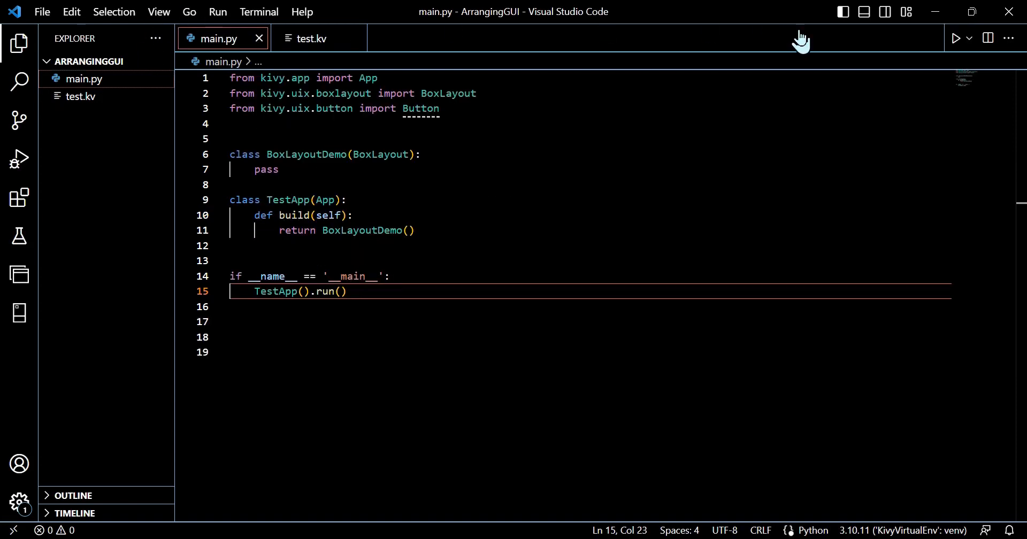
{"action": "left_click", "coordinate": [955, 38]}
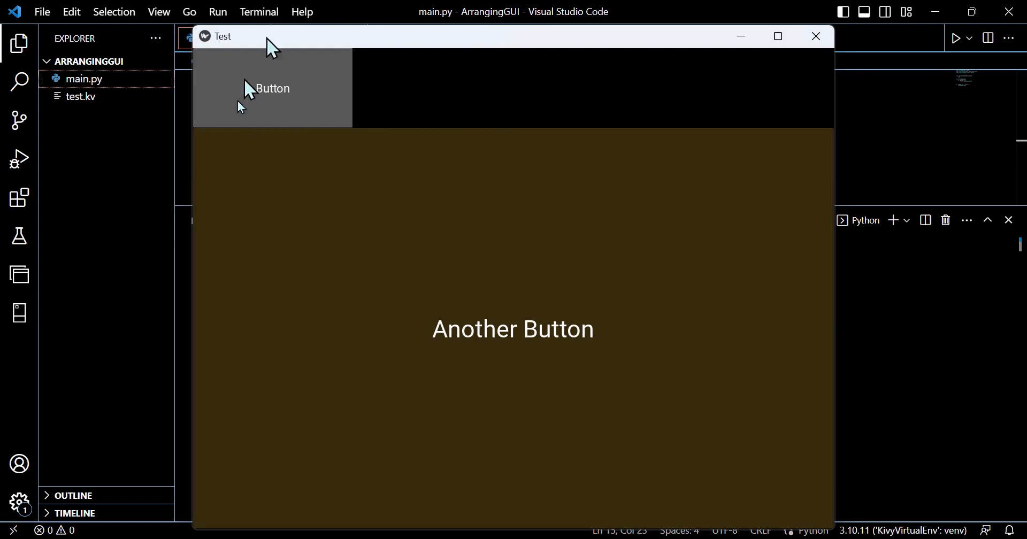
{"action": "mouse_move", "coordinate": [492, 90]}
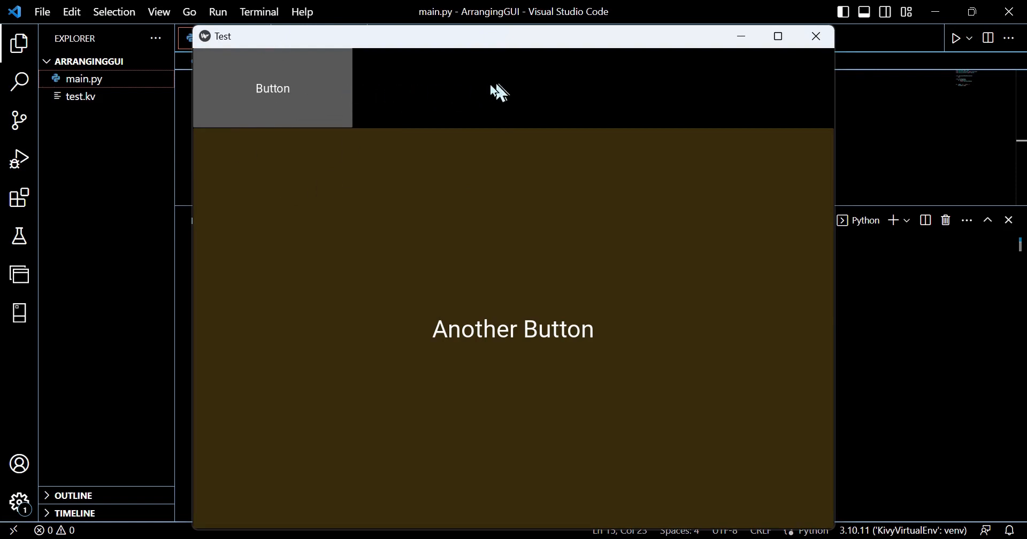
{"action": "mouse_move", "coordinate": [355, 65]}
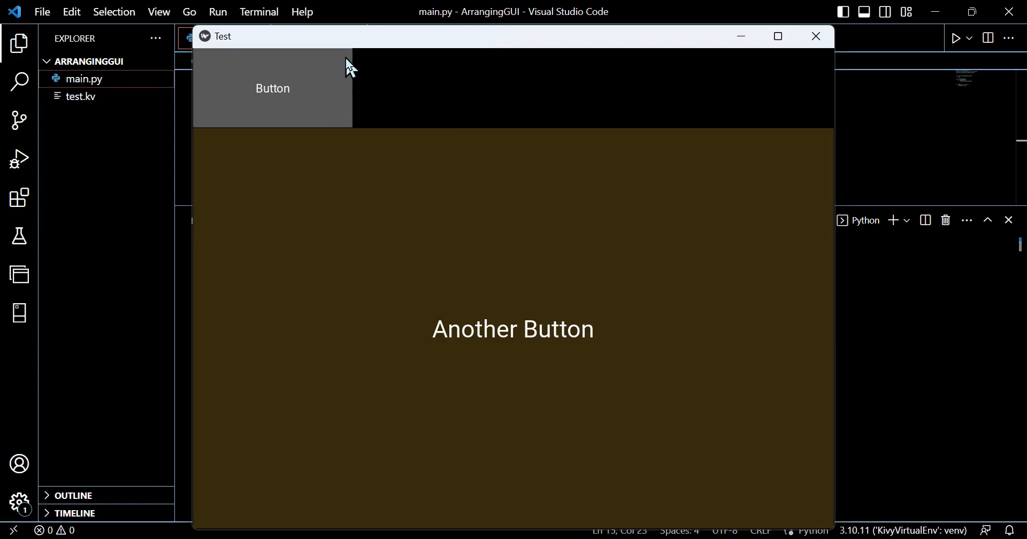
{"action": "mouse_move", "coordinate": [764, 104]}
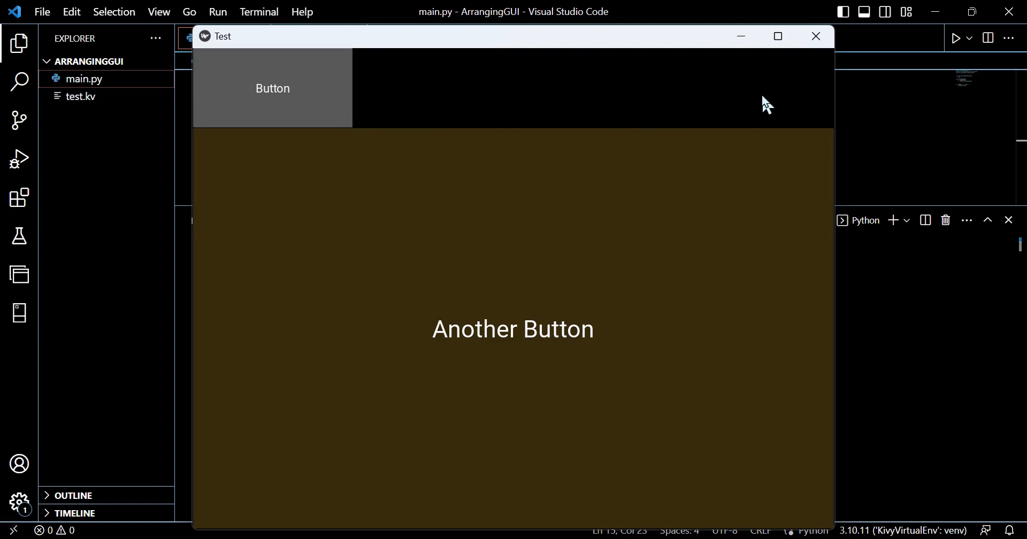
{"action": "mouse_move", "coordinate": [816, 36]}
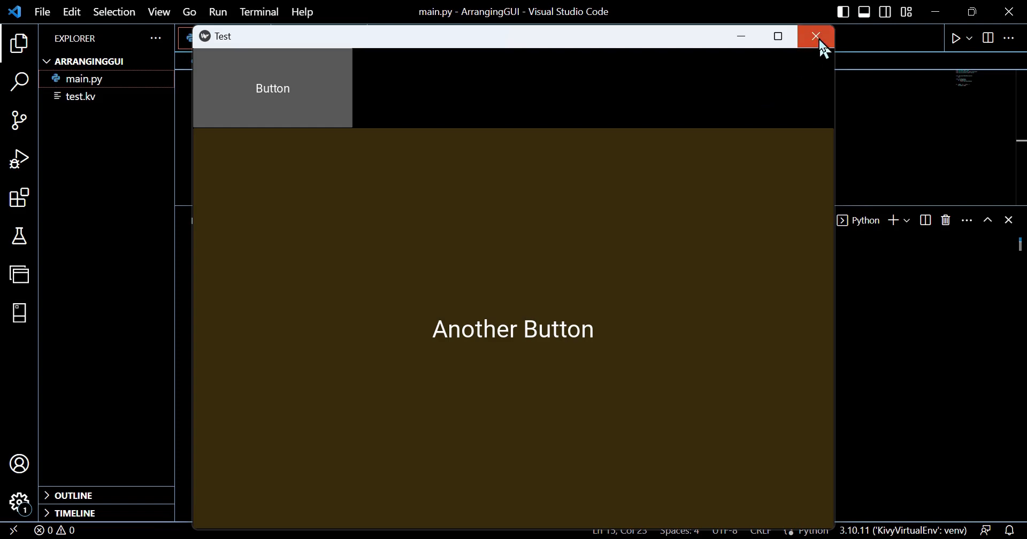
Close the Test app, change the right hint to 1, and rerun main.py
{"action": "left_click", "coordinate": [816, 36]}
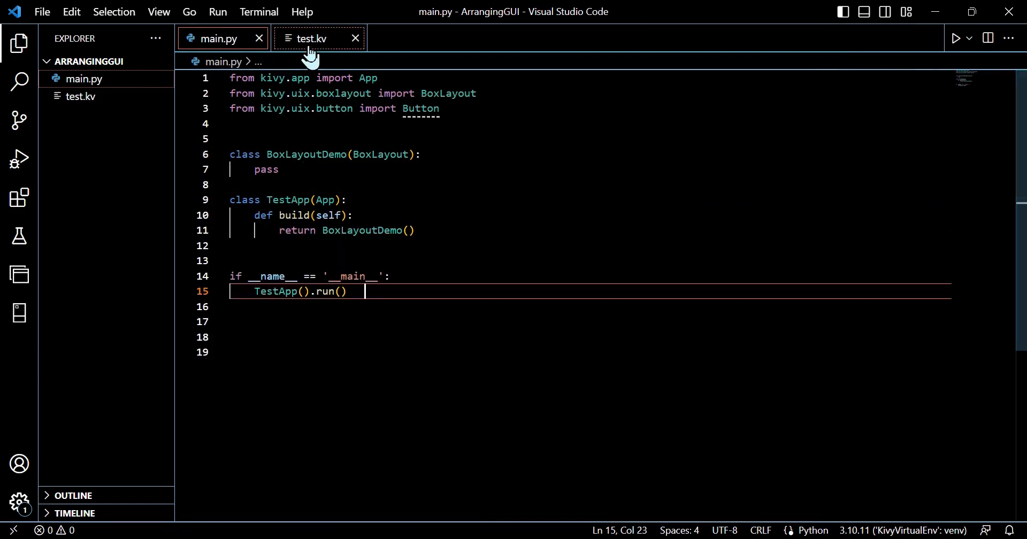
{"action": "left_click", "coordinate": [312, 39]}
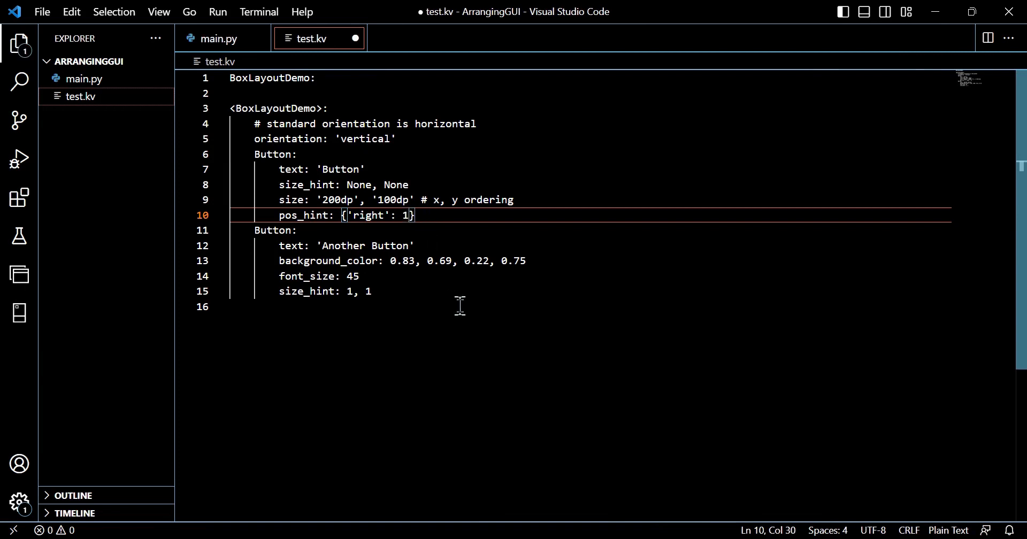
{"action": "mouse_move", "coordinate": [213, 62]}
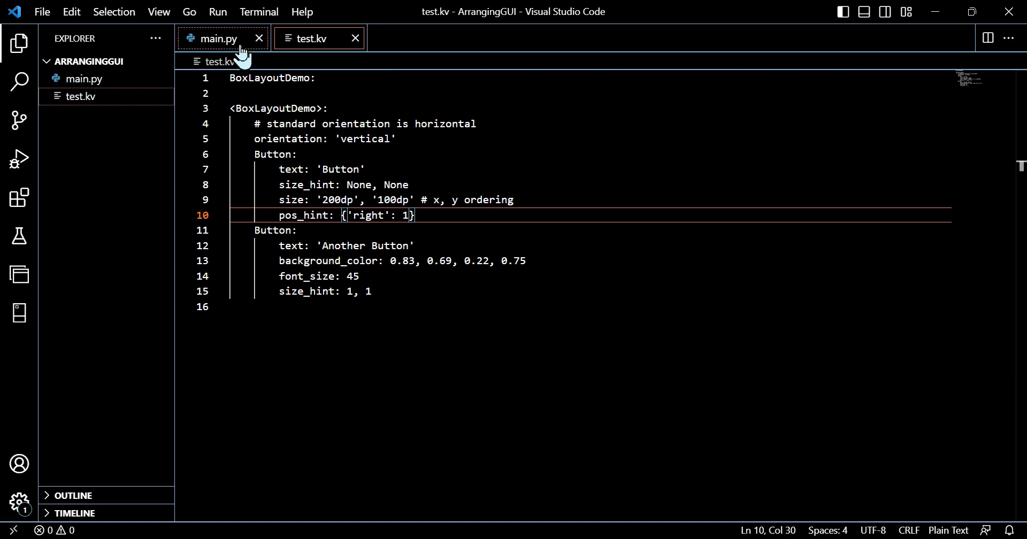
{"action": "left_click", "coordinate": [215, 38]}
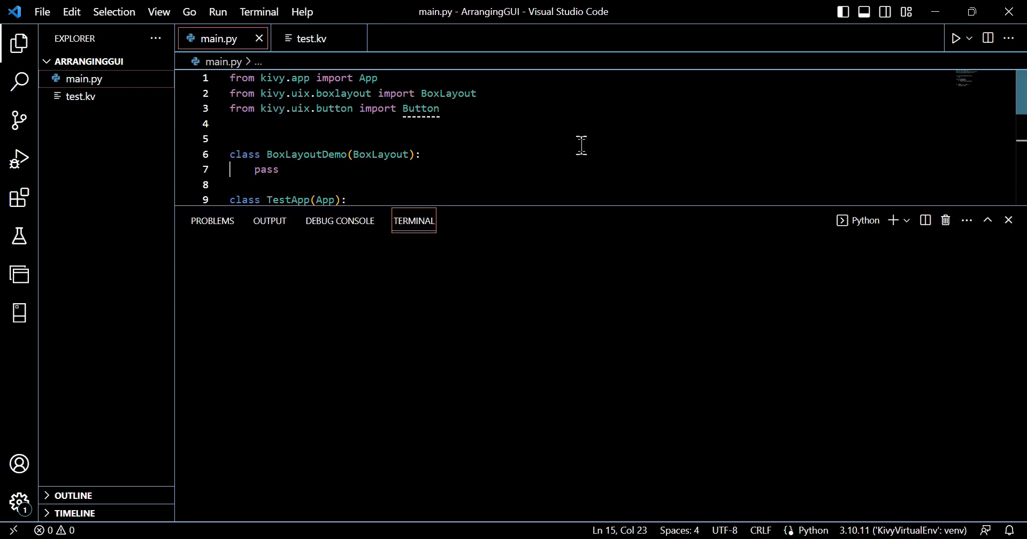
{"action": "left_click", "coordinate": [956, 38]}
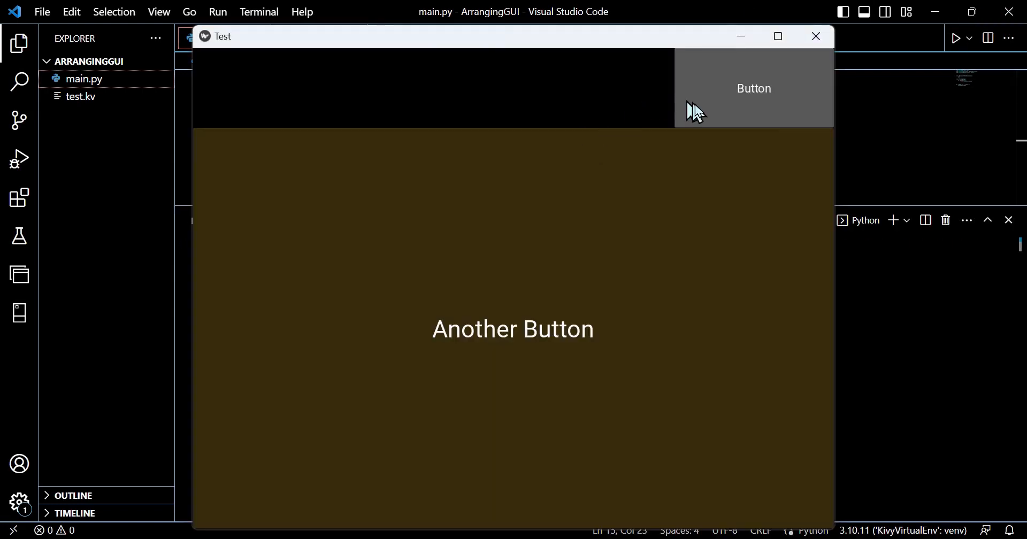
{"action": "mouse_move", "coordinate": [806, 110]}
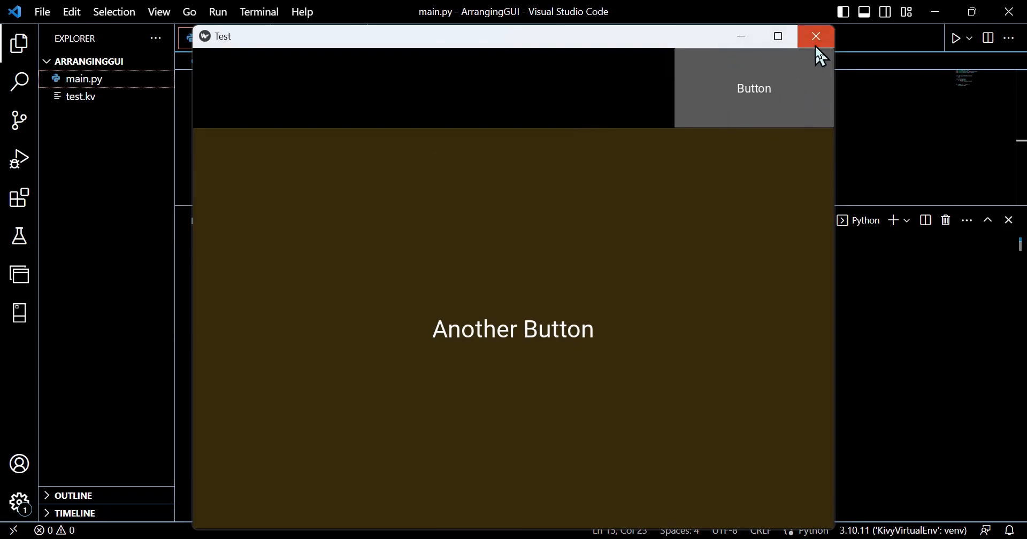
Change the hint key from 'right' to 'left', rerun main.py, then close the Test app
{"action": "left_click", "coordinate": [816, 36]}
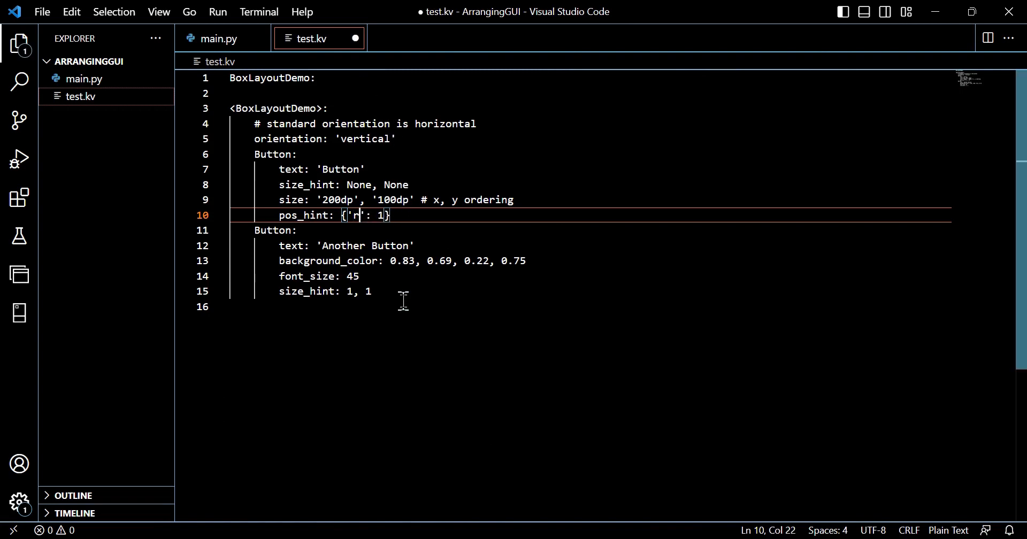
{"action": "type", "text": "eft"}
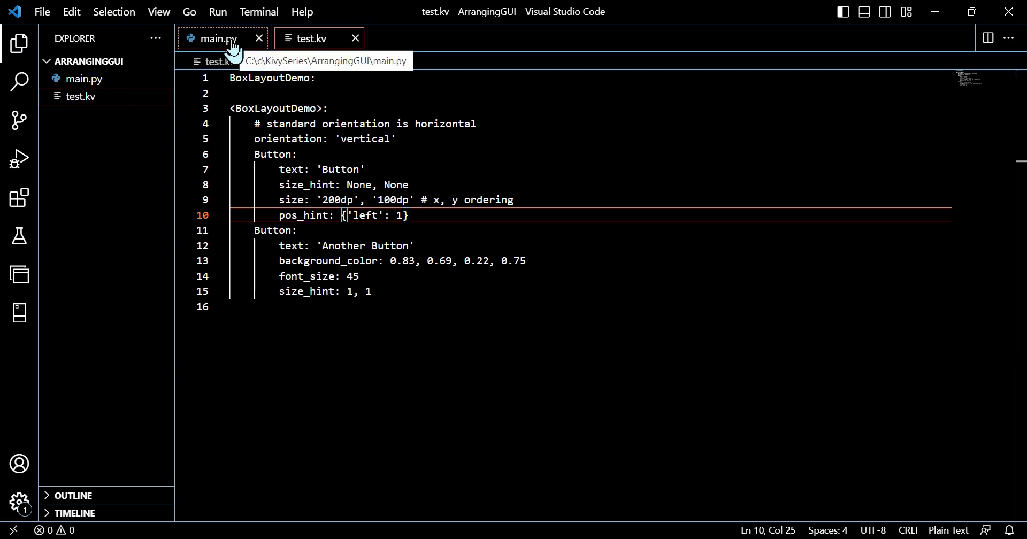
{"action": "left_click", "coordinate": [216, 38]}
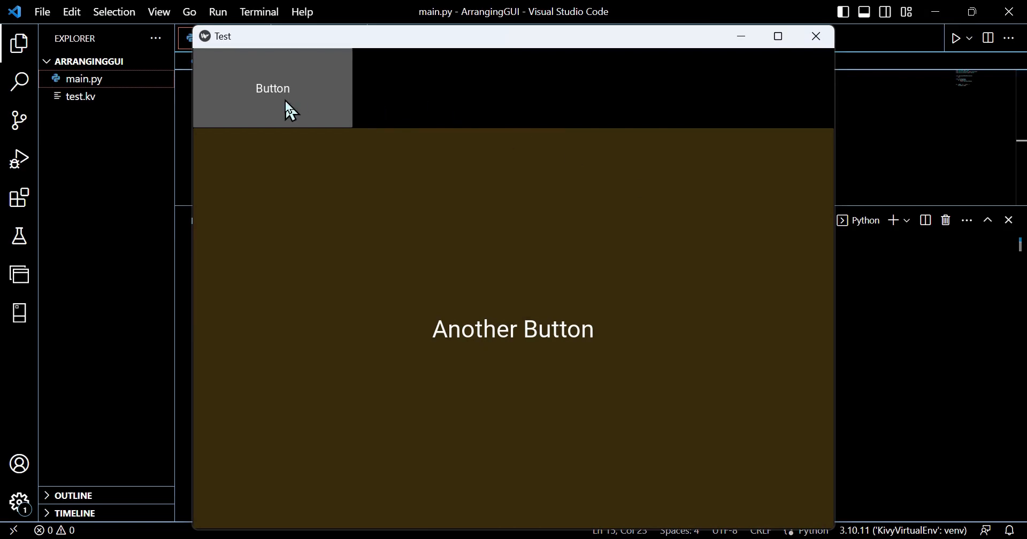
{"action": "mouse_move", "coordinate": [205, 63]}
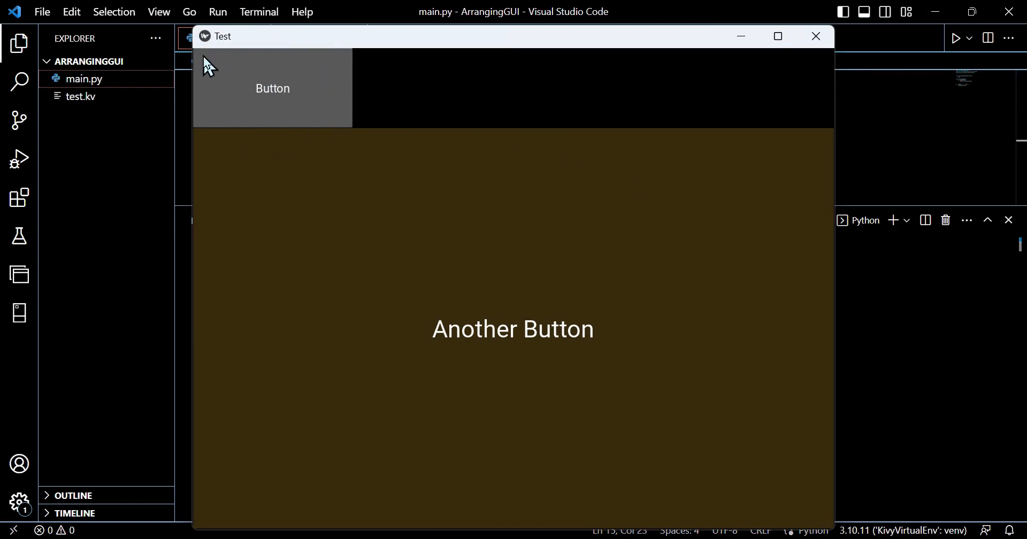
{"action": "mouse_move", "coordinate": [605, 64]}
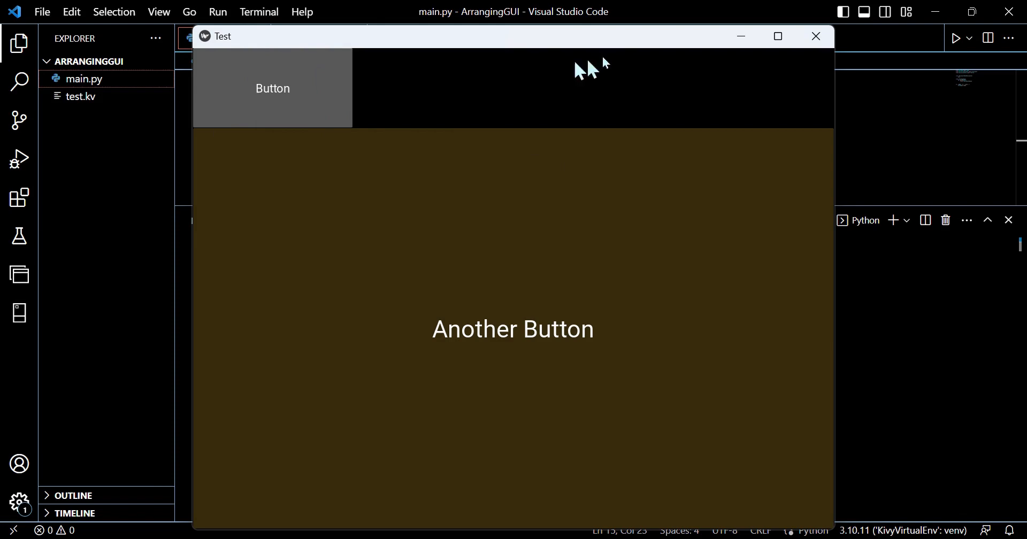
{"action": "left_click", "coordinate": [815, 36]}
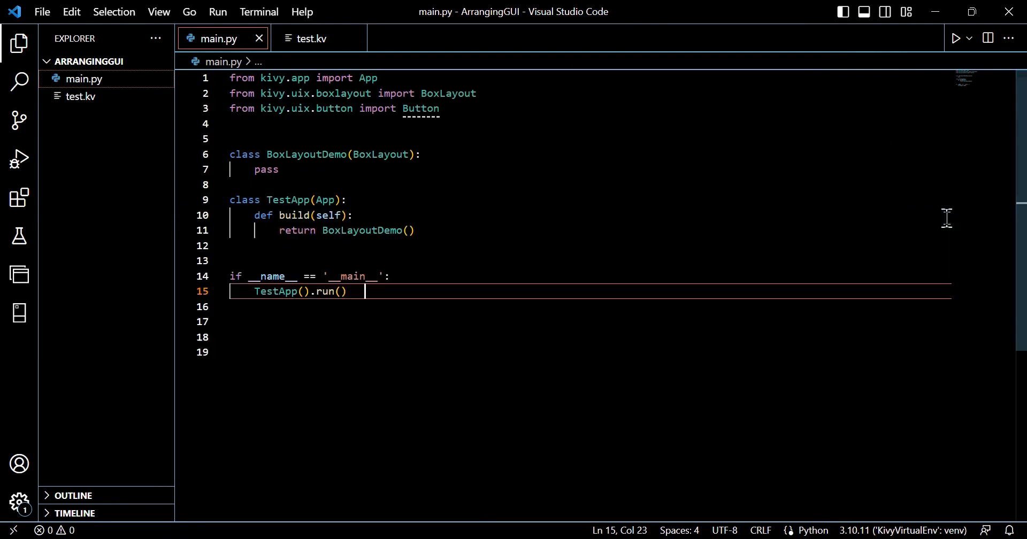
Replace the first Button's pos_hint in test.kv with {'center_x': 0.5}
{"action": "left_click", "coordinate": [312, 39]}
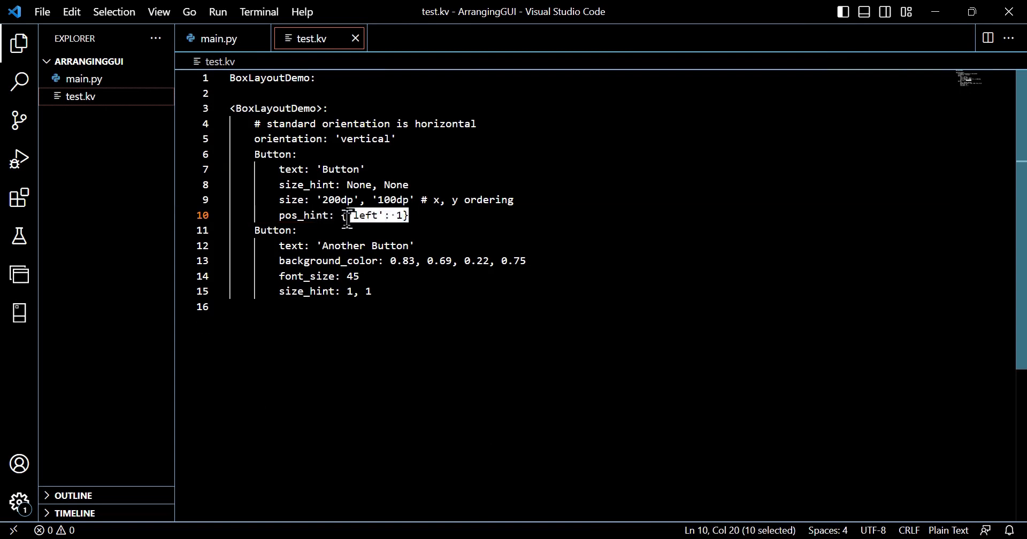
{"action": "key", "text": "Delete"}
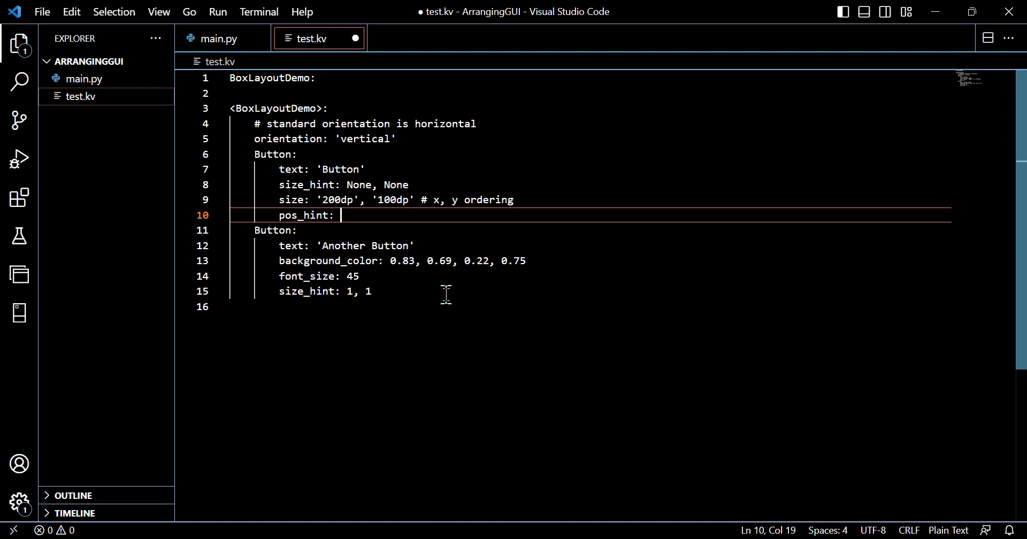
{"action": "type", "text": "{}"}
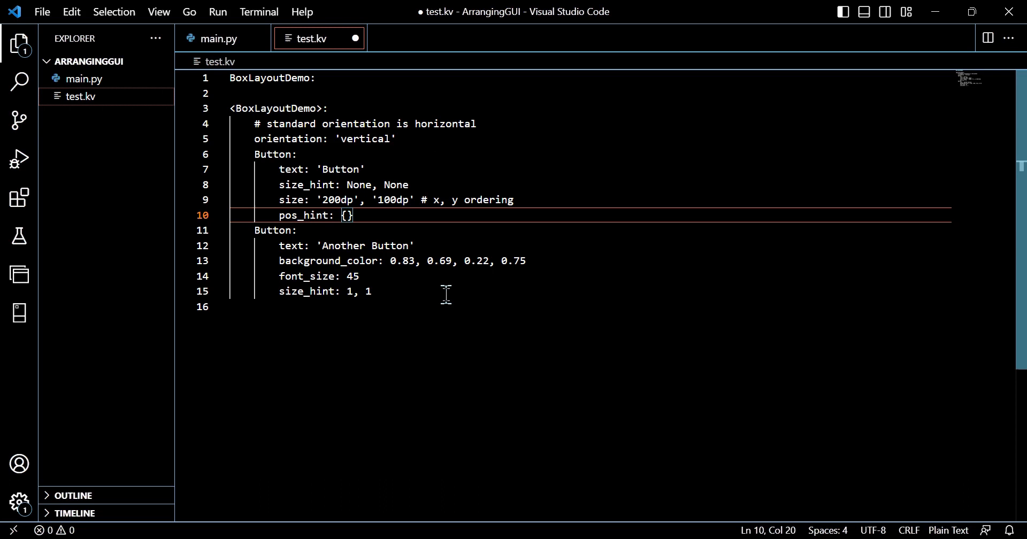
{"action": "type", "text": "'"}
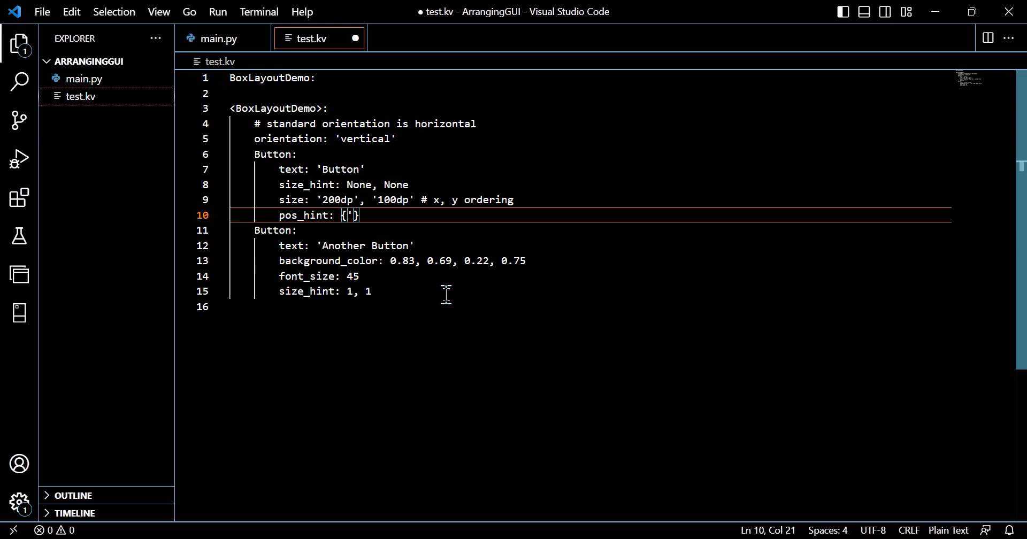
{"action": "type", "text": "center_"}
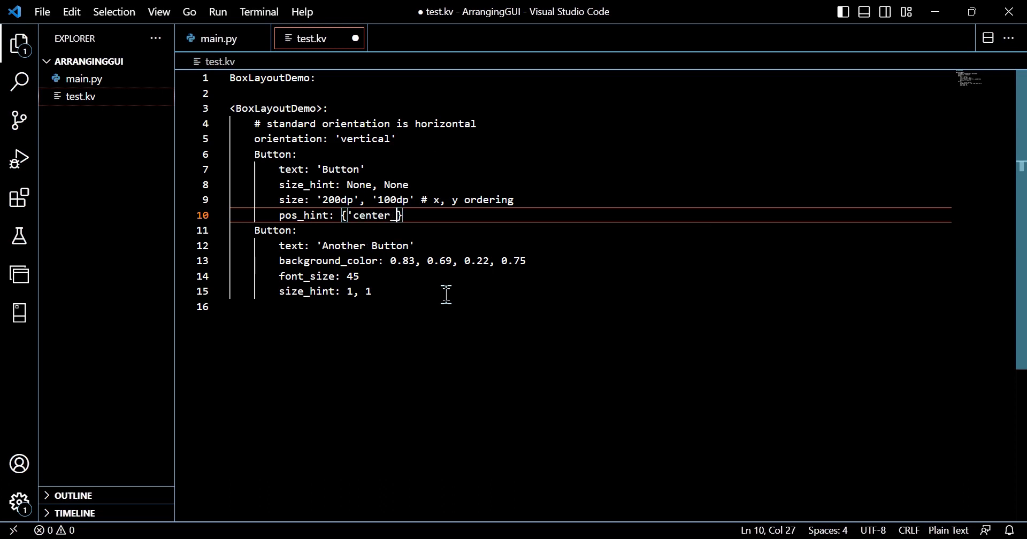
{"action": "type", "text": "x'"}
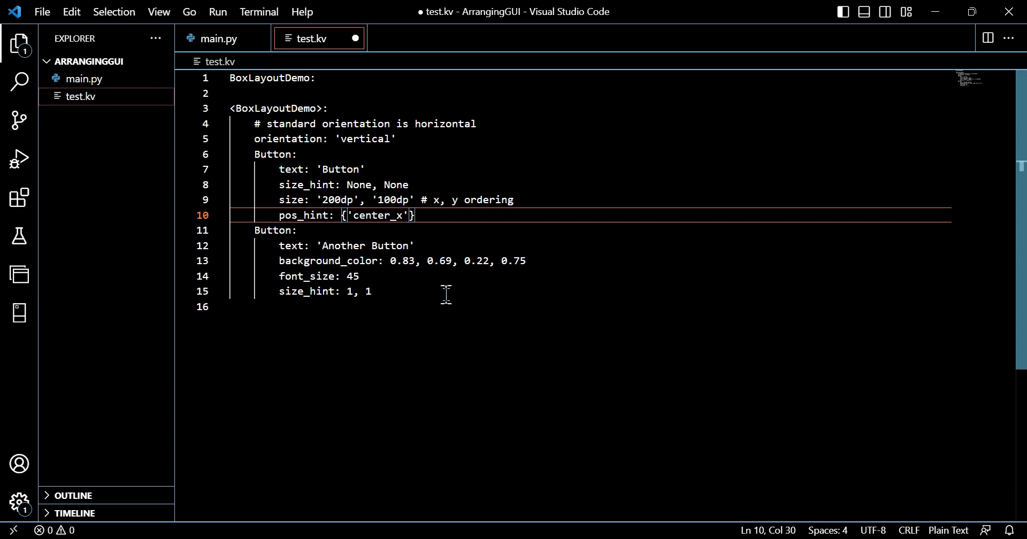
{"action": "type", "text": ":"}
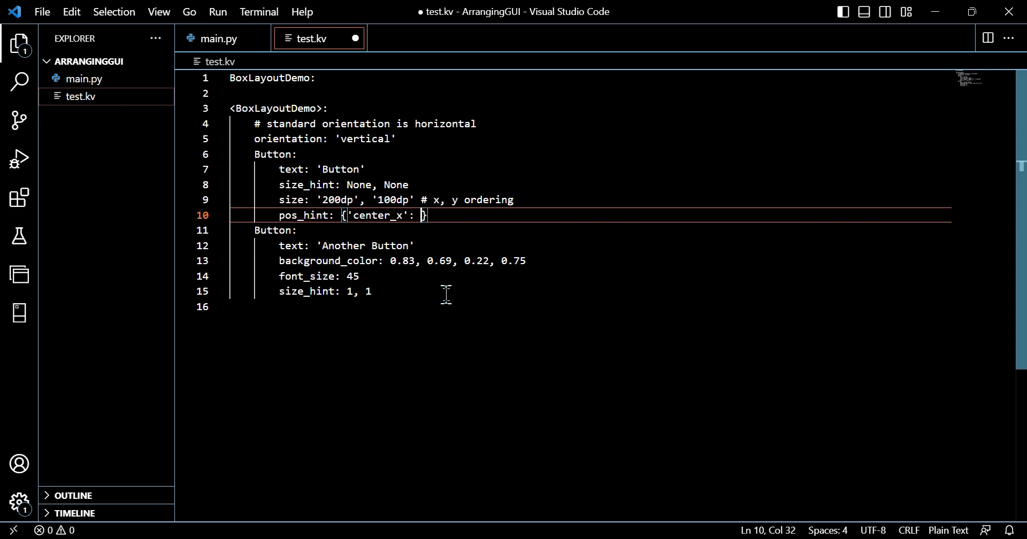
{"action": "type", "text": "0.5"}
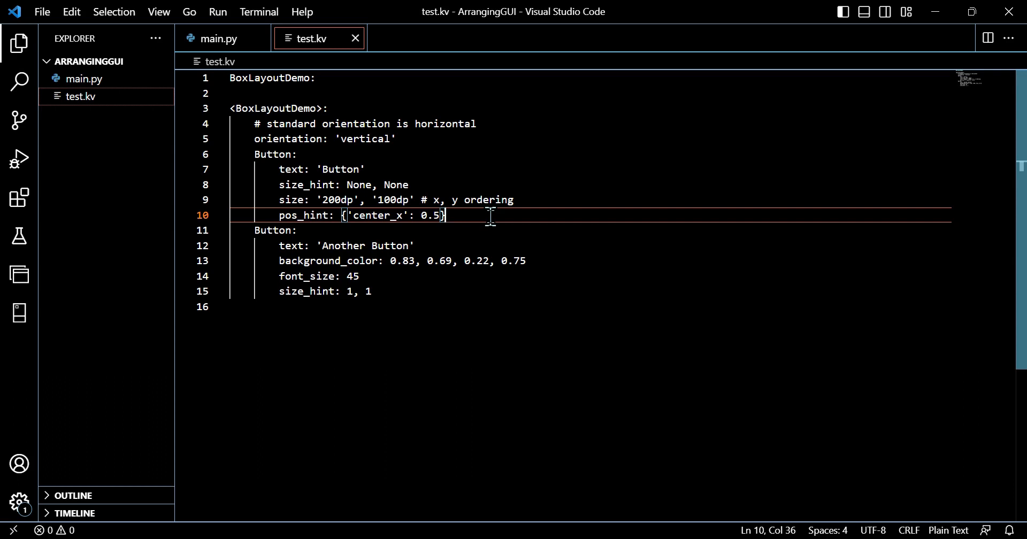
{"action": "mouse_move", "coordinate": [216, 38]}
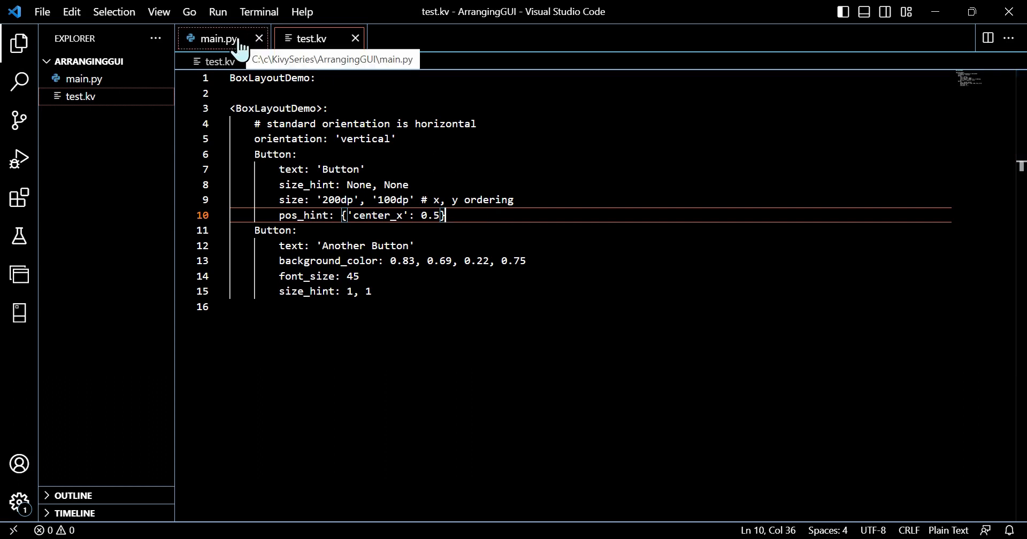
Run main.py to check the centred Button above Another Button, then close Test
{"action": "left_click", "coordinate": [213, 38]}
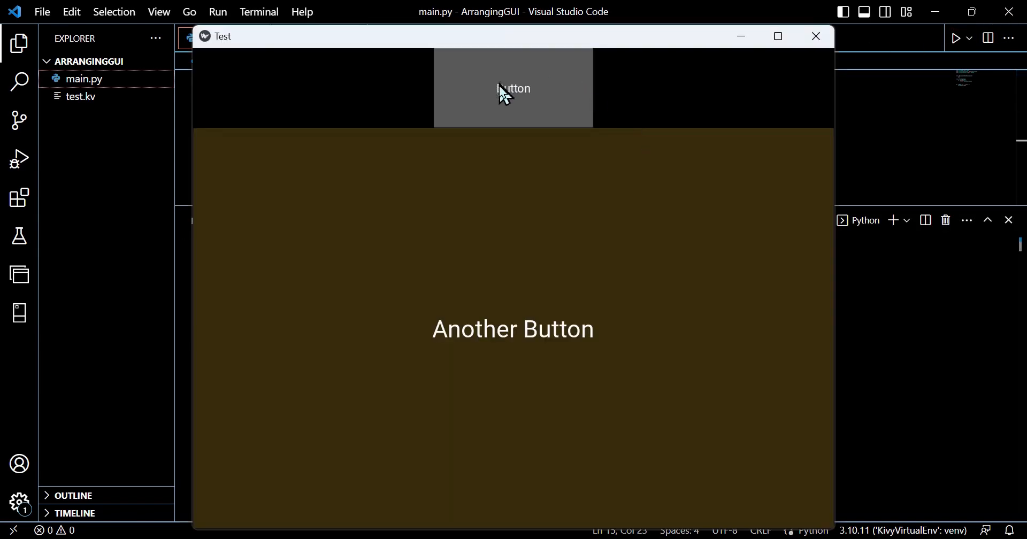
{"action": "mouse_move", "coordinate": [495, 29]}
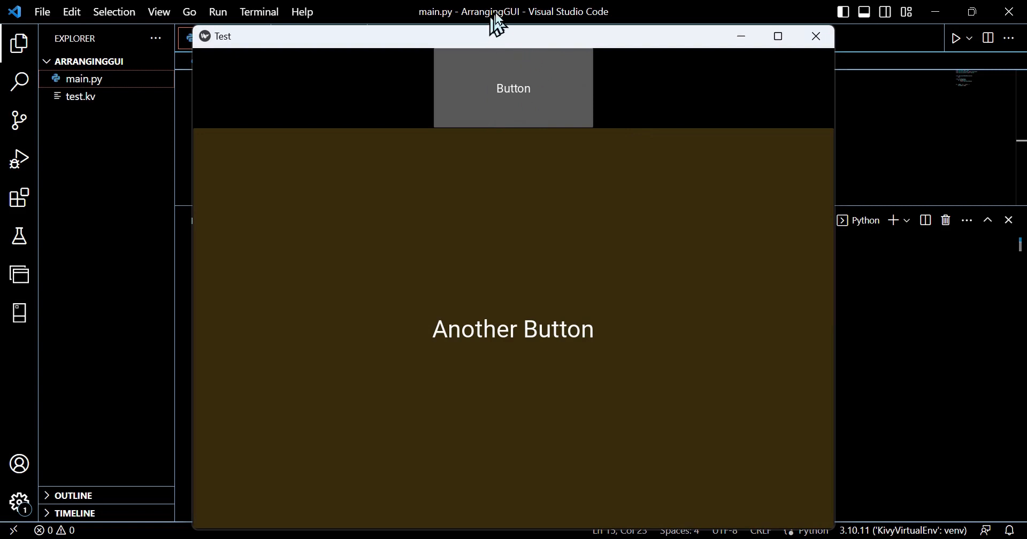
{"action": "mouse_move", "coordinate": [513, 514]}
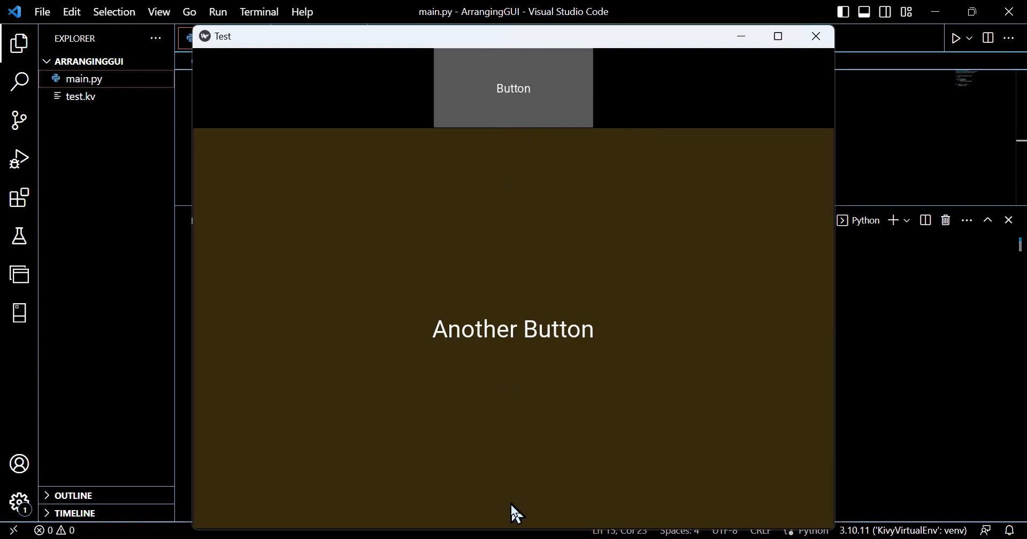
{"action": "mouse_move", "coordinate": [508, 95]}
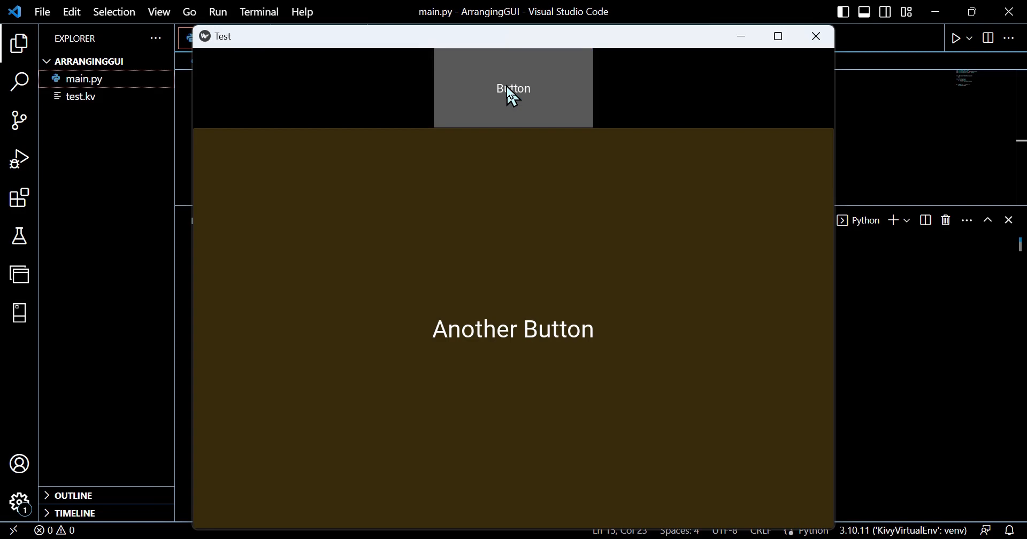
{"action": "mouse_move", "coordinate": [816, 37]}
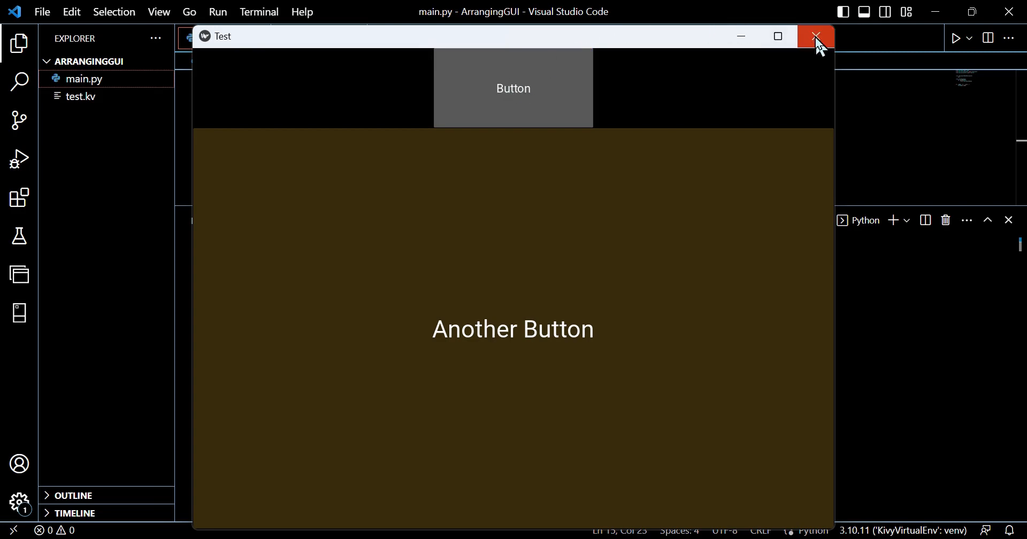
{"action": "left_click", "coordinate": [816, 36]}
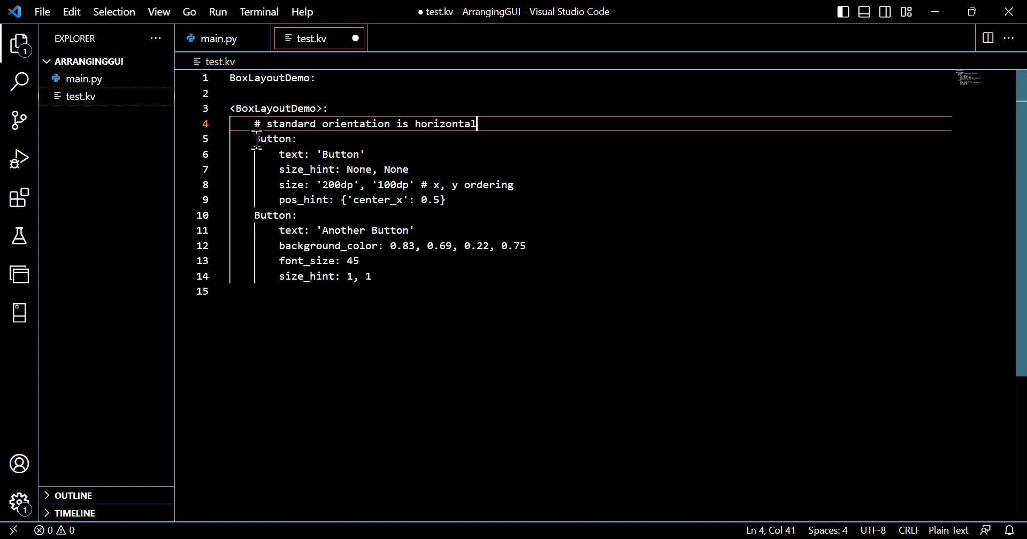
Change the first Button's pos_hint to {'y': 1} and save test.kv
{"action": "left_click", "coordinate": [371, 276]}
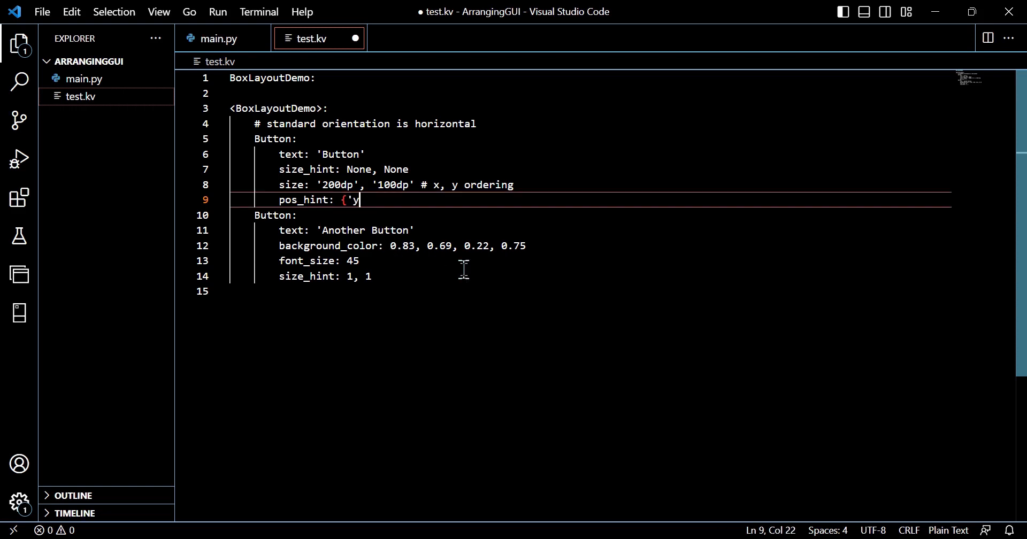
{"action": "type", "text": "': 1"}
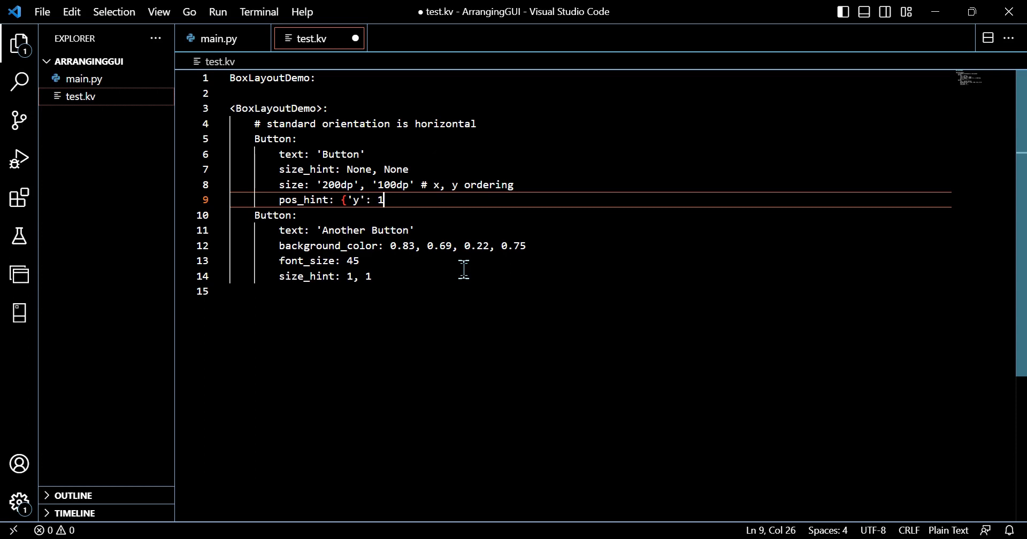
{"action": "type", "text": "}"}
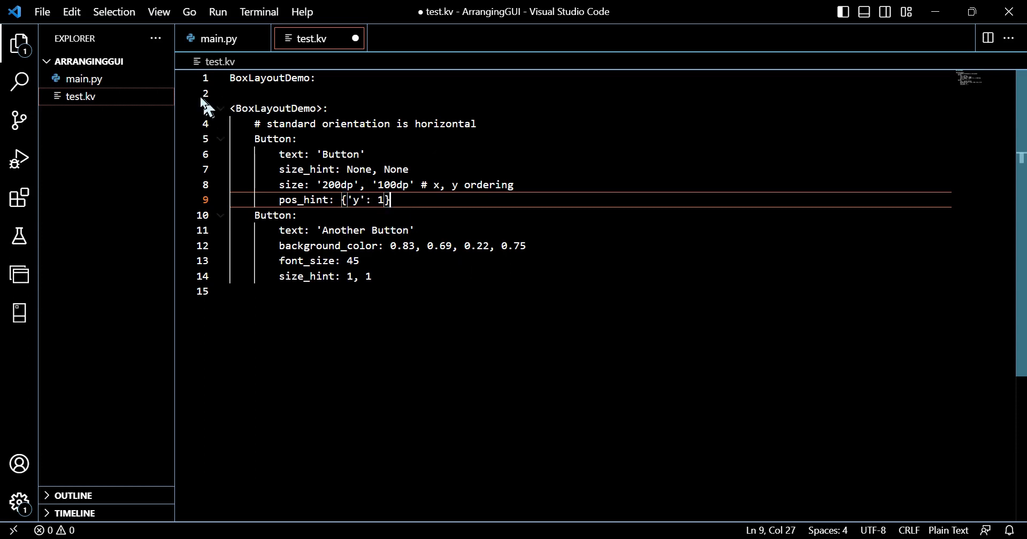
{"action": "key", "text": "Ctrl+s"}
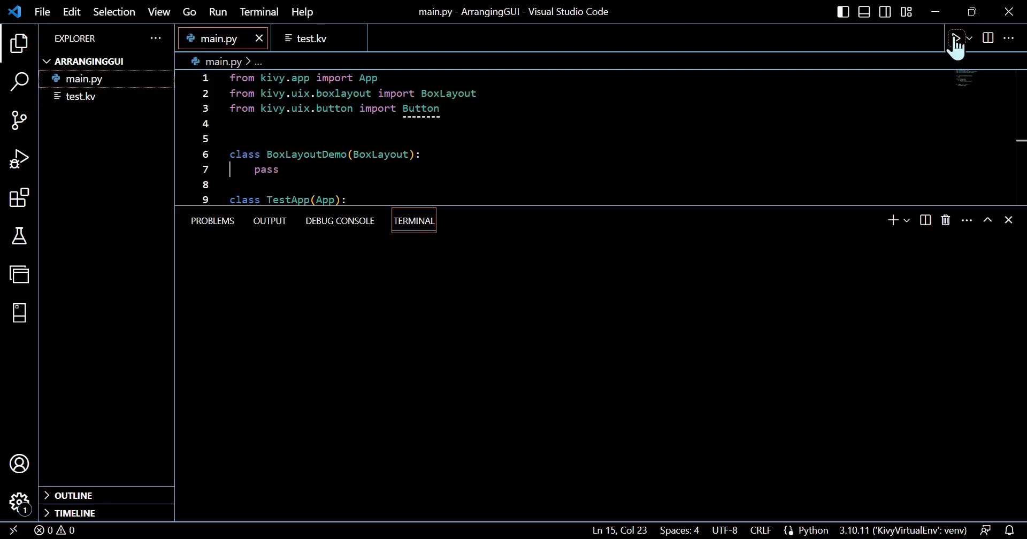
Run main.py, see only Another Button visible, and close the Test window
{"action": "left_click", "coordinate": [956, 38]}
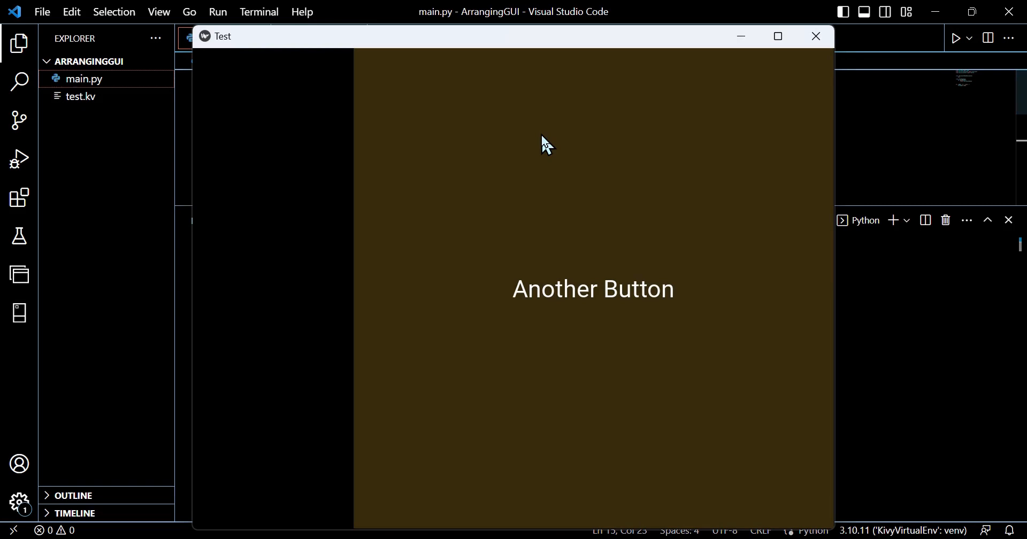
{"action": "mouse_move", "coordinate": [275, 305]}
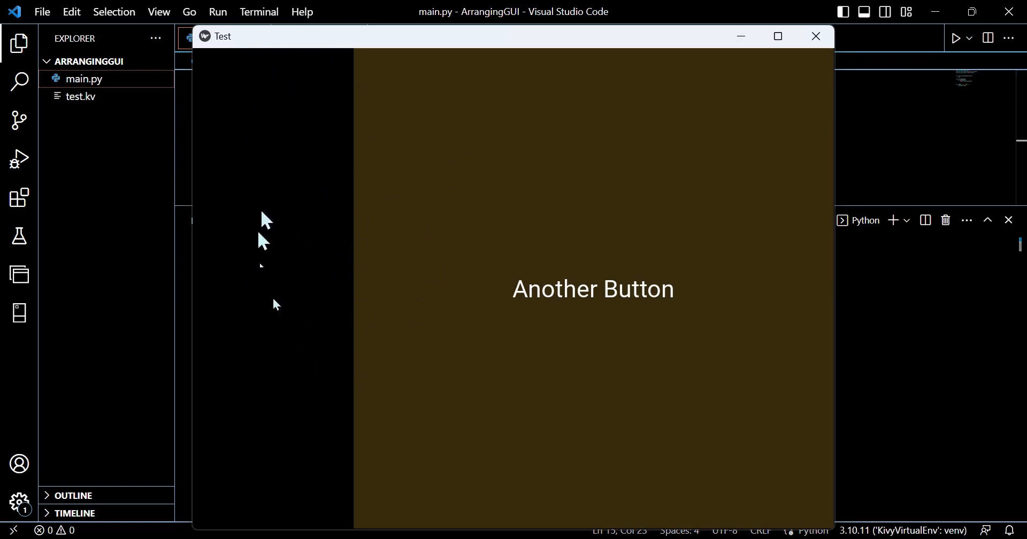
{"action": "mouse_move", "coordinate": [262, 176]}
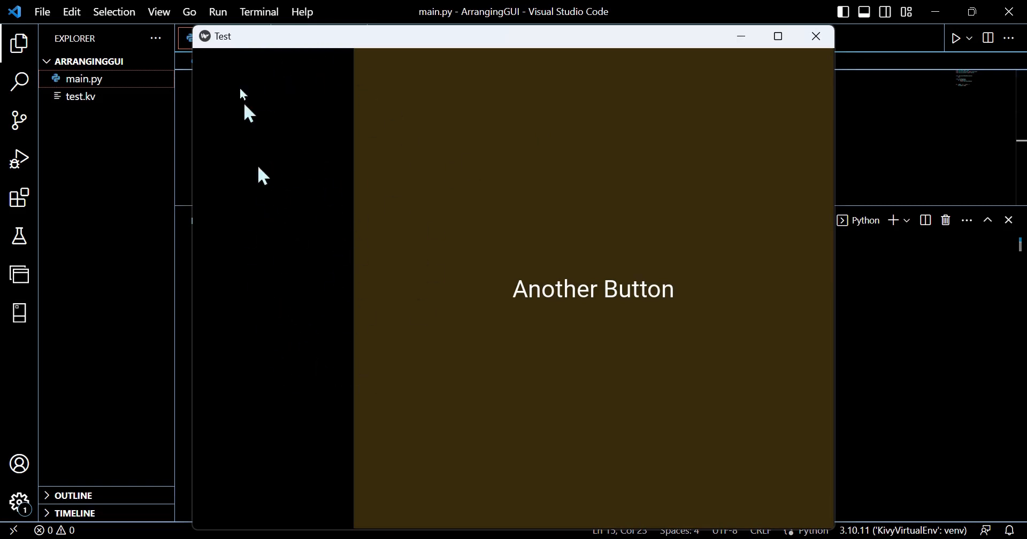
{"action": "mouse_move", "coordinate": [723, 99]}
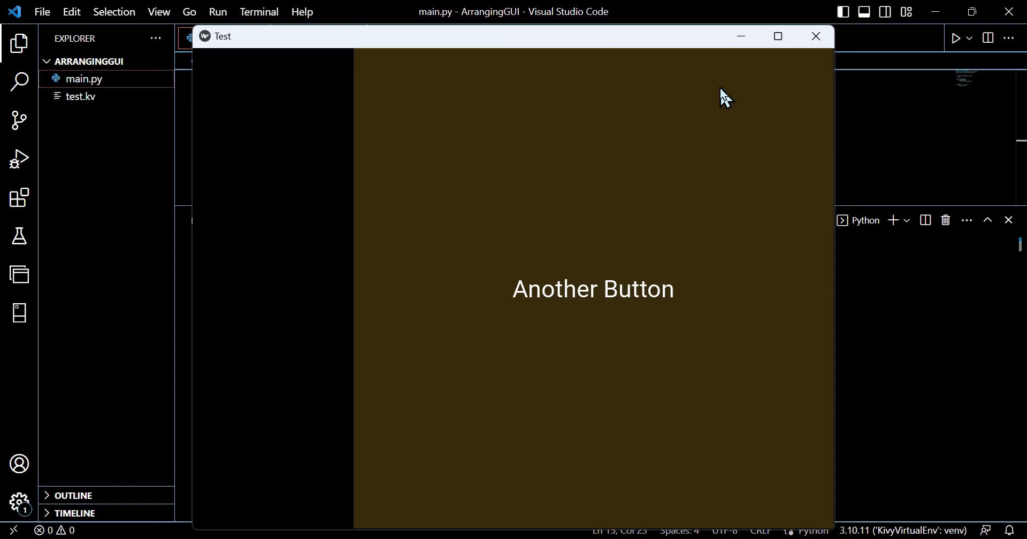
{"action": "mouse_move", "coordinate": [283, 133]}
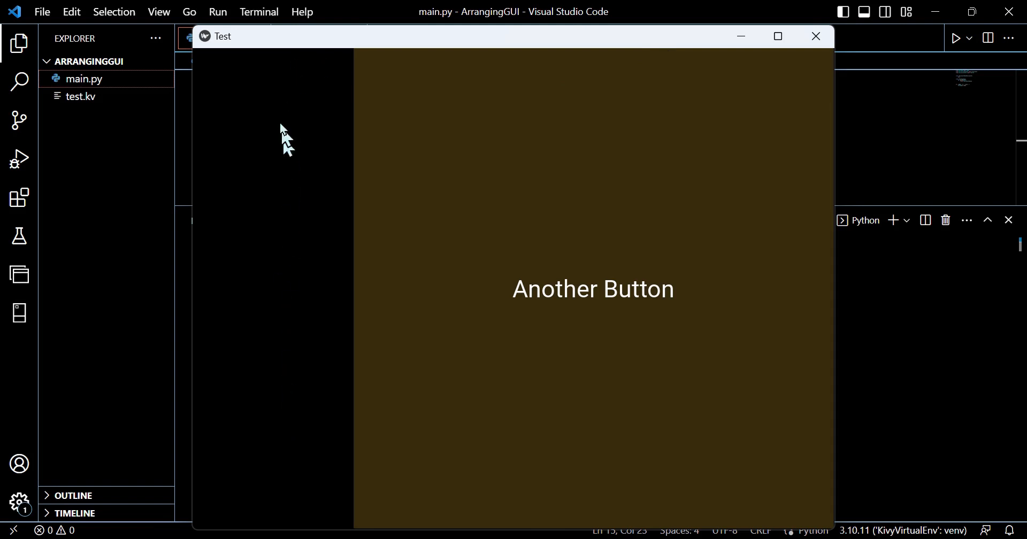
{"action": "mouse_move", "coordinate": [272, 58]}
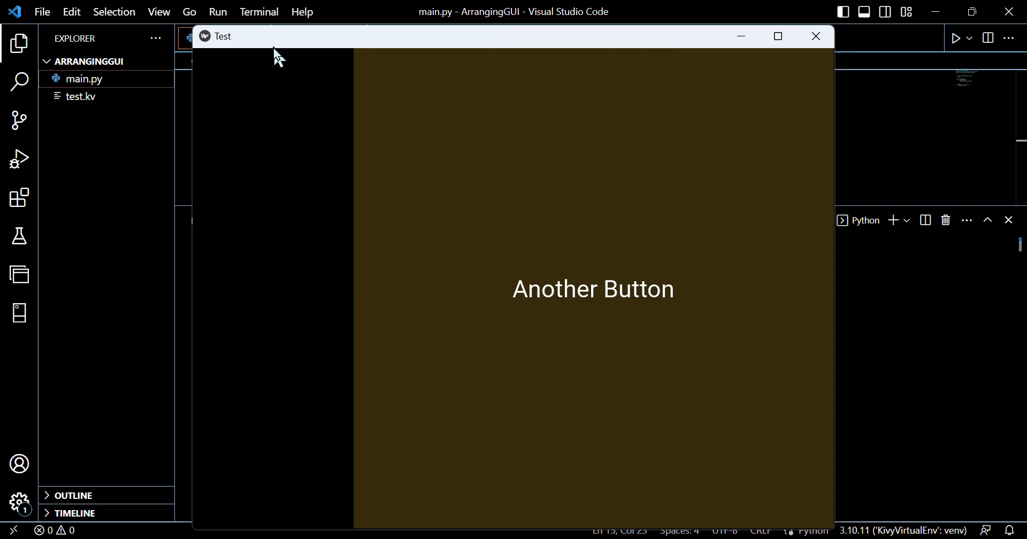
{"action": "mouse_move", "coordinate": [816, 36]}
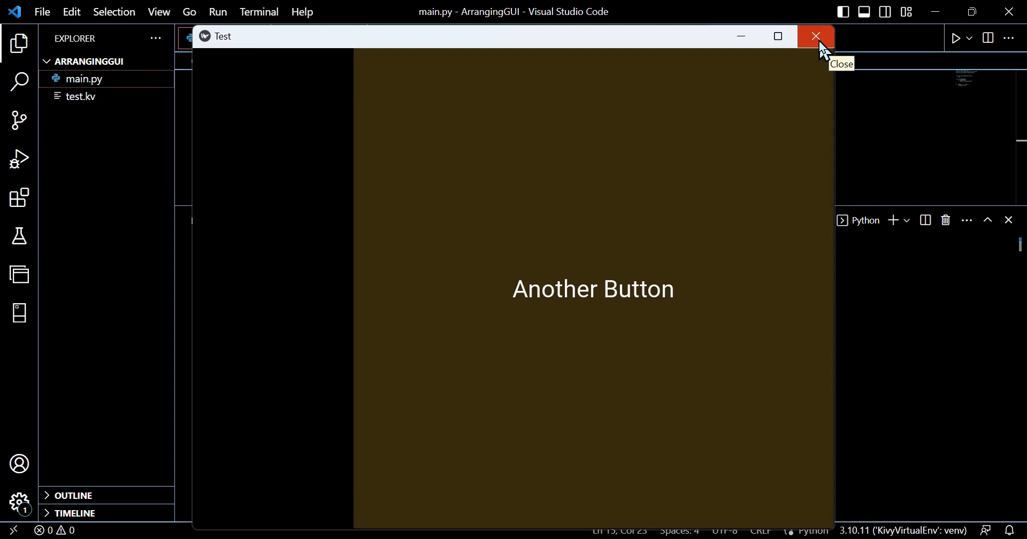
{"action": "left_click", "coordinate": [816, 36]}
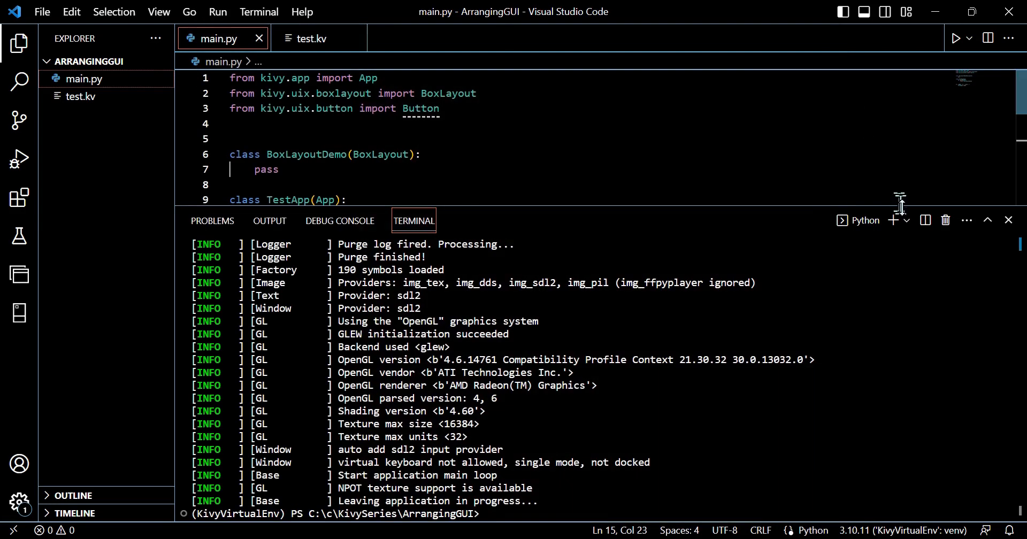
Replace 'y' with 'top' in the pos_hint, rerun main.py, then close Test
{"action": "left_click", "coordinate": [1009, 221]}
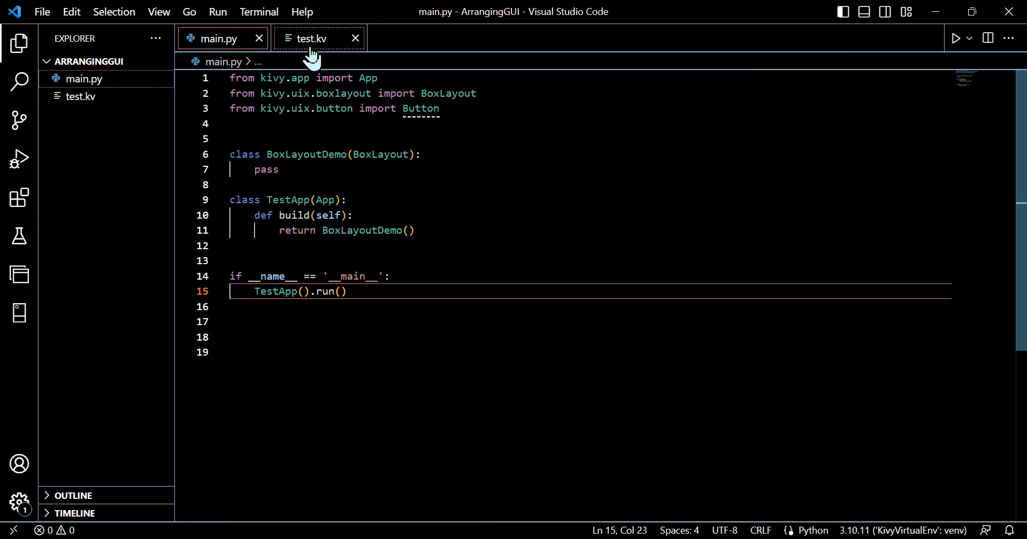
{"action": "left_click", "coordinate": [311, 39]}
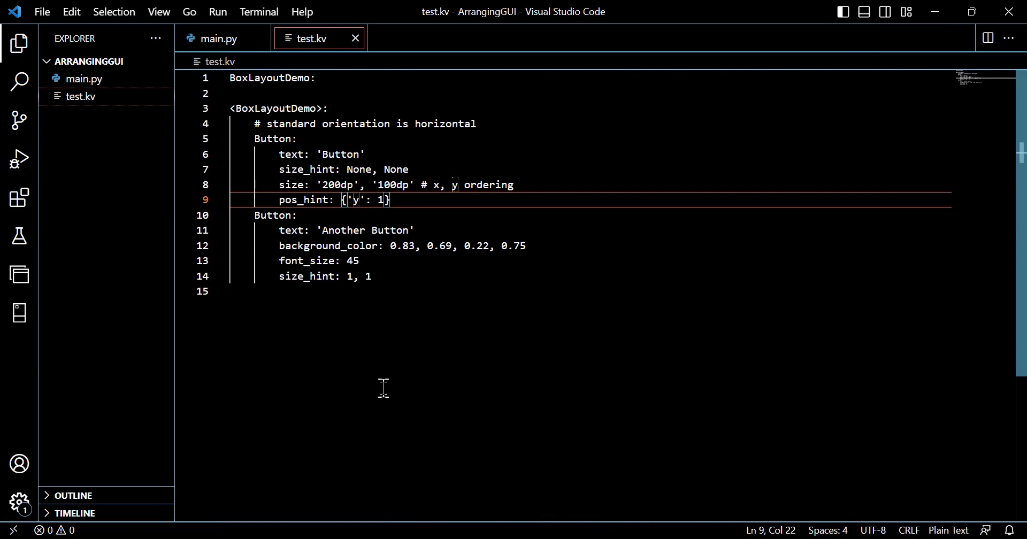
{"action": "type", "text": "top"}
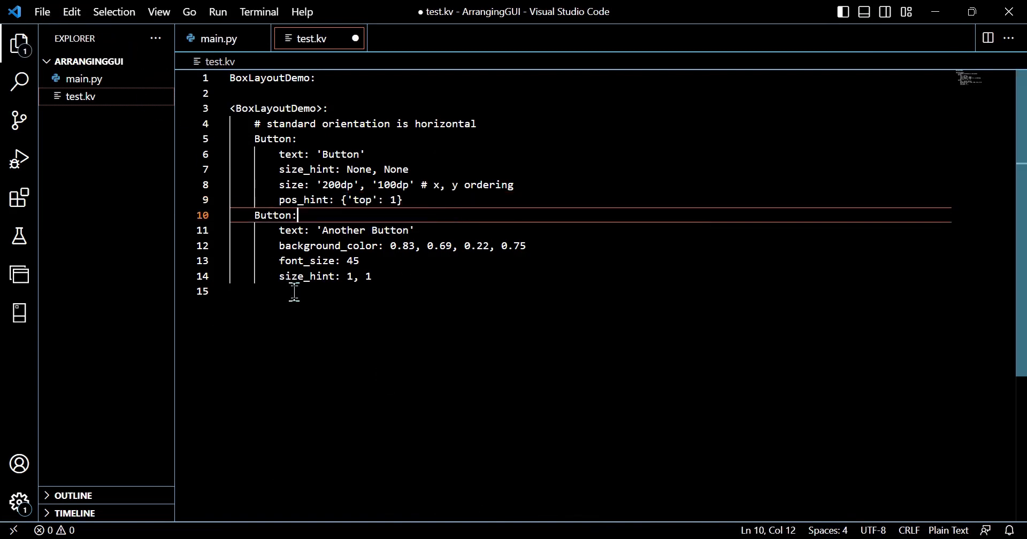
{"action": "left_click", "coordinate": [217, 39]}
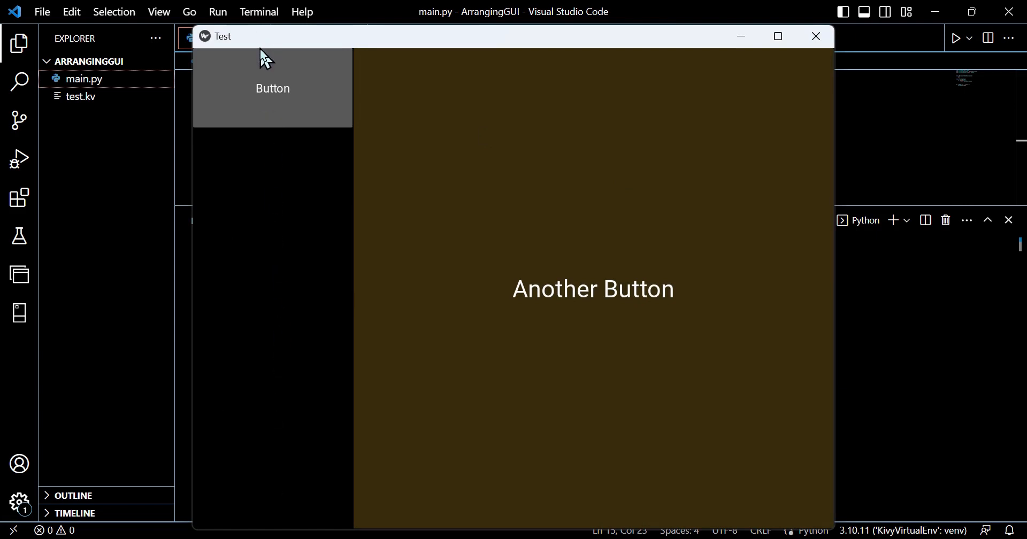
{"action": "mouse_move", "coordinate": [255, 163]}
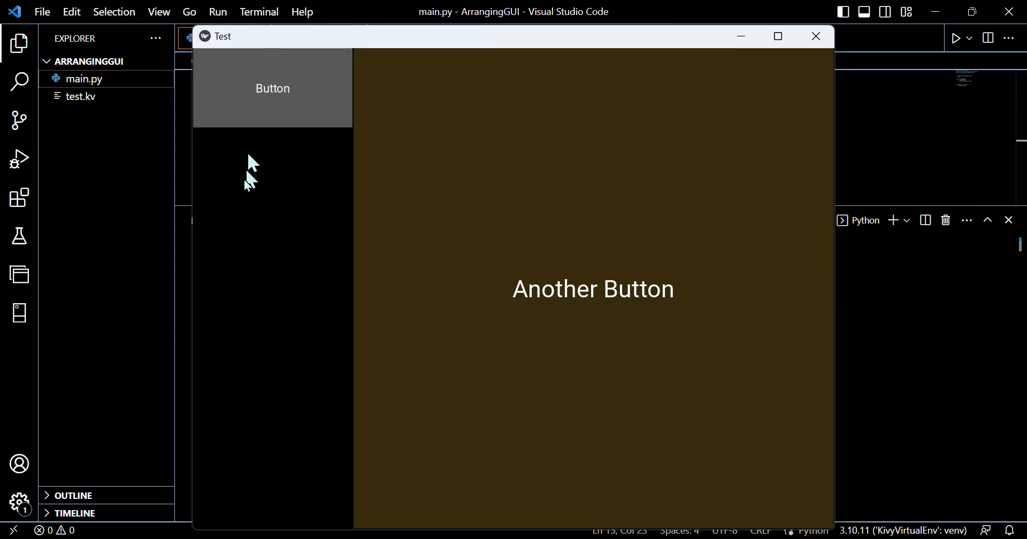
{"action": "mouse_move", "coordinate": [247, 266]}
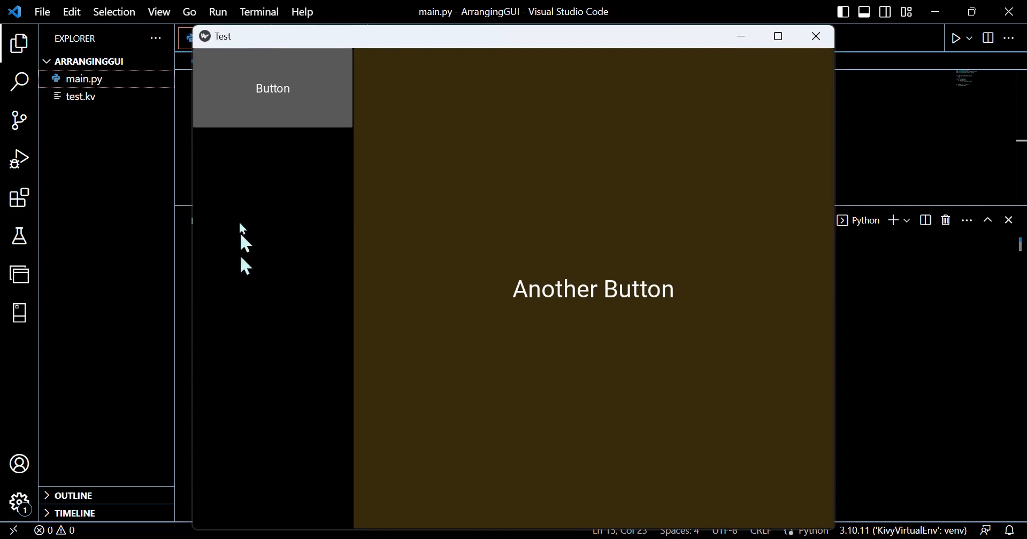
{"action": "left_click", "coordinate": [817, 36]}
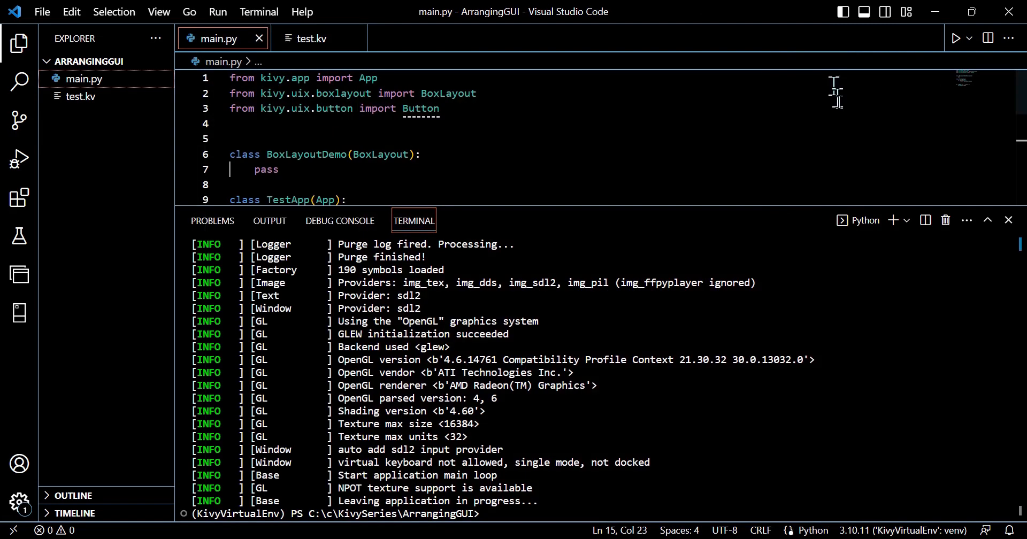
Set the first Button's pos_hint to {'center_y': 0.7} and save test.kv
{"action": "left_click", "coordinate": [314, 38]}
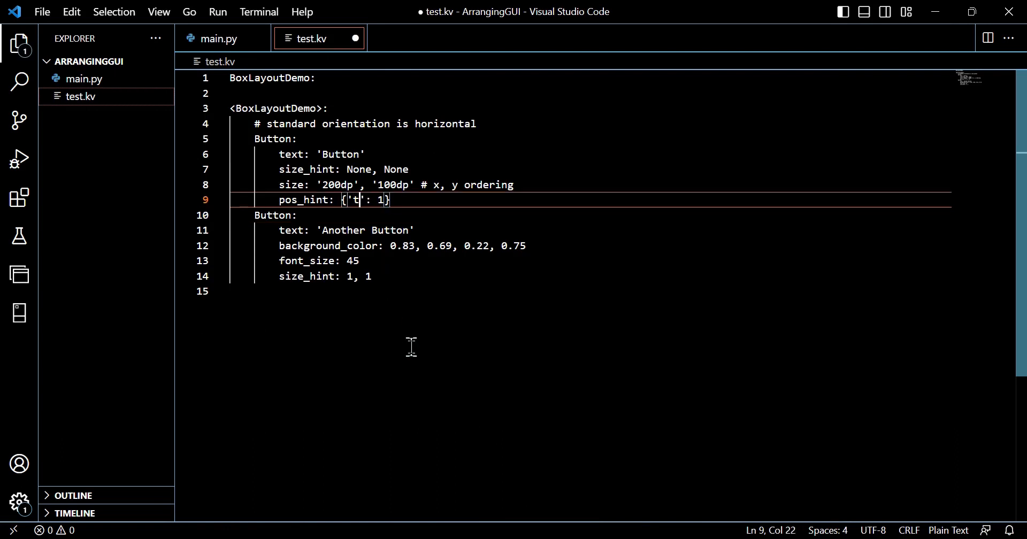
{"action": "type", "text": "enter"}
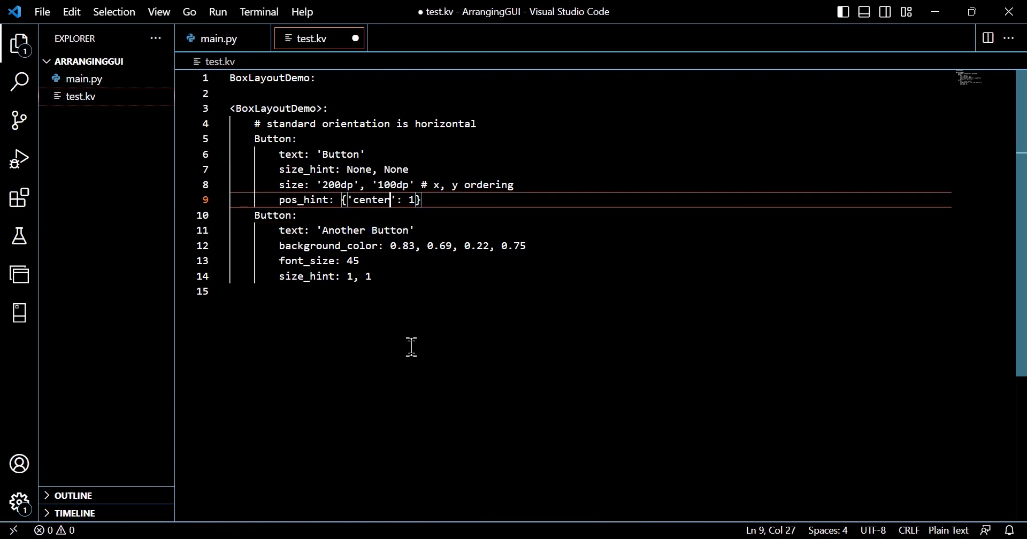
{"action": "type", "text": "_y"}
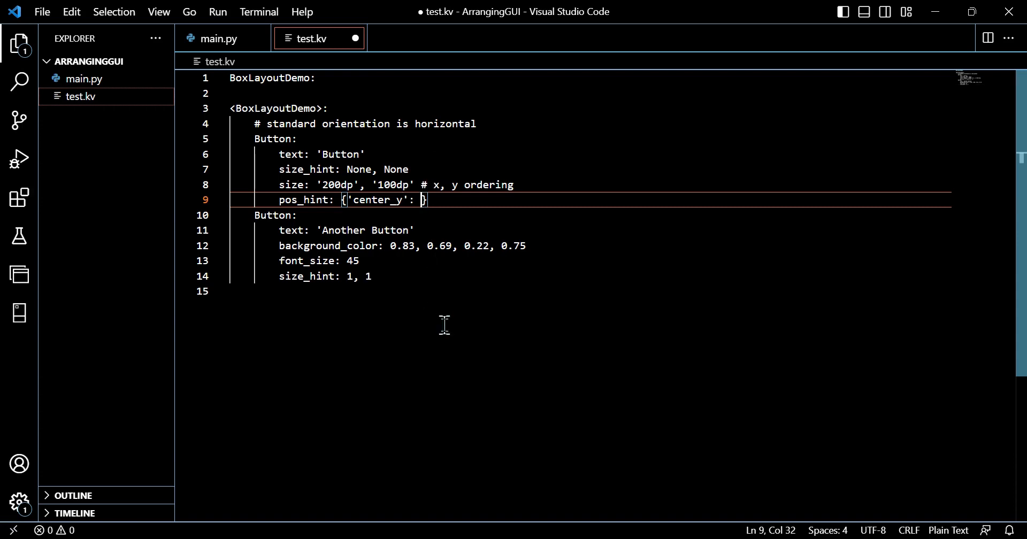
{"action": "type", "text": "0."}
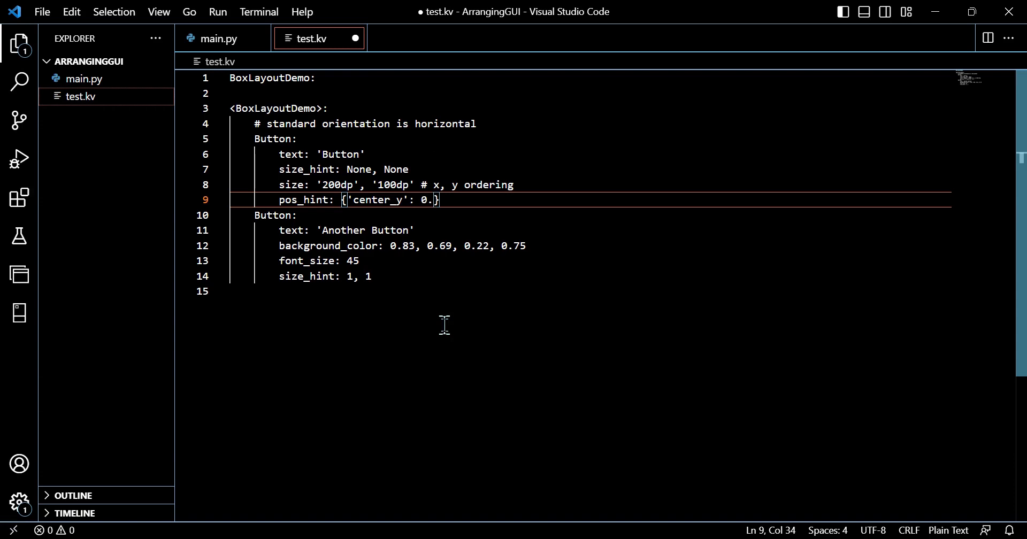
{"action": "type", "text": "7"}
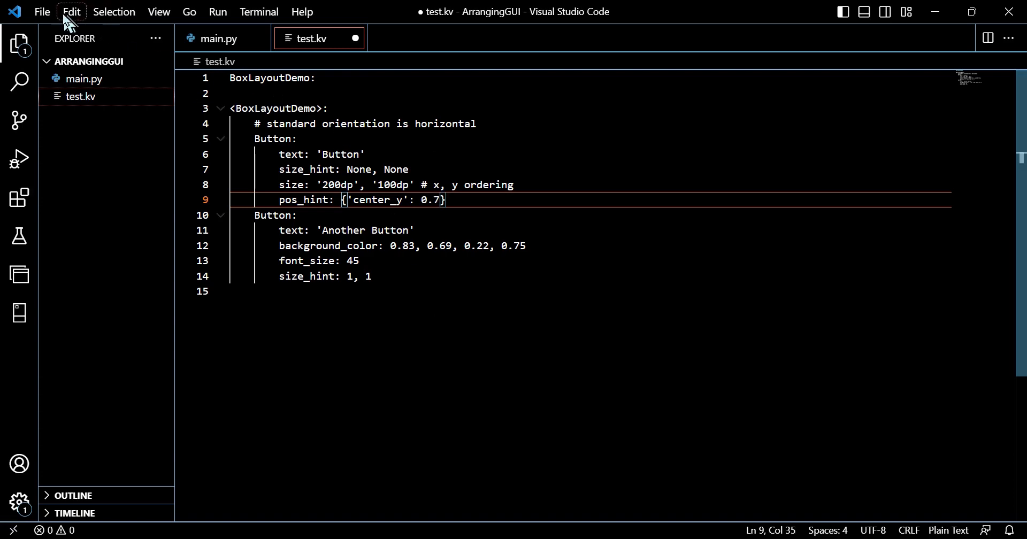
{"action": "key", "text": "Ctrl+s"}
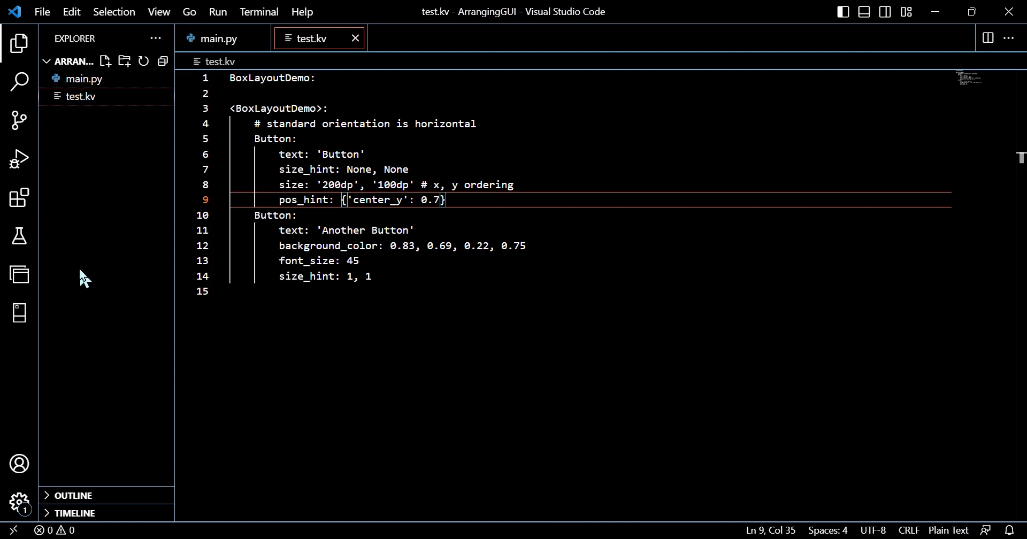
{"action": "left_click", "coordinate": [216, 39]}
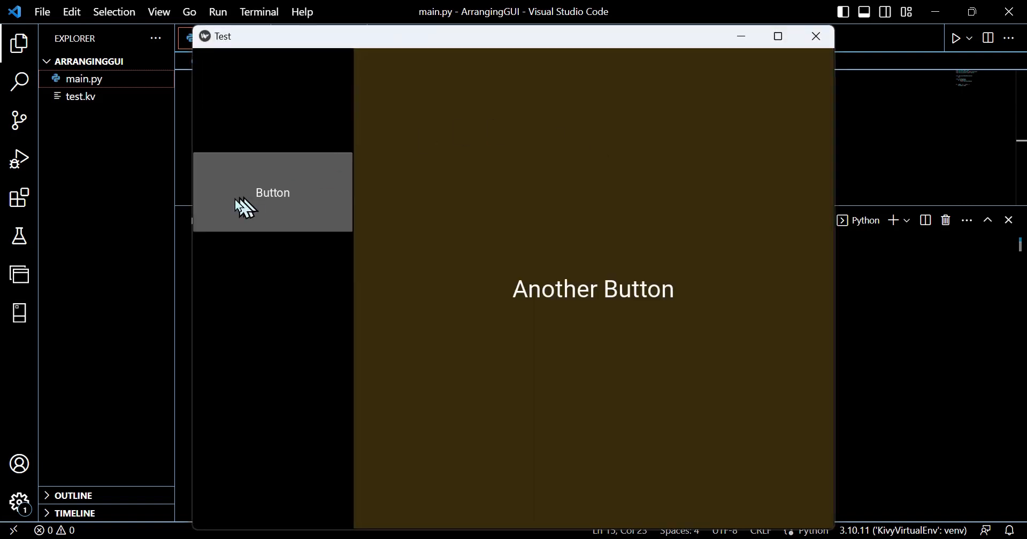
{"action": "mouse_move", "coordinate": [373, 194]}
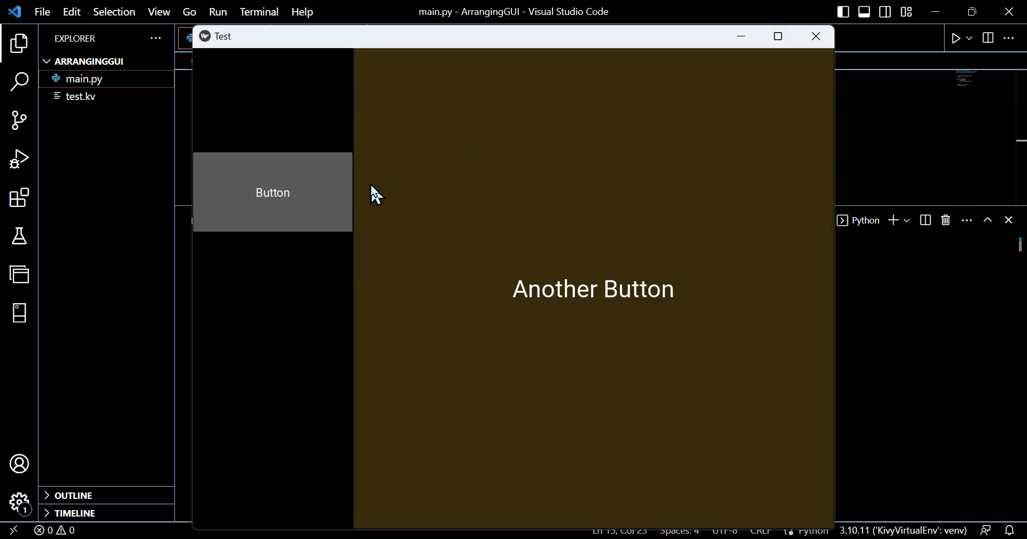
{"action": "mouse_move", "coordinate": [257, 197]}
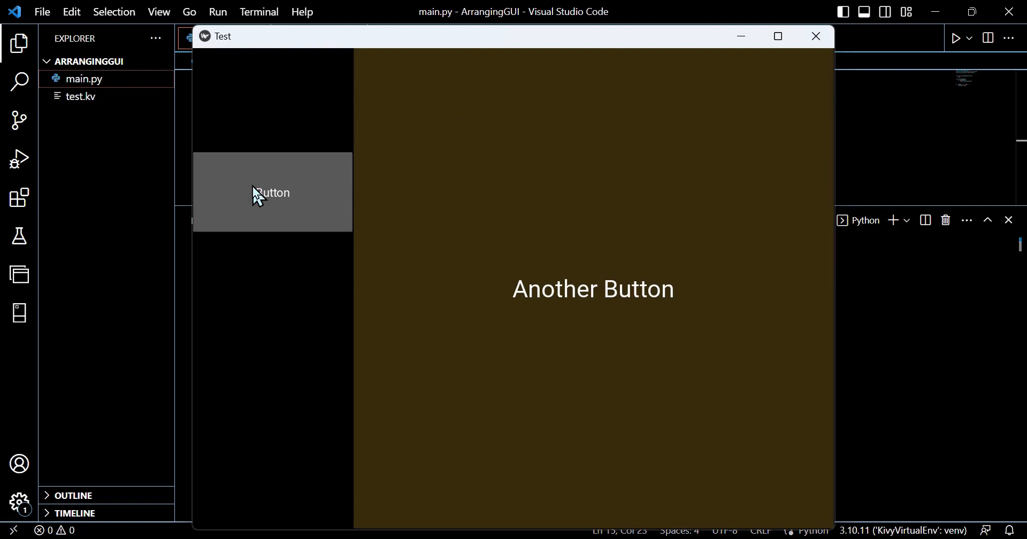
{"action": "mouse_move", "coordinate": [267, 201]}
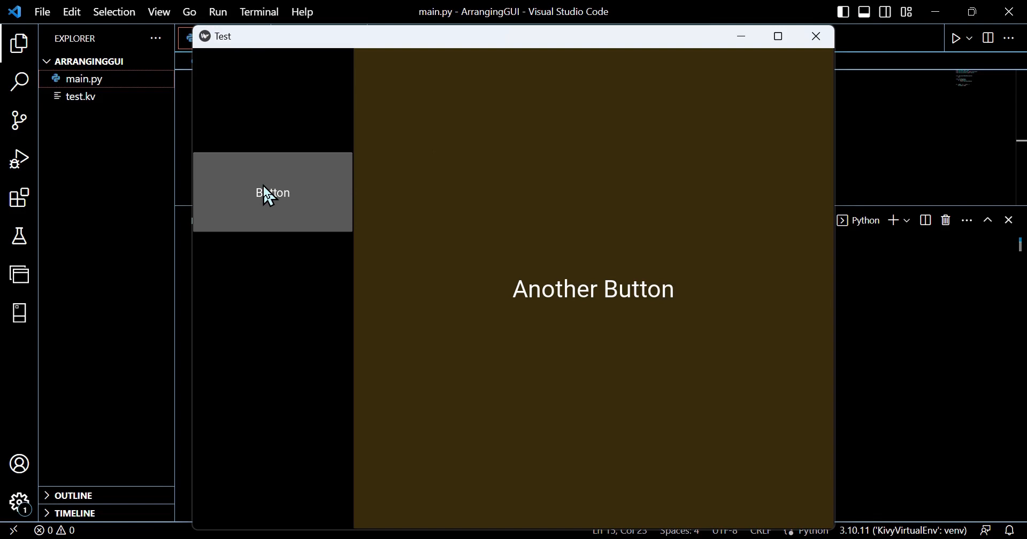
Check the raised Button in the Test window, then close the app
{"action": "left_click", "coordinate": [816, 36]}
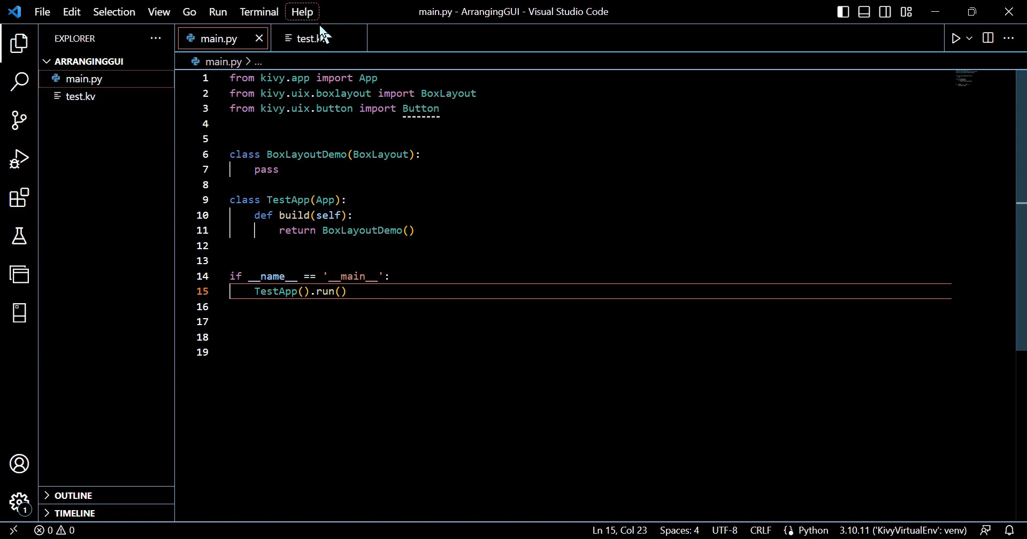
In test.kv, add orientation: 'vertical' below the comment and change the first Button to a Label
{"action": "left_click", "coordinate": [307, 38]}
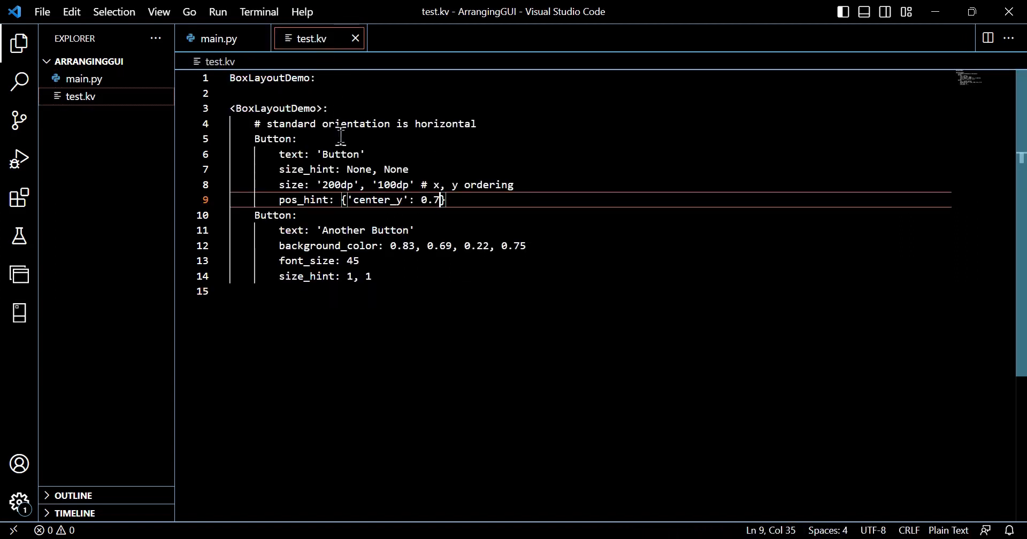
{"action": "left_click", "coordinate": [485, 124]}
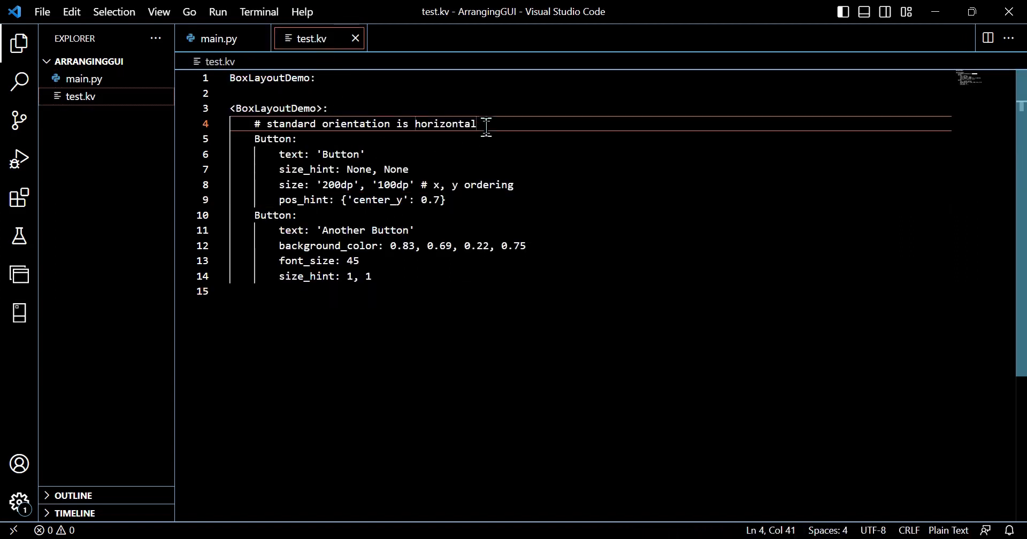
{"action": "type", "text": "orientation"}
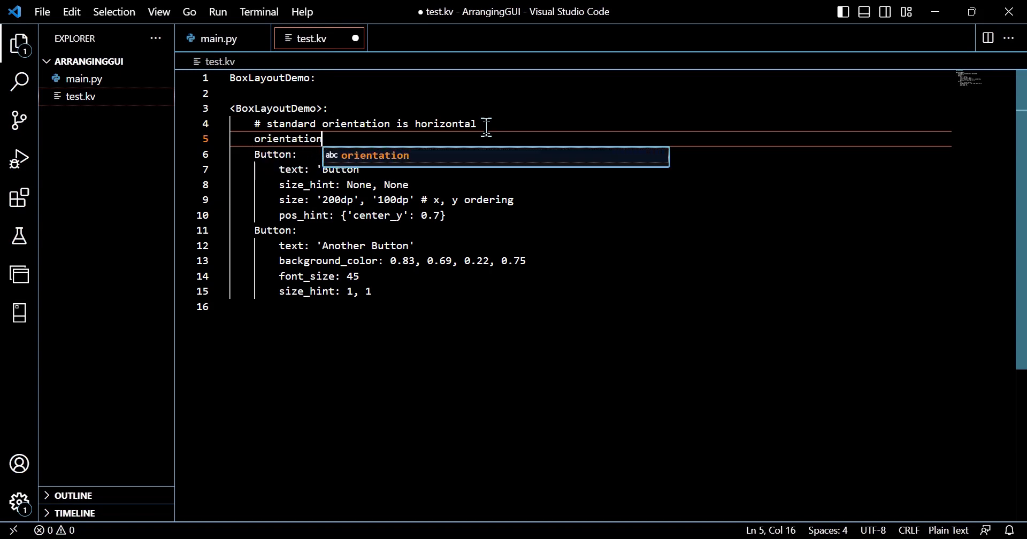
{"action": "type", "text": ":"}
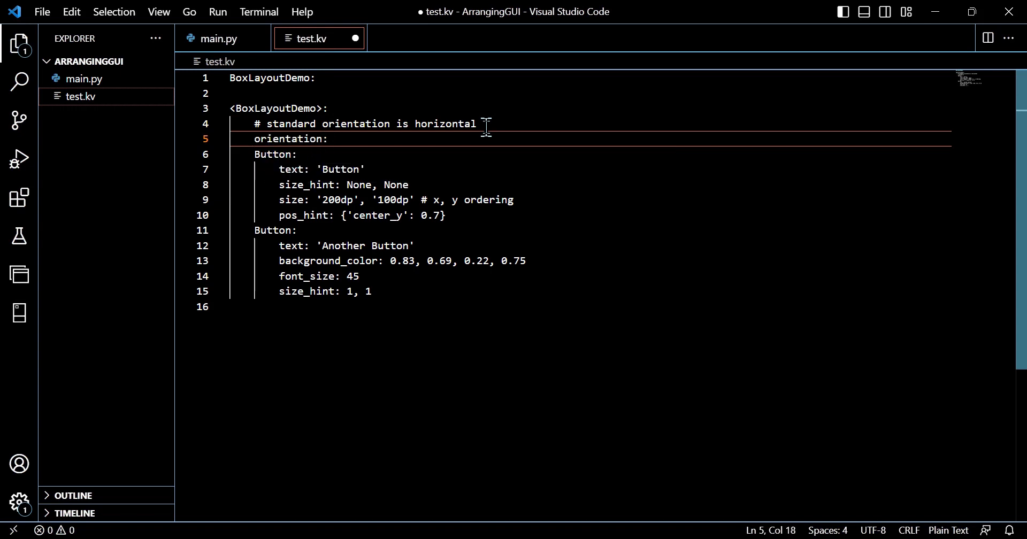
{"action": "type", "text": "'vertical'"}
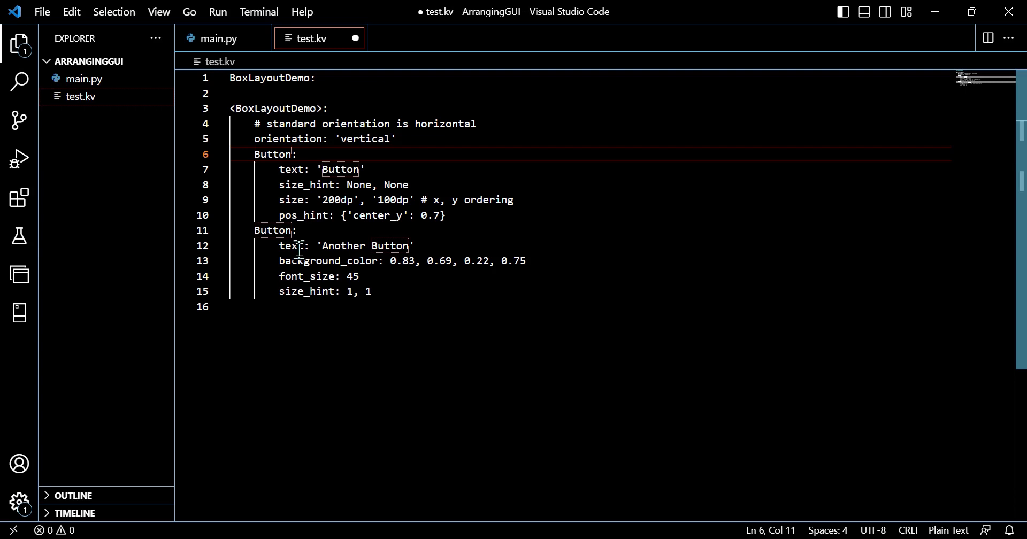
{"action": "type", "text": "L:"}
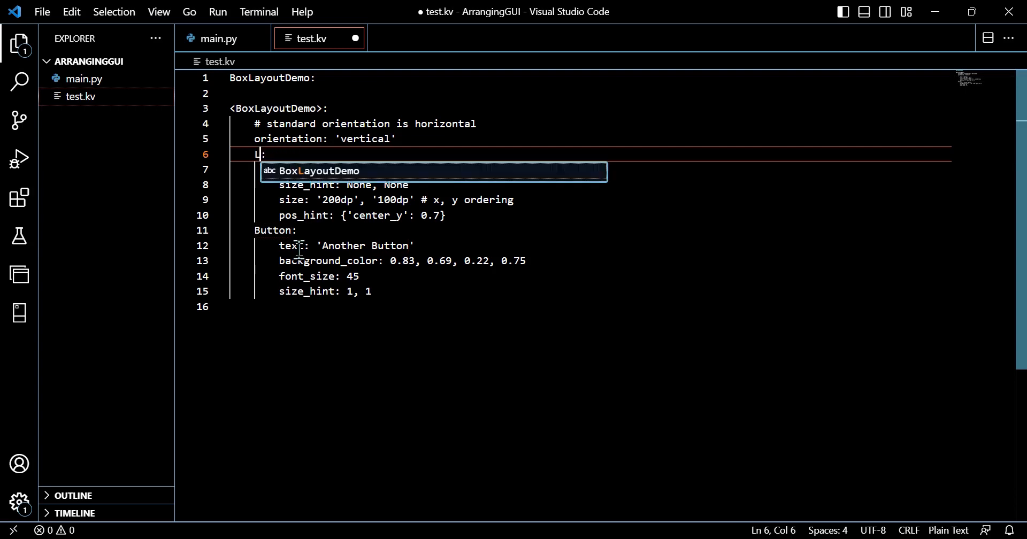
{"action": "type", "text": "Label"}
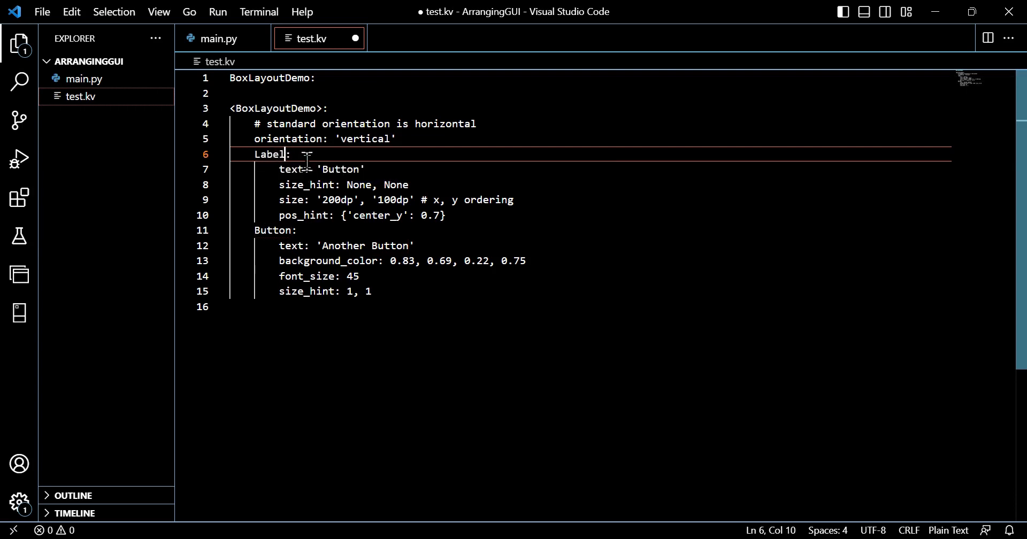
Set the Label's text to 'Button Below' and comment out its fixed size line
{"action": "left_click", "coordinate": [359, 169]}
{"action": "type", "text": " Below"}
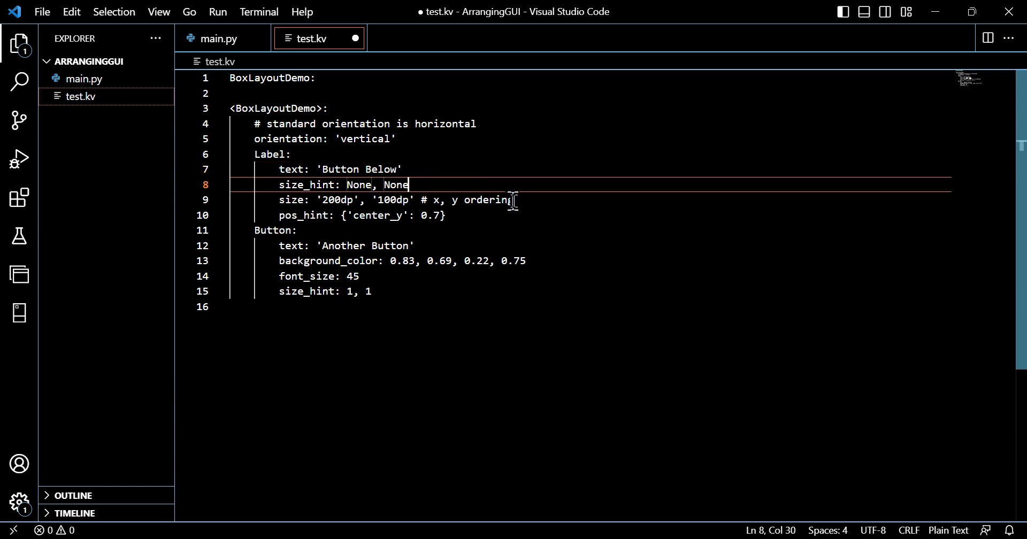
{"action": "left_click", "coordinate": [279, 199]}
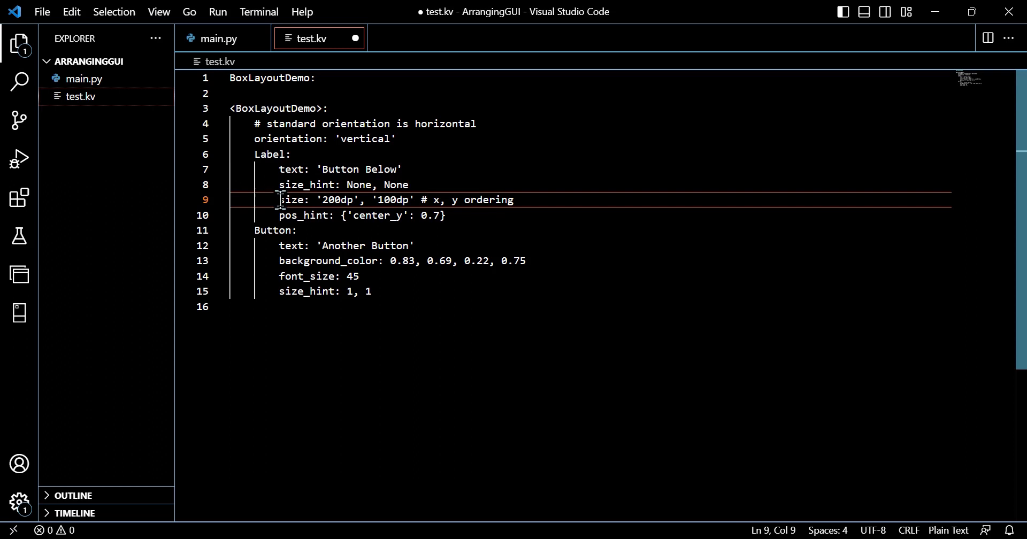
{"action": "key", "text": "ctrl+/"}
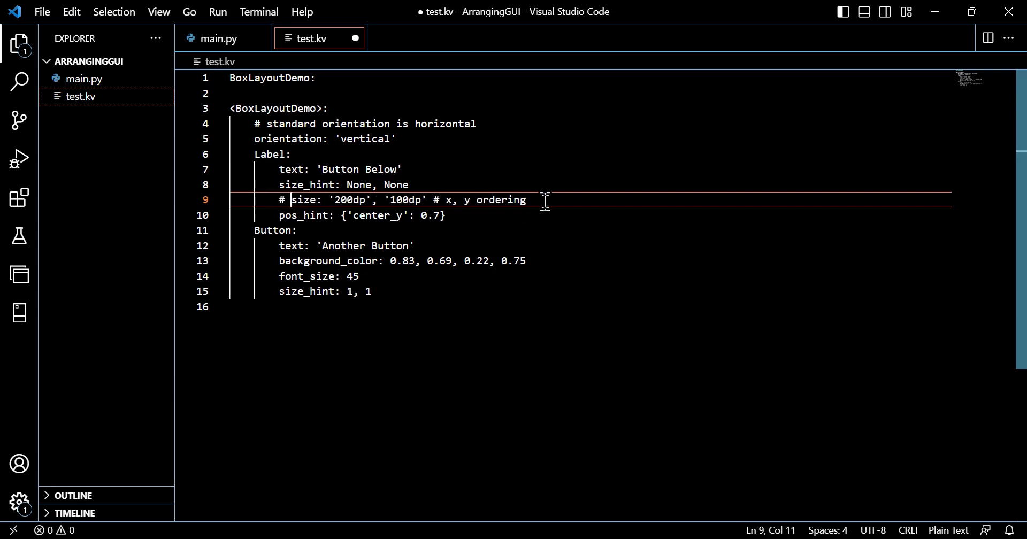
Add font_size: 45 to the Label and start a new property line
{"action": "left_click", "coordinate": [543, 200]}
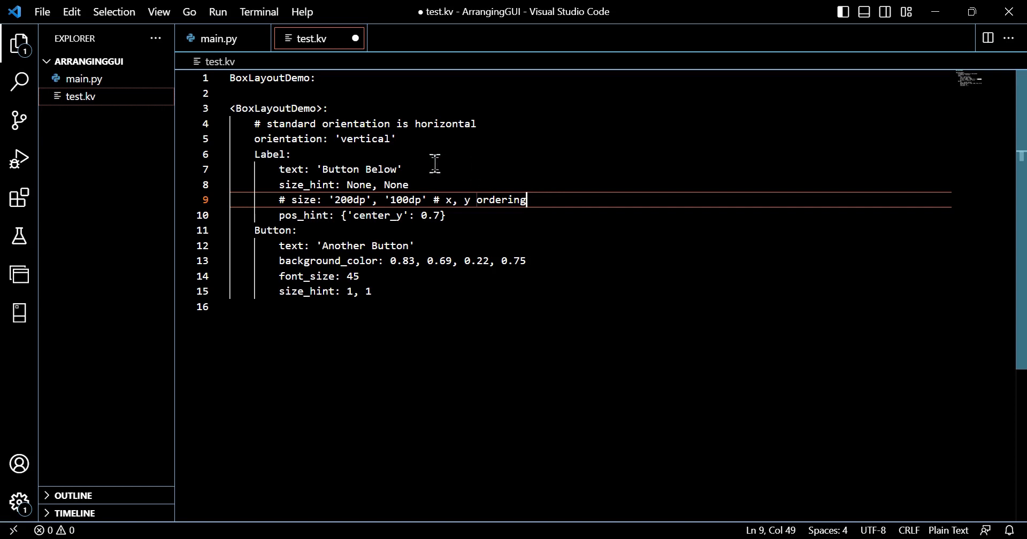
{"action": "key", "text": "Enter"}
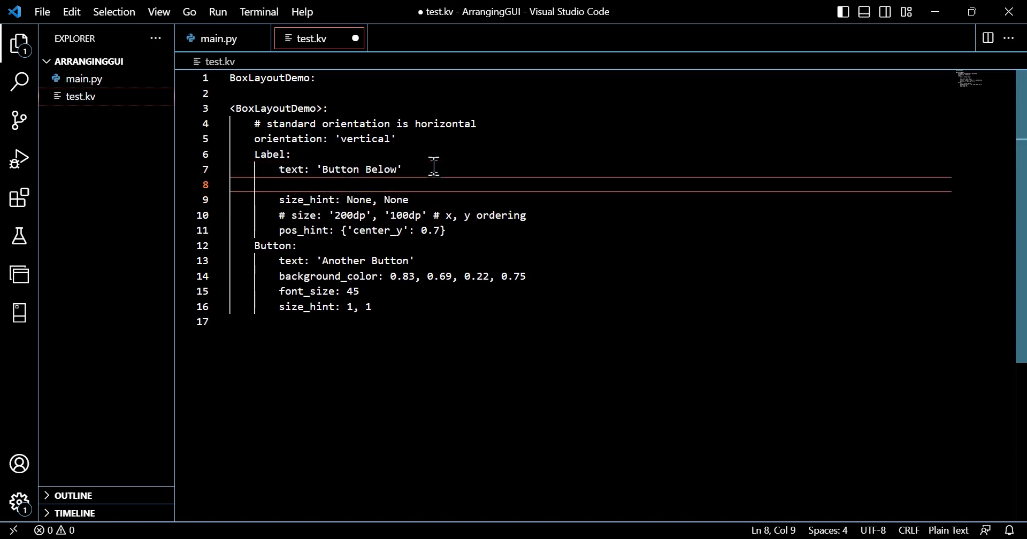
{"action": "type", "text": "font"}
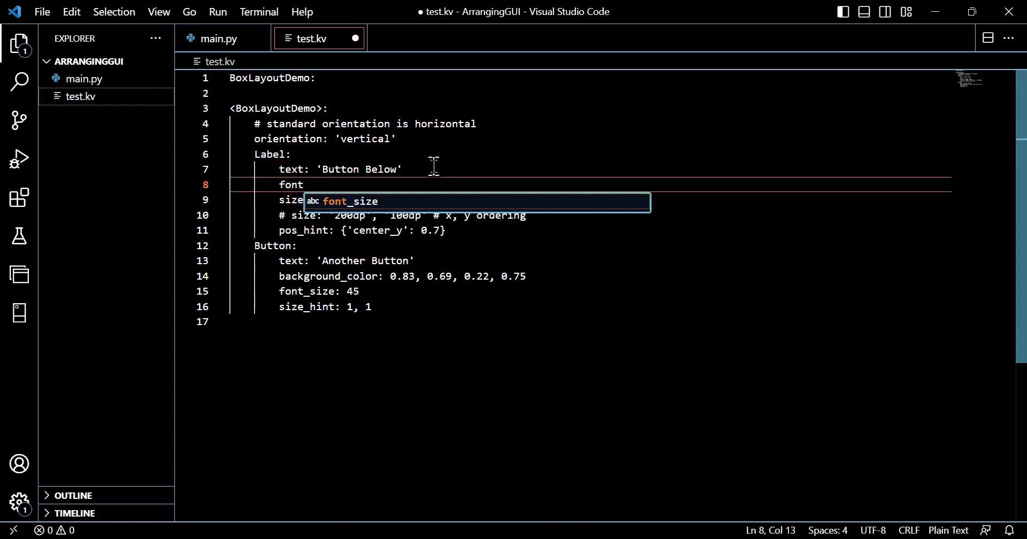
{"action": "key", "text": "Tab"}
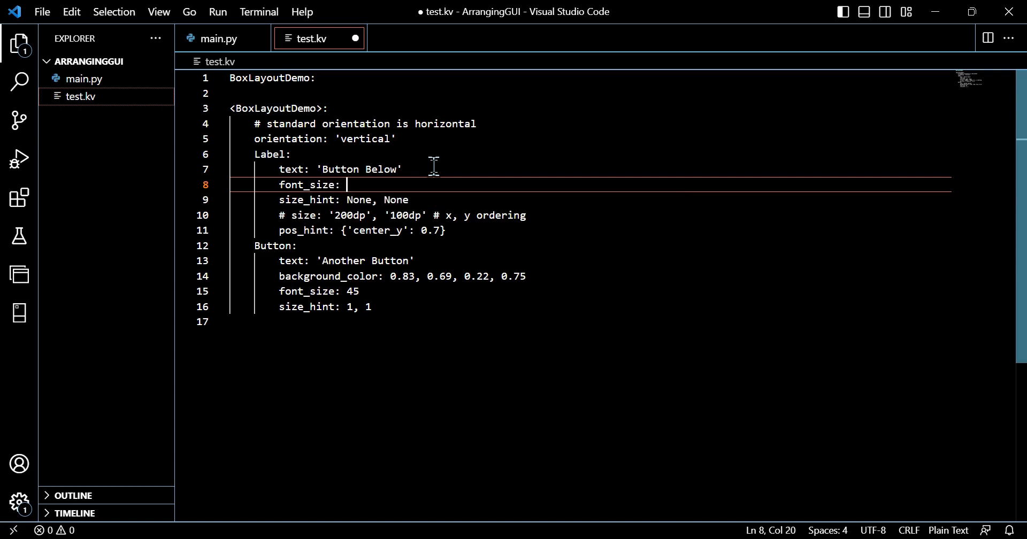
{"action": "type", "text": "45"}
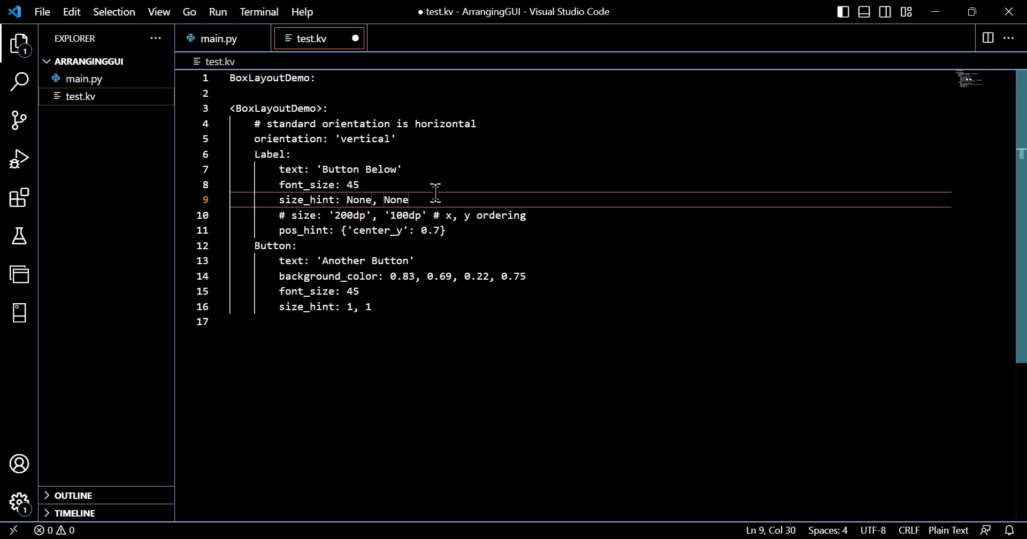
{"action": "left_click", "coordinate": [548, 215]}
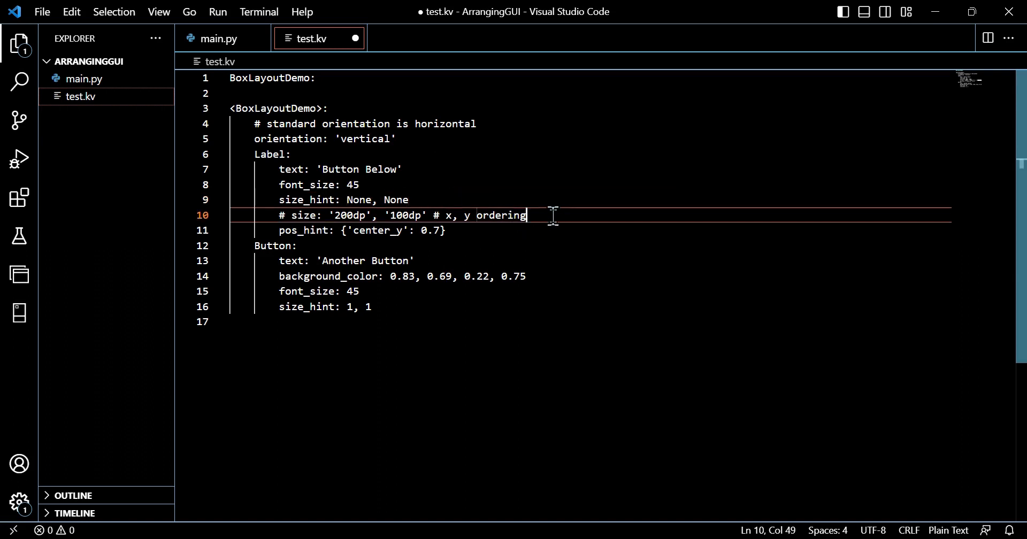
{"action": "key", "text": "Enter"}
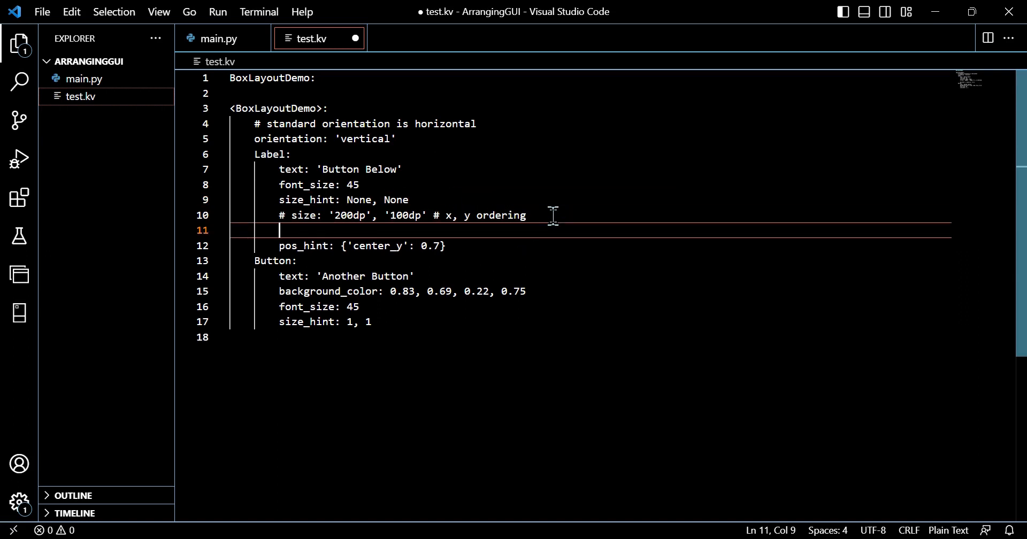
Give the Label width '200dp' and height '300dp'
{"action": "type", "text": "width"}
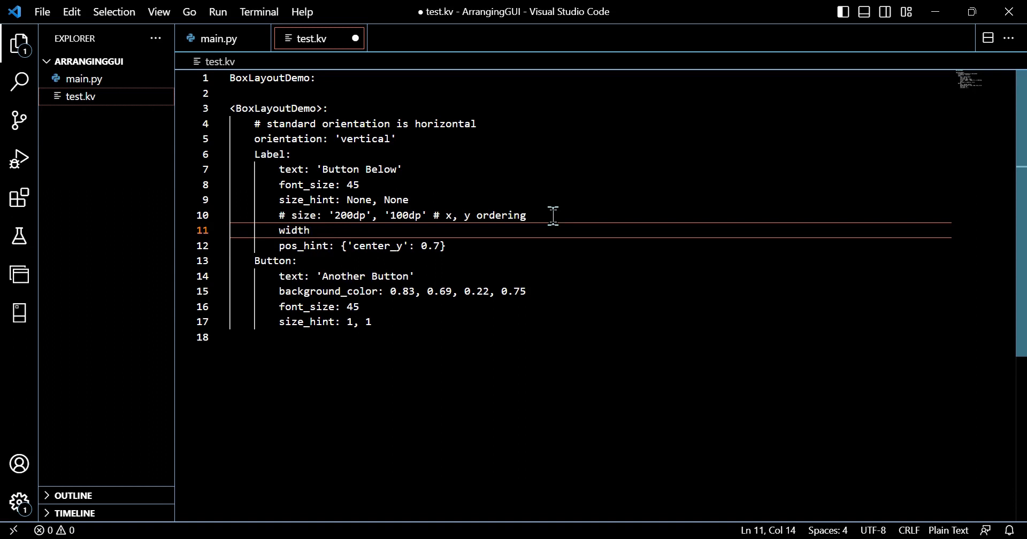
{"action": "type", "text": ": '200dp"}
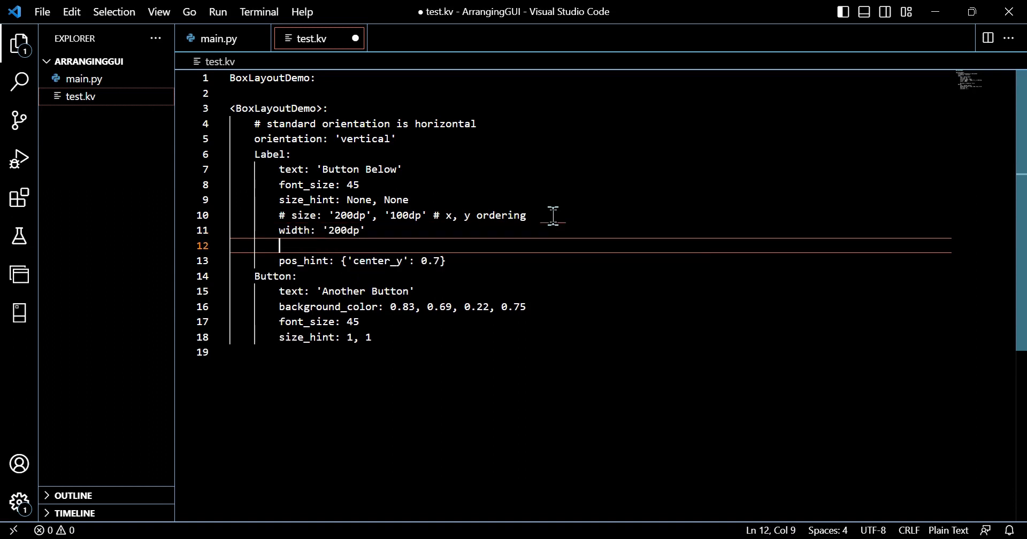
{"action": "type", "text": "height"}
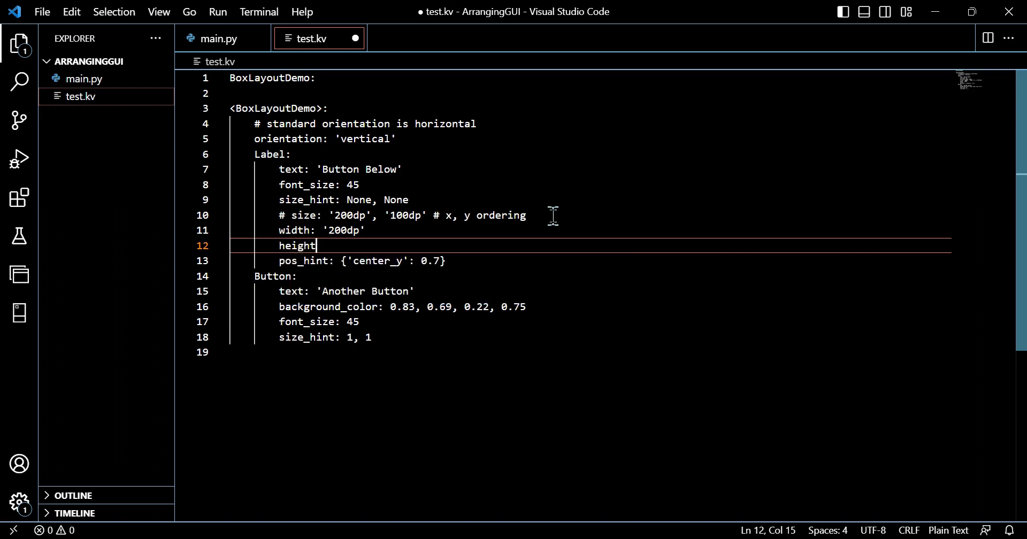
{"action": "type", "text": ": '3"}
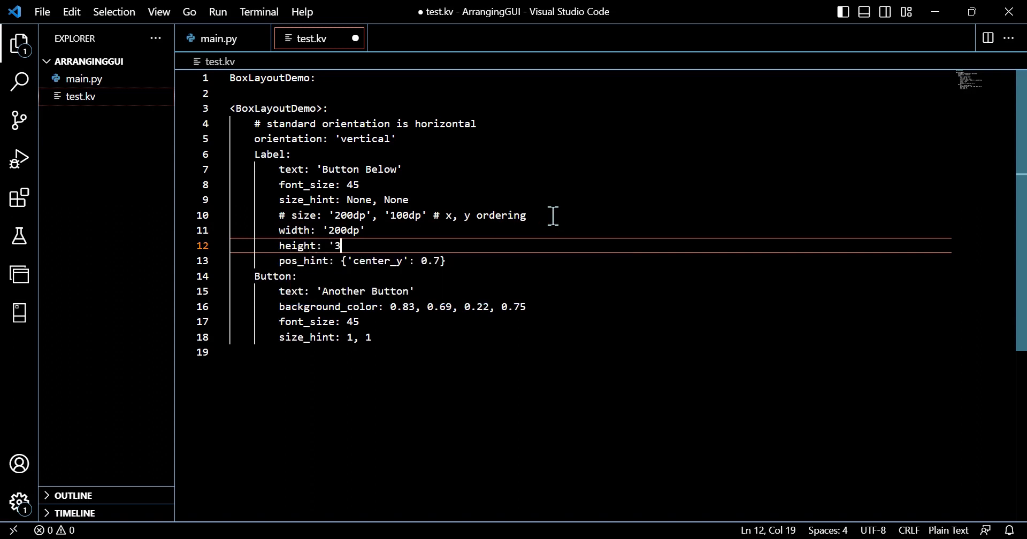
{"action": "type", "text": "00dp'"}
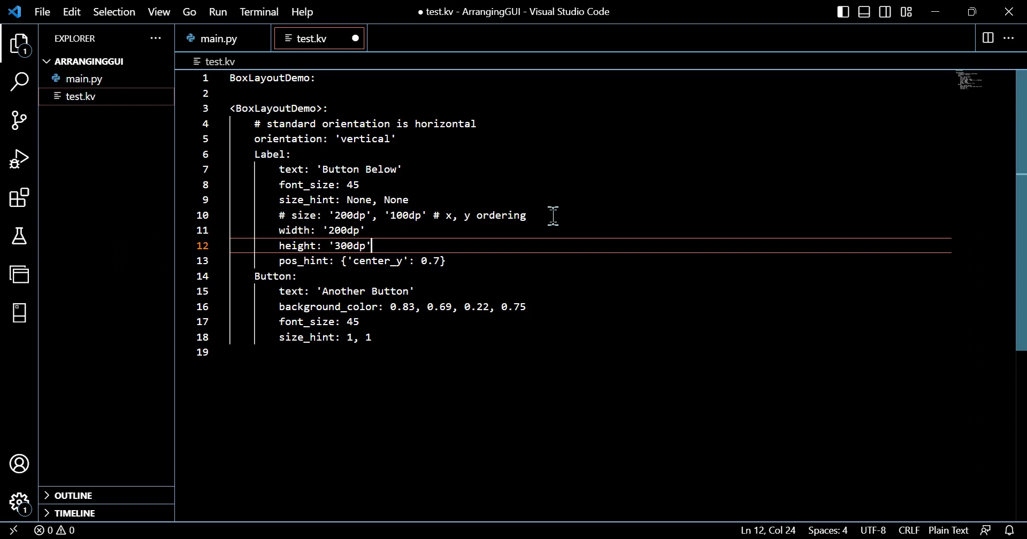
{"action": "mouse_move", "coordinate": [414, 261]}
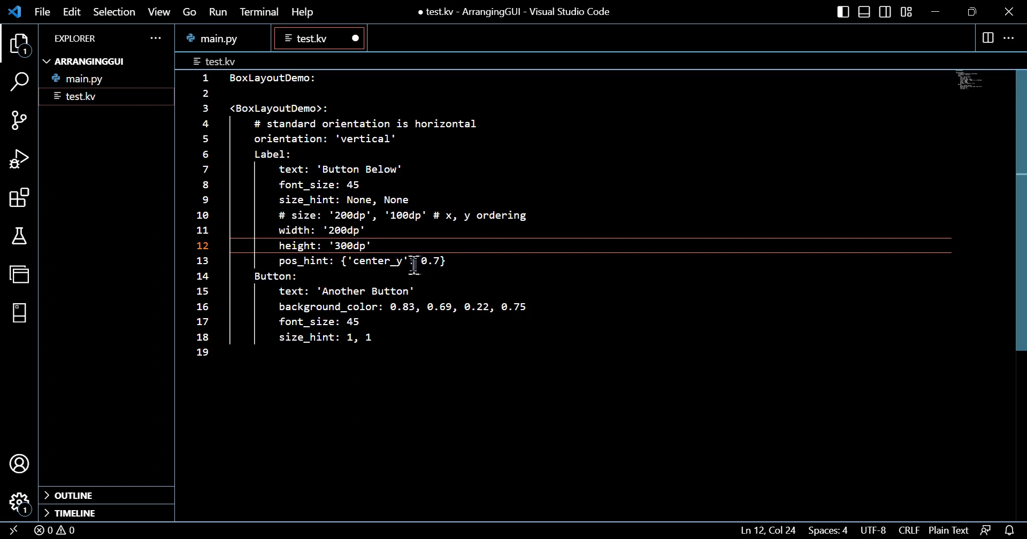
Change the Label's pos_hint from center_y to center_x 0.5 and save test.kv
{"action": "type", "text": ":"}
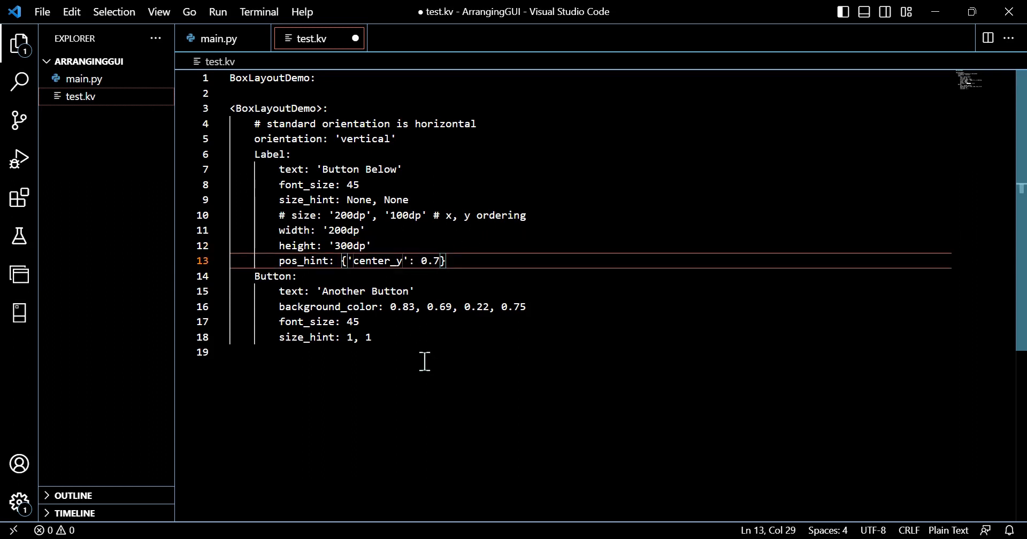
{"action": "key", "text": "Backspace"}
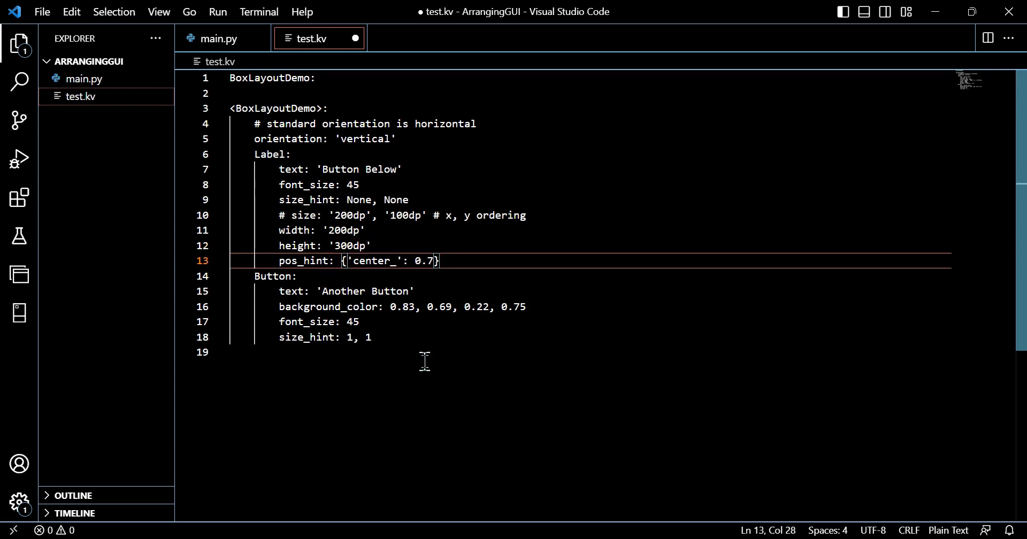
{"action": "type", "text": "x"}
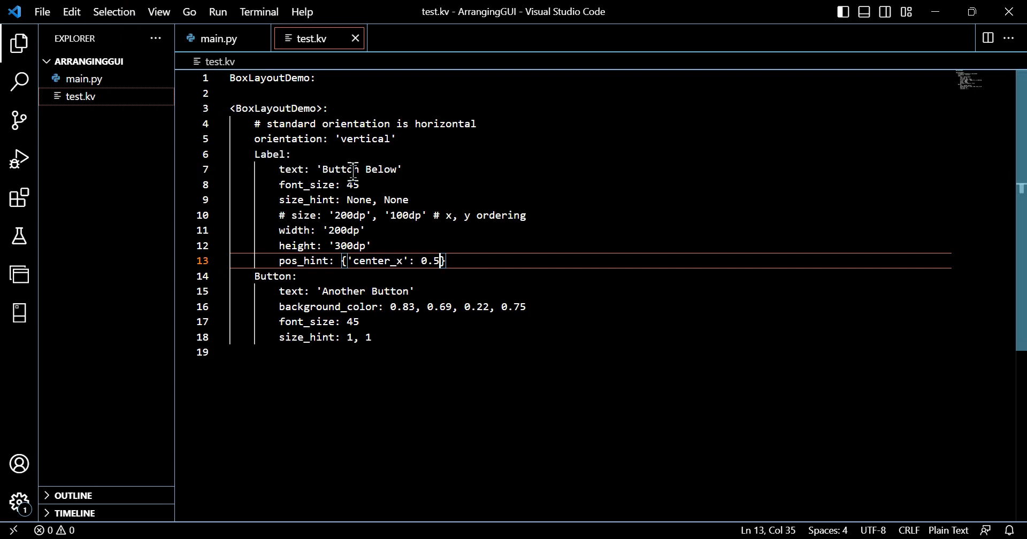
{"action": "mouse_move", "coordinate": [387, 217]}
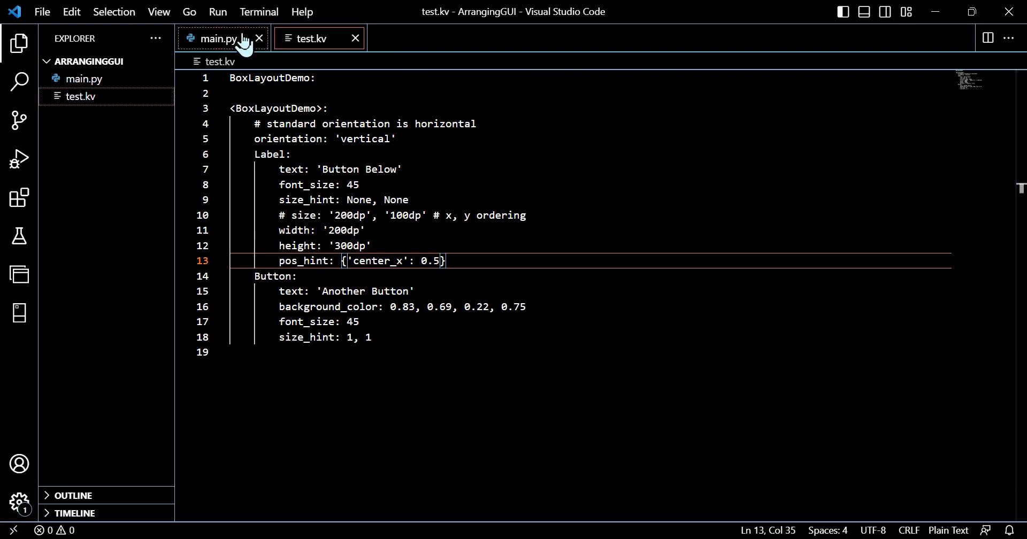
{"action": "left_click", "coordinate": [214, 39]}
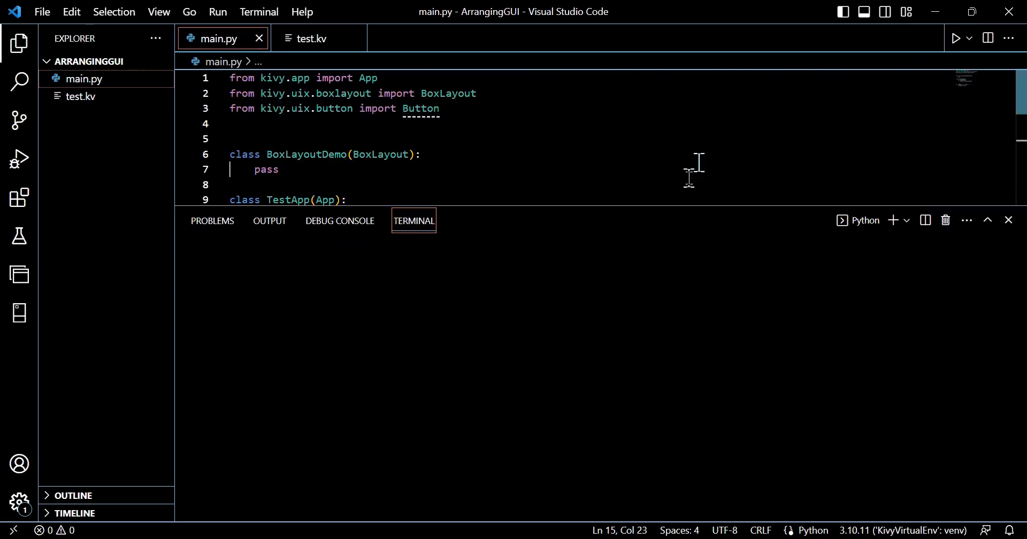
Run main.py, check the 'Button Below' label above the wide button, then close the Test window
{"action": "left_click", "coordinate": [956, 38]}
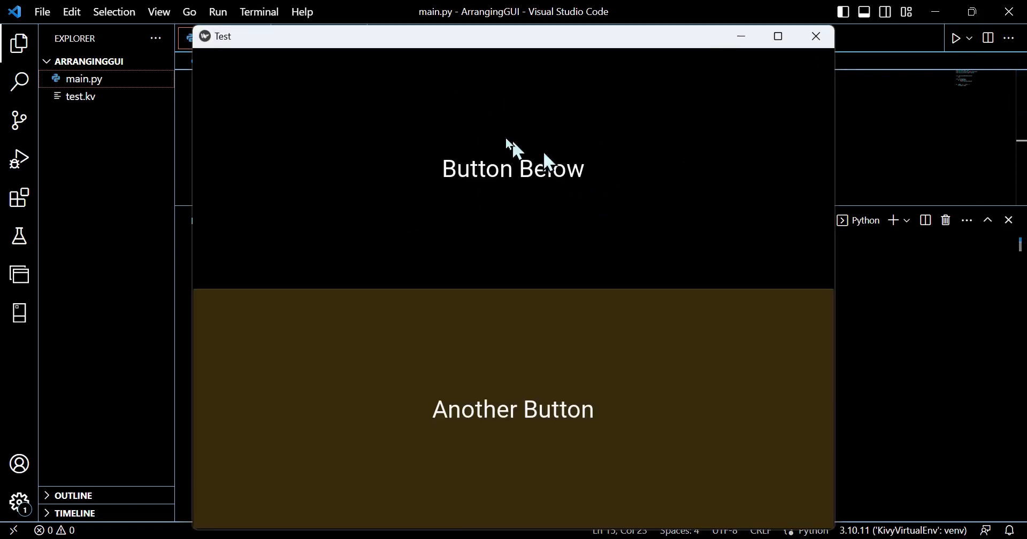
{"action": "mouse_move", "coordinate": [534, 159]}
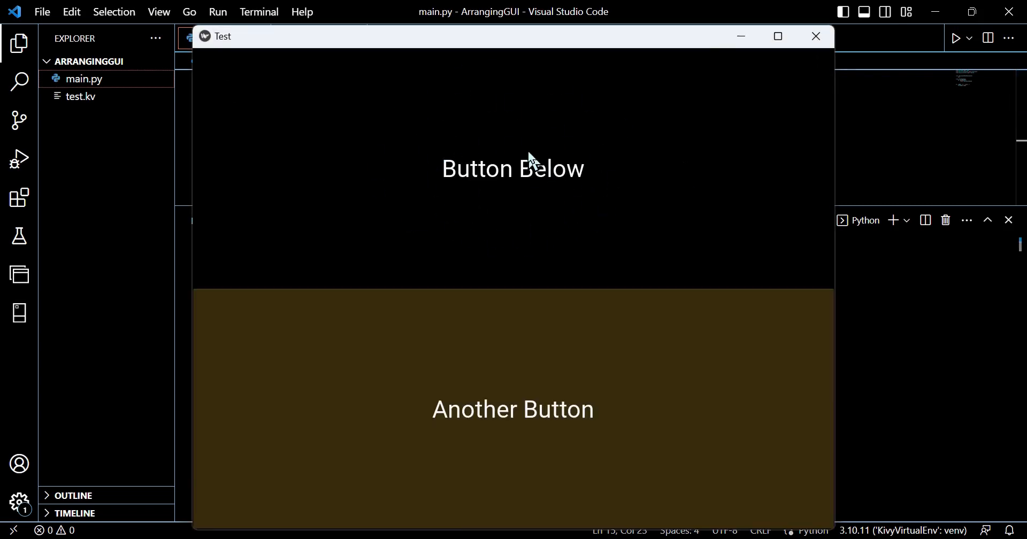
{"action": "mouse_move", "coordinate": [523, 217]}
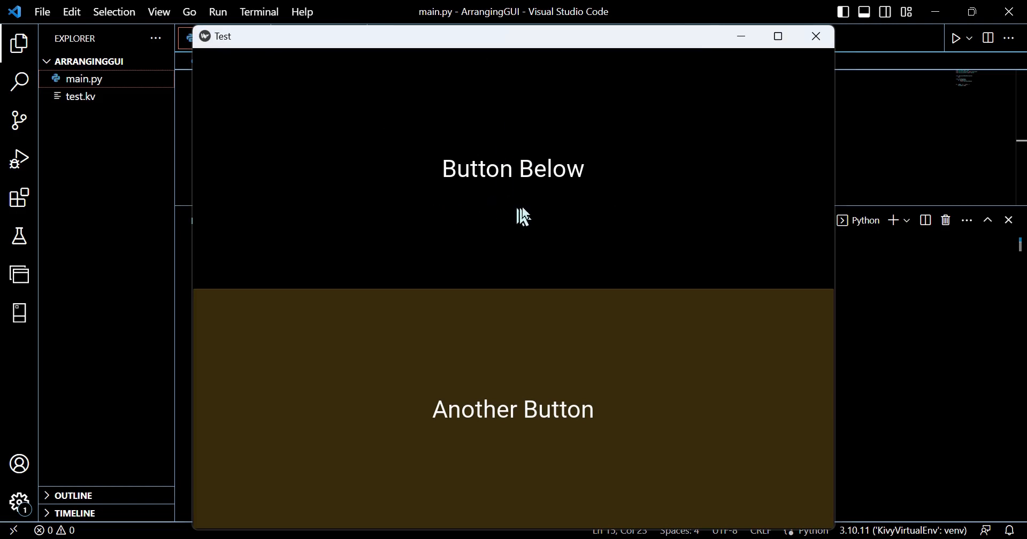
{"action": "mouse_move", "coordinate": [493, 169]}
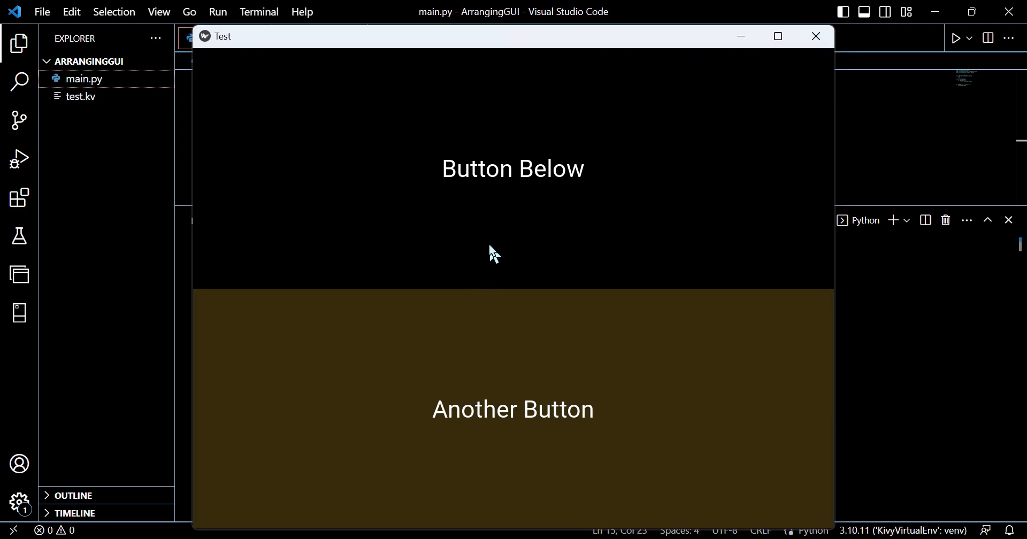
{"action": "mouse_move", "coordinate": [488, 252]}
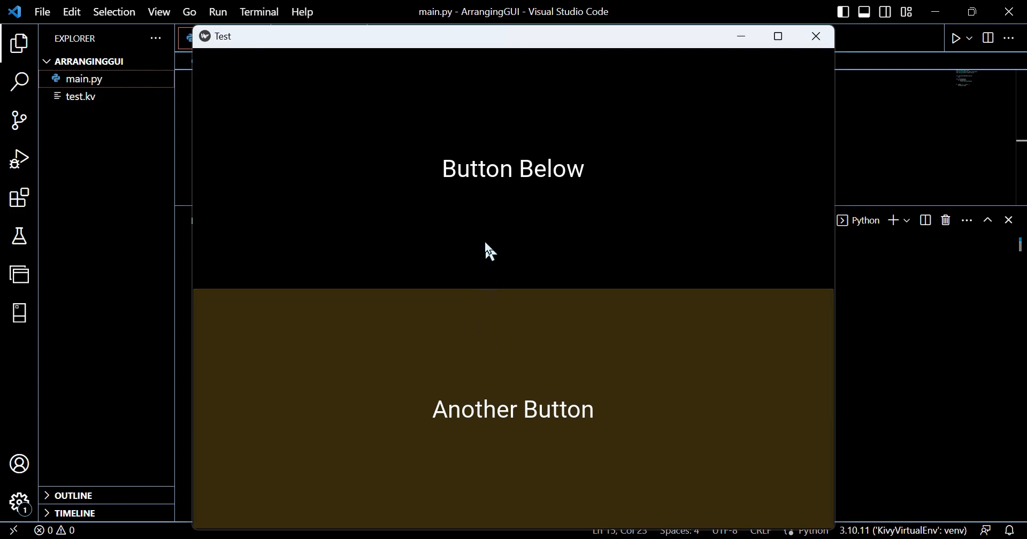
{"action": "left_click", "coordinate": [816, 36]}
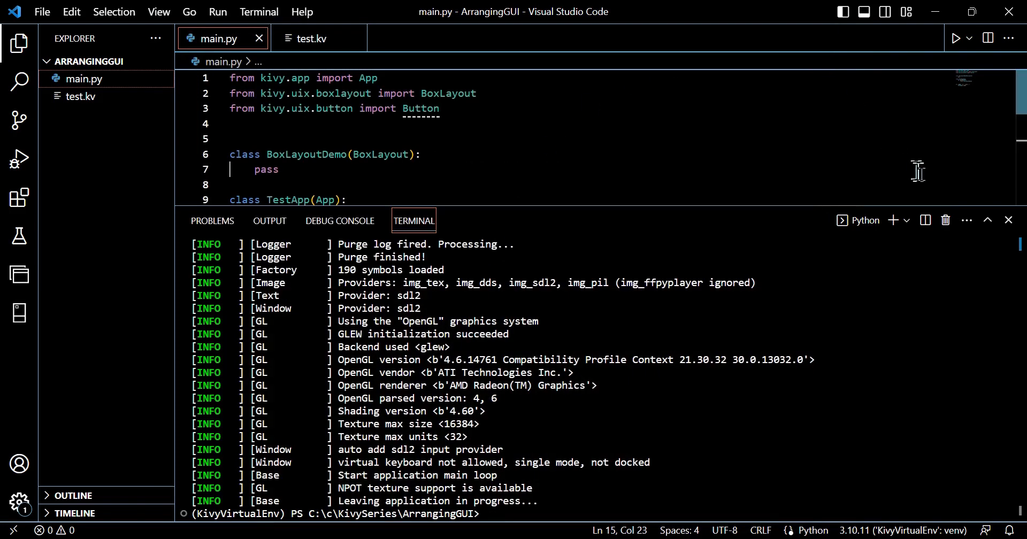
Return to test.kv to edit the Button's 'Another Button' text
{"action": "left_click", "coordinate": [312, 38]}
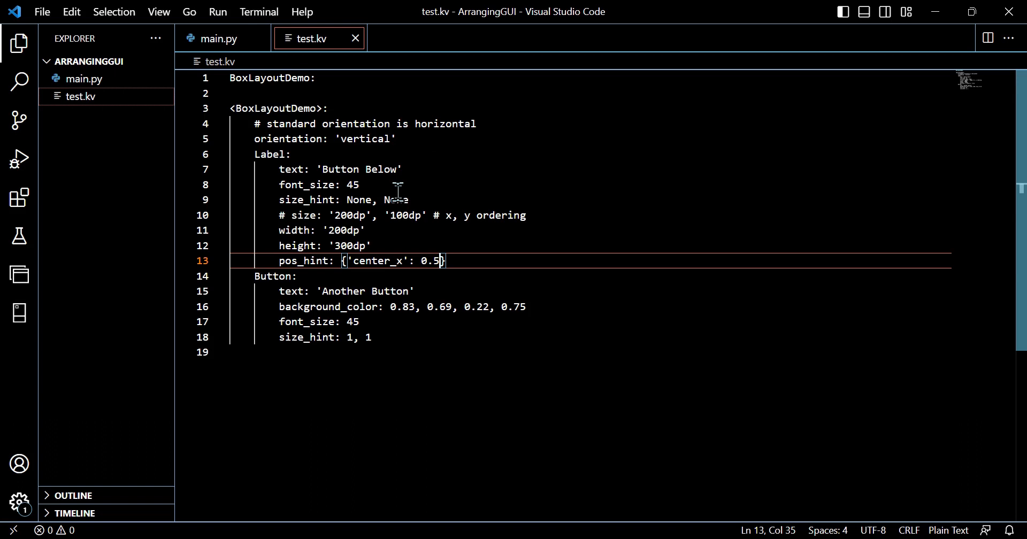
{"action": "mouse_move", "coordinate": [370, 291]}
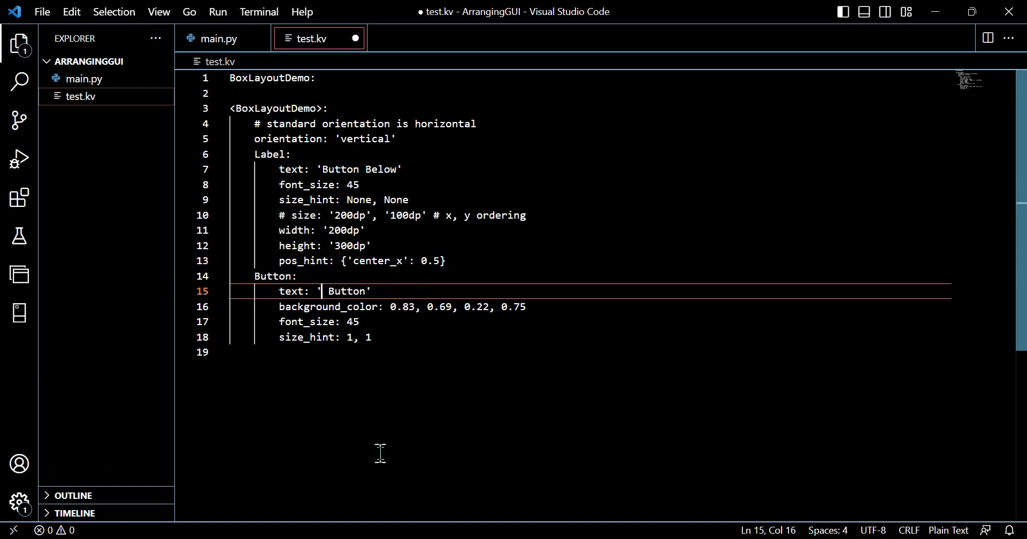
Change the Button's text to 'Sample Button' and return to main.py
{"action": "type", "text": "Sample"}
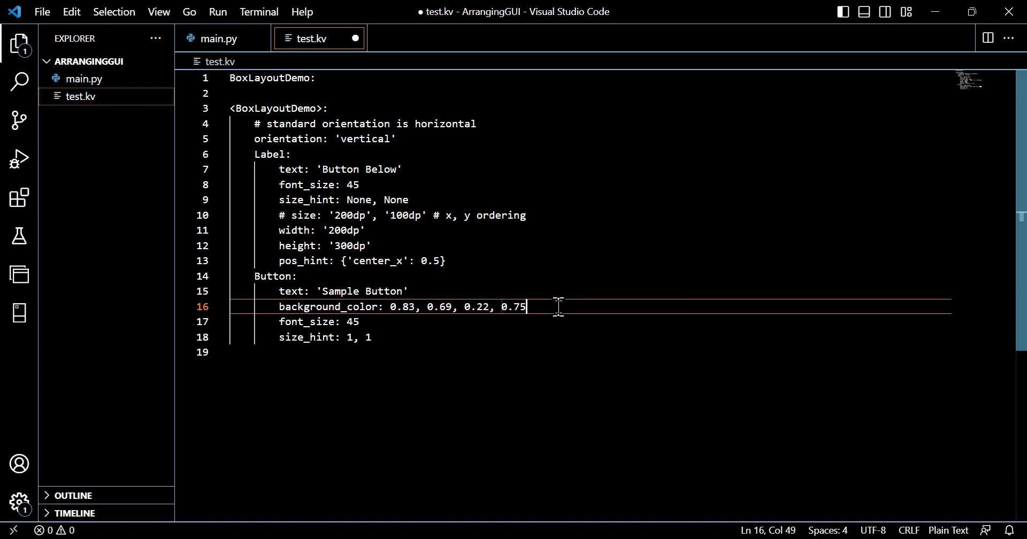
{"action": "mouse_move", "coordinate": [399, 335]}
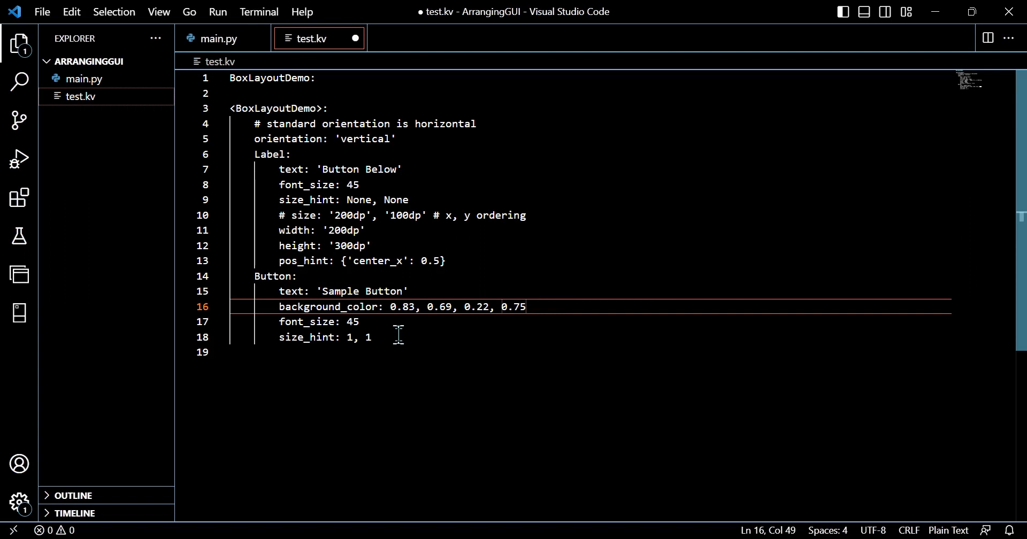
{"action": "left_click", "coordinate": [377, 337]}
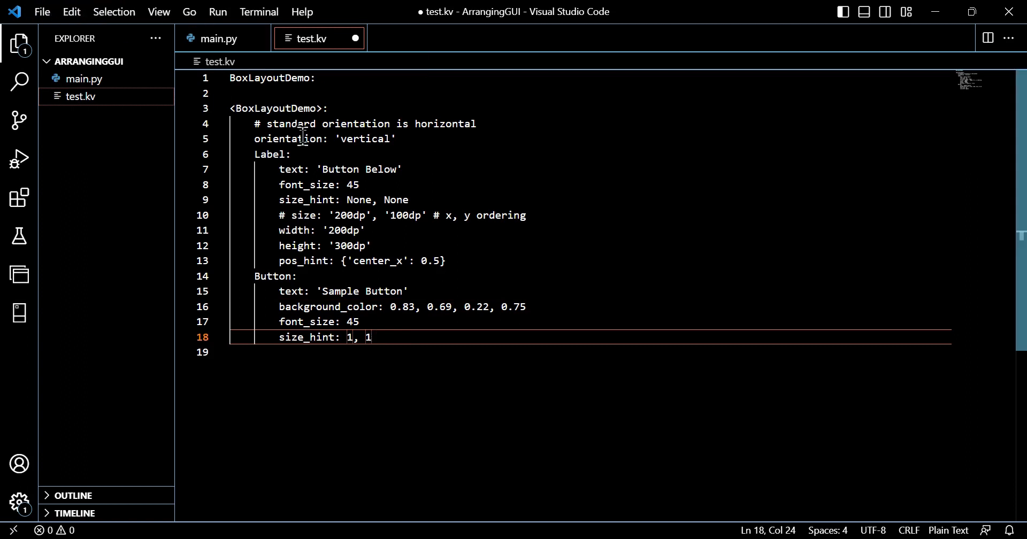
{"action": "left_click", "coordinate": [216, 39]}
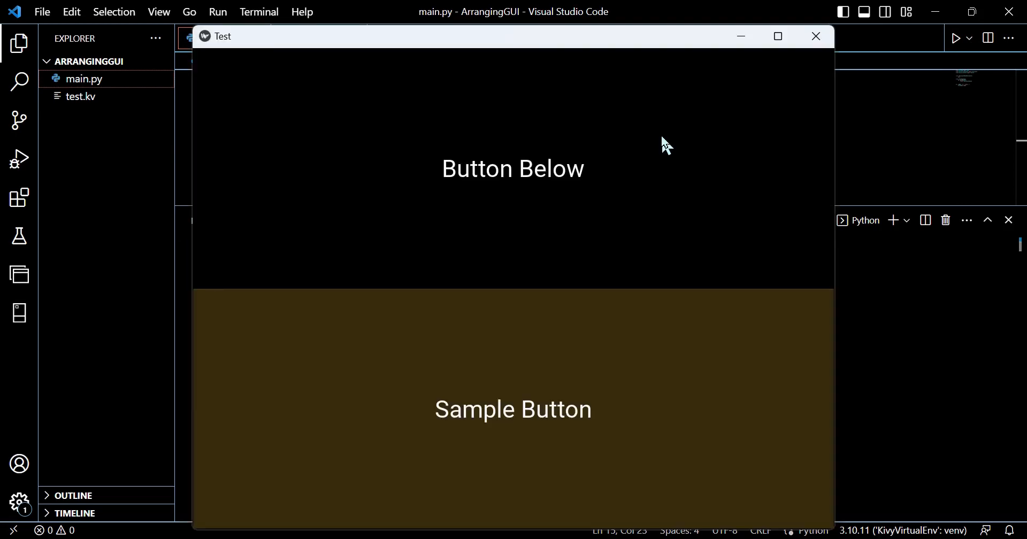
{"action": "mouse_move", "coordinate": [507, 163]}
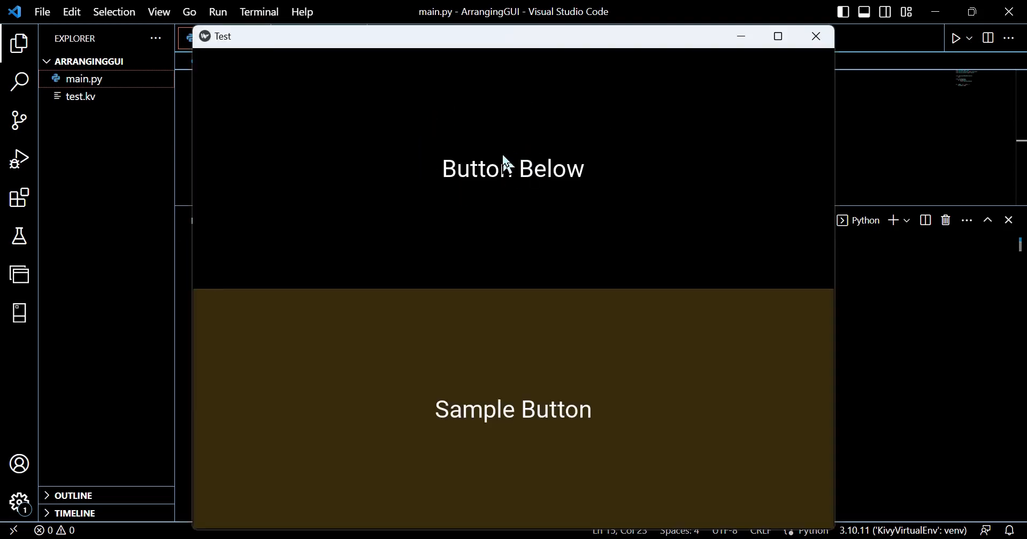
{"action": "mouse_move", "coordinate": [509, 374]}
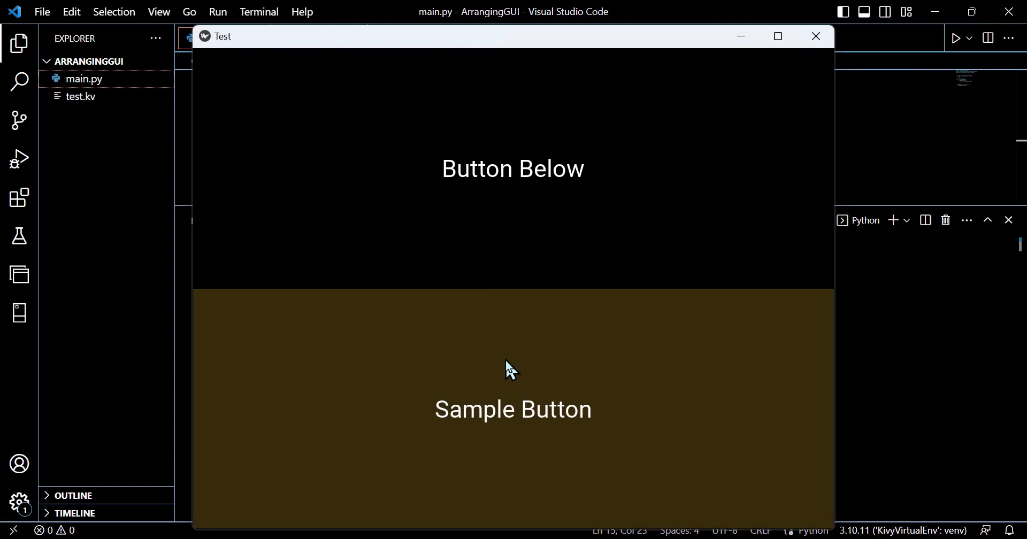
{"action": "mouse_move", "coordinate": [504, 217]}
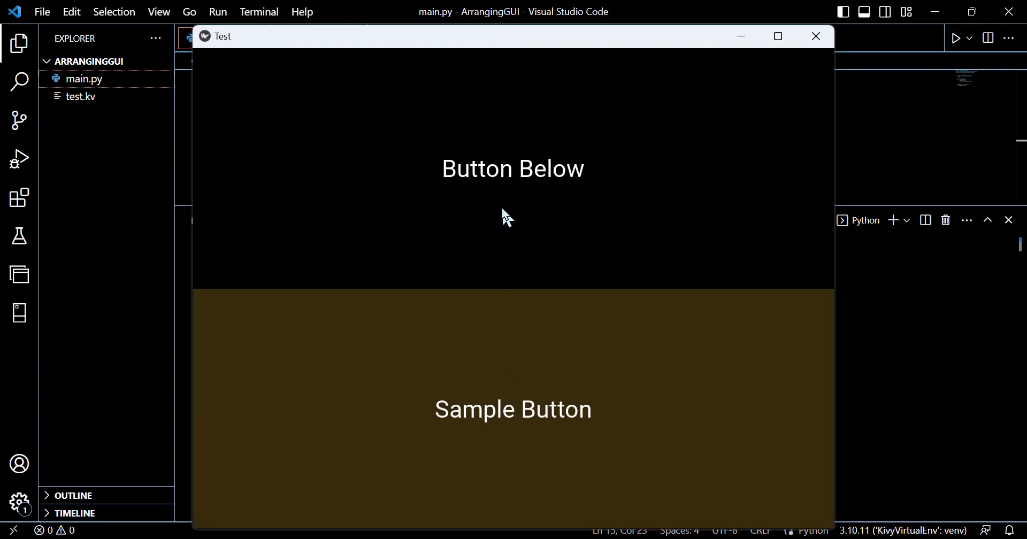
{"action": "mouse_move", "coordinate": [517, 370]}
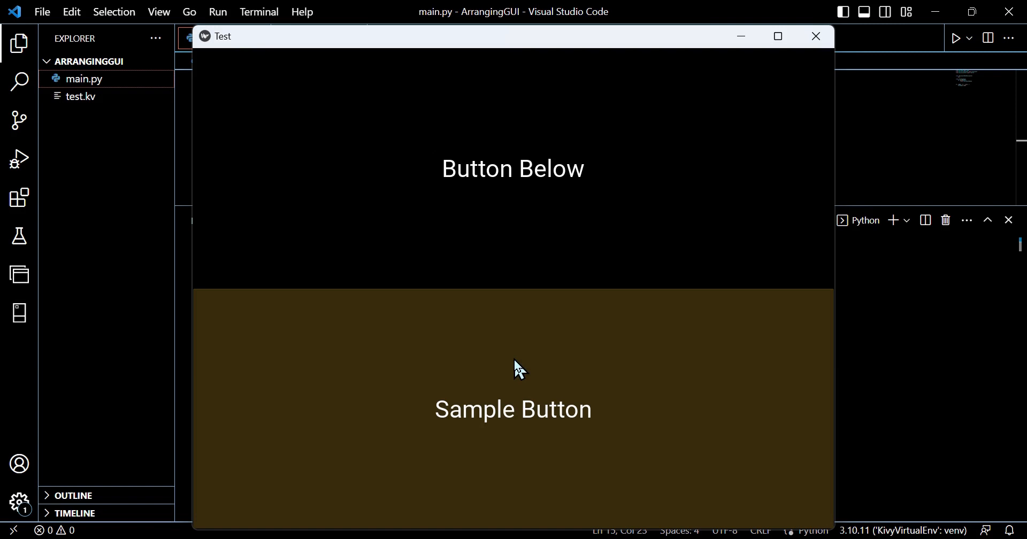
Press Sample Button in the relaunched Test window to see it turn green
{"action": "left_click", "coordinate": [507, 369]}
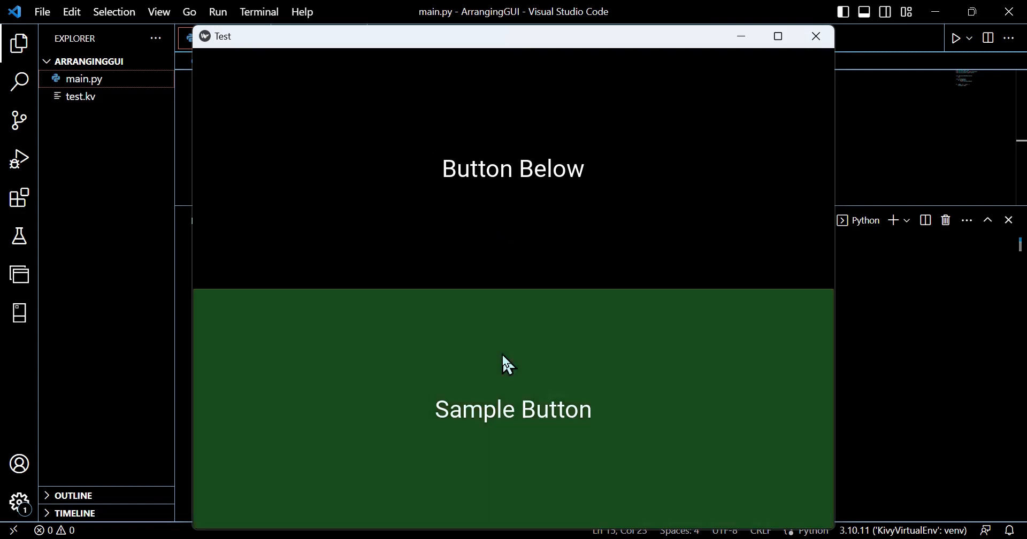